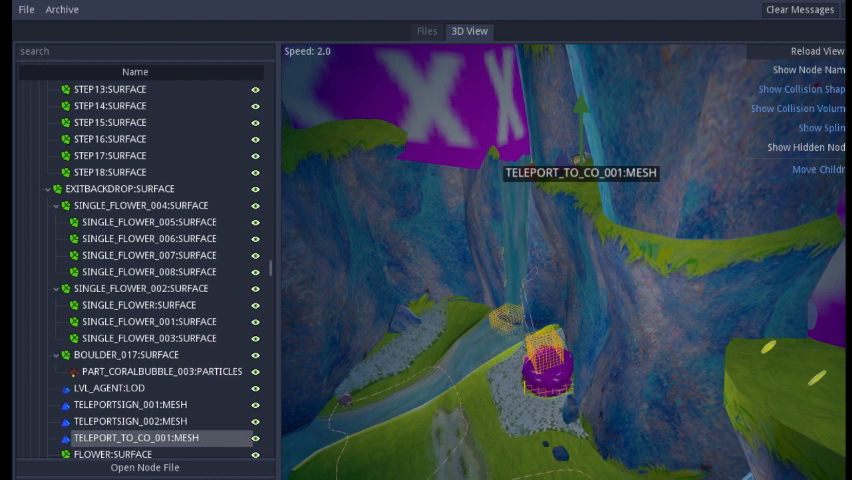
mouse_move(567, 308)
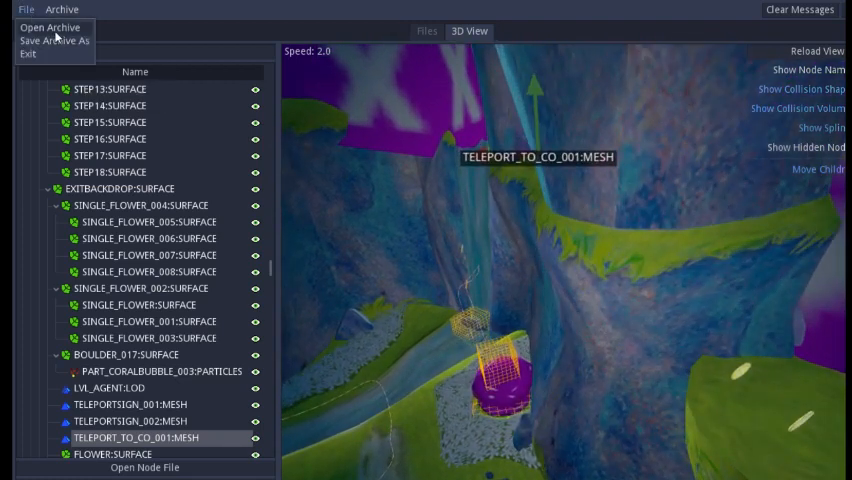
Start a new GameCube archive with LVL_JFCL.NGC chosen as its name file.
click(50, 27)
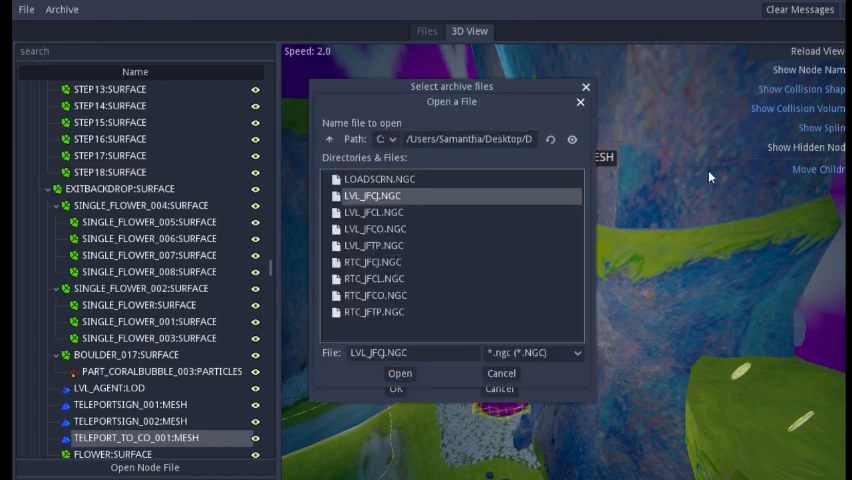
mouse_move(570, 139)
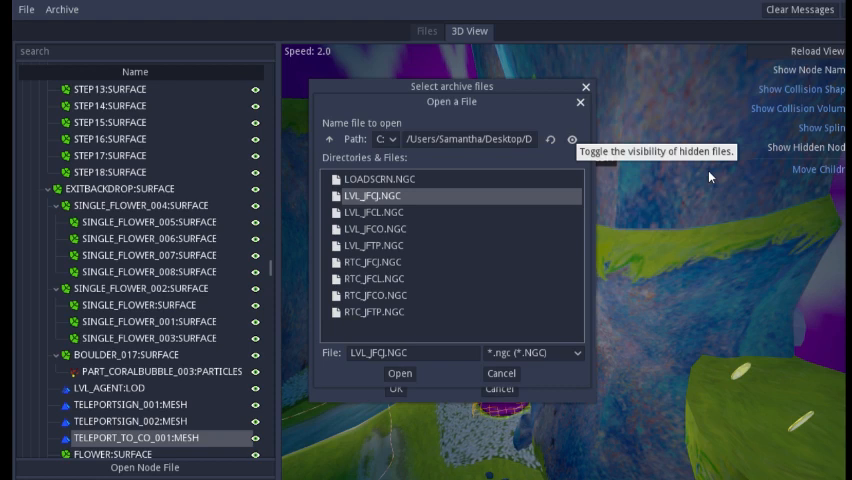
mouse_move(509, 254)
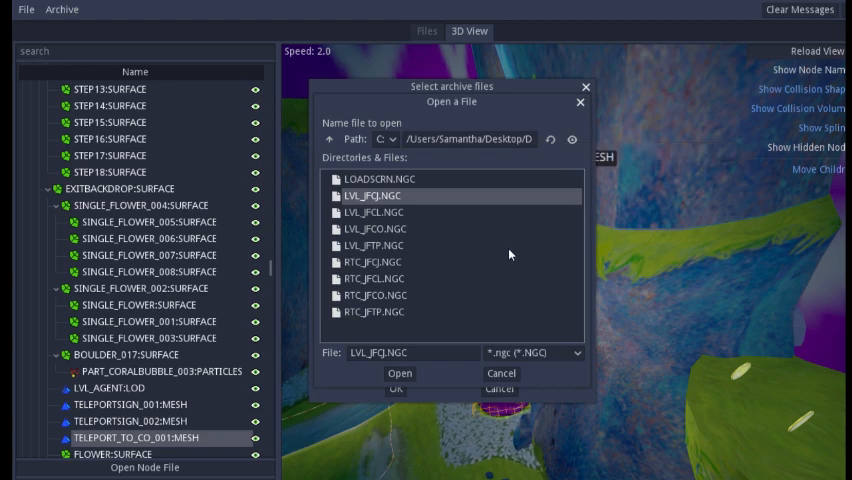
mouse_move(483, 273)
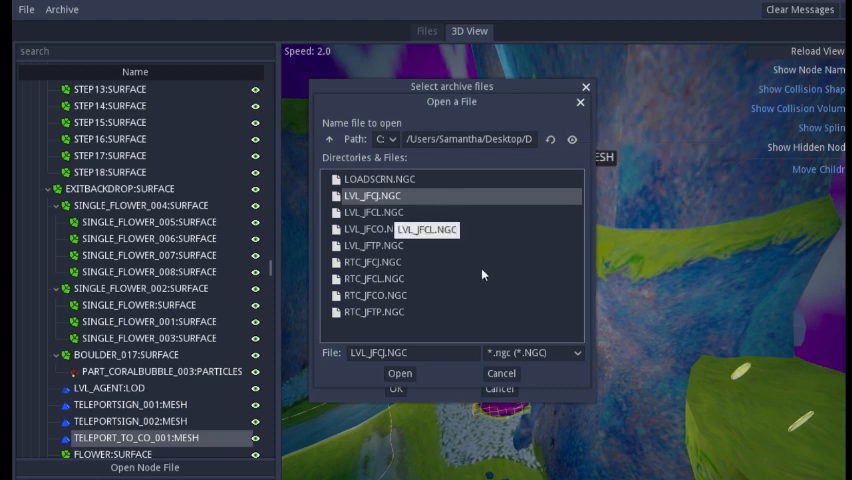
click(379, 212)
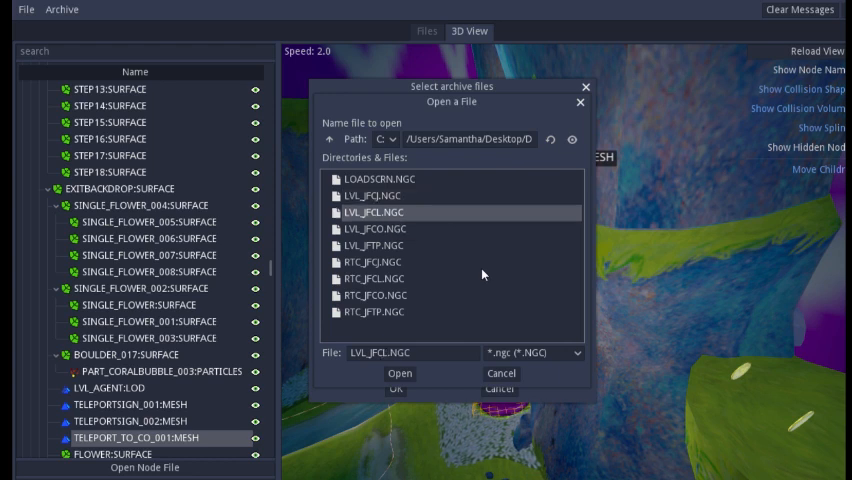
click(398, 373)
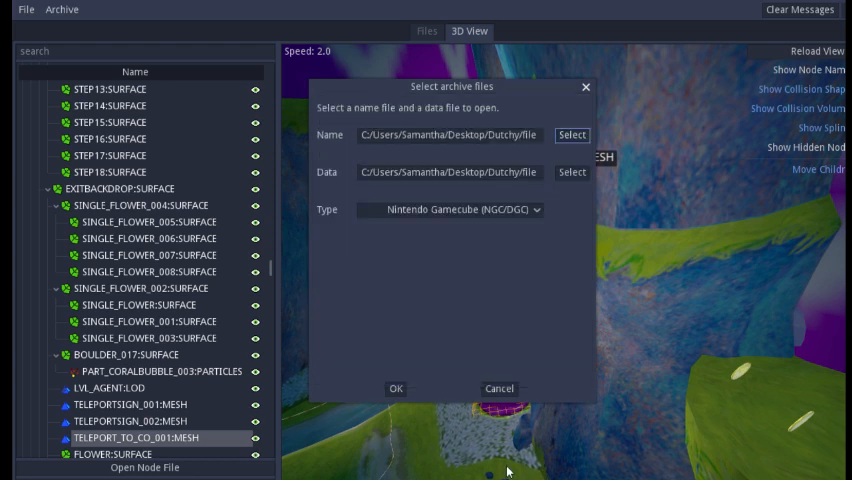
click(571, 172)
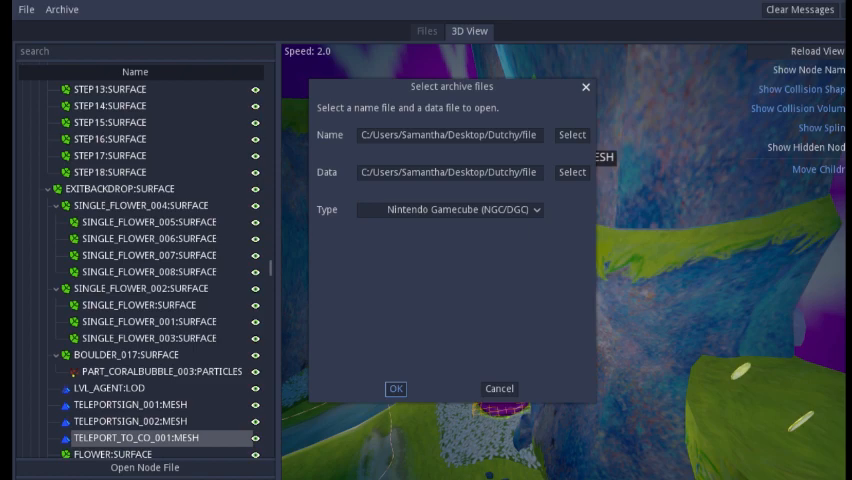
Load the LVL_JFCL archive, clear the warning messages, and filter nodes by 'til'.
click(395, 388)
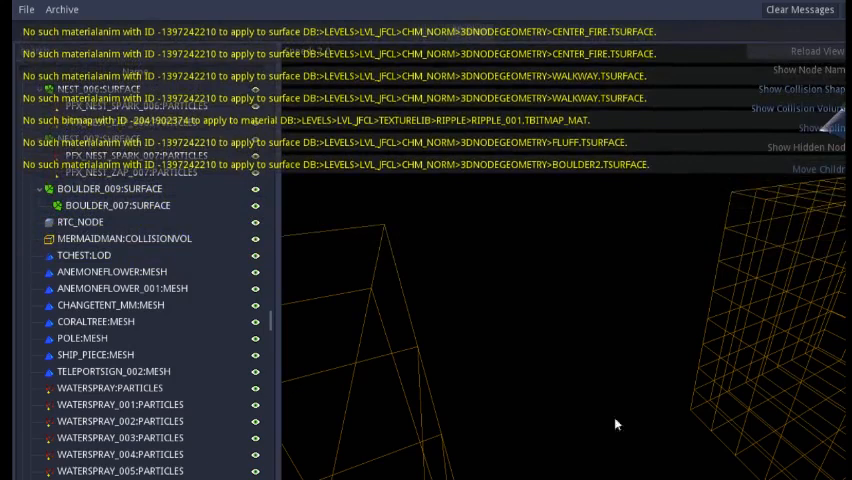
click(799, 9)
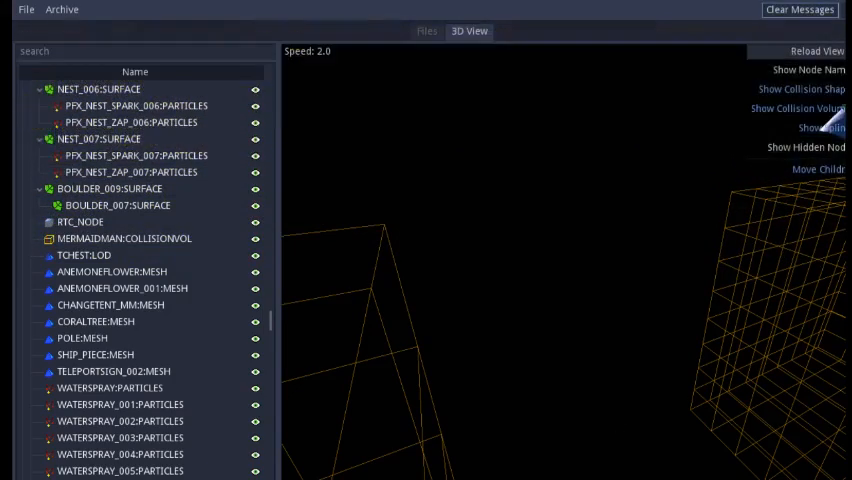
click(145, 51)
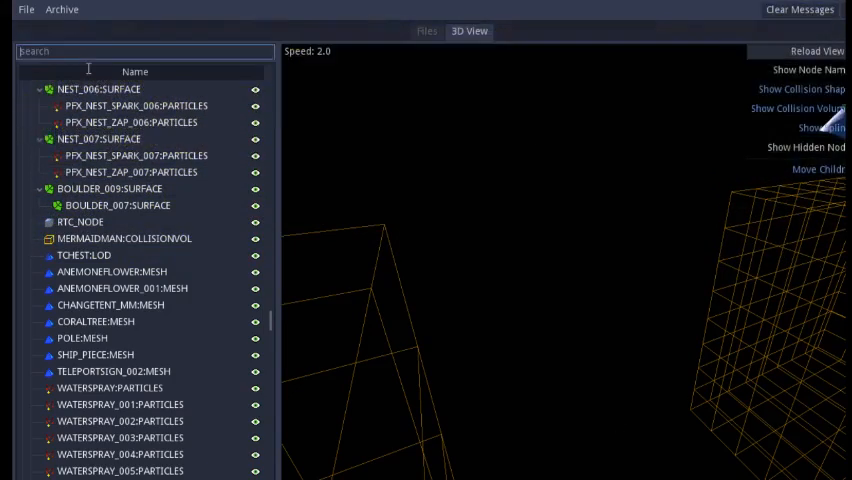
text(til)
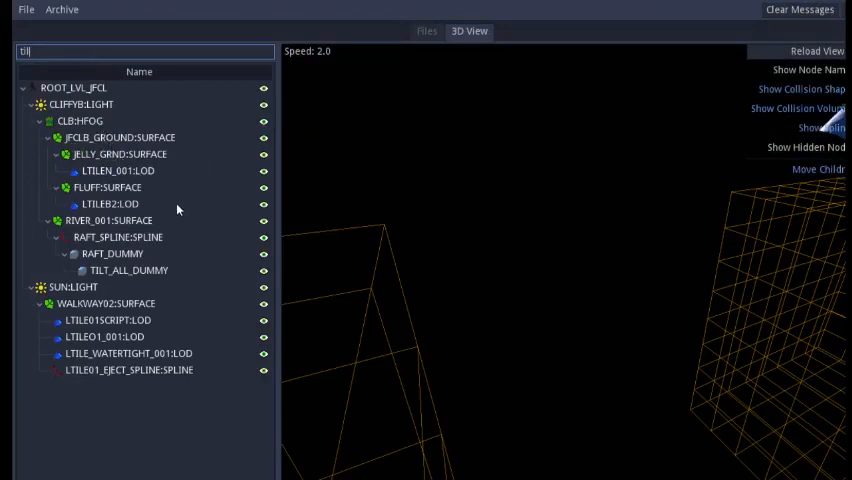
Inspect nodes LTILEN_001, LTILEB2, RAFT_DUMMY, TILT_ALL_DUMMY and LTILE01SCRIPT in 3D.
click(117, 170)
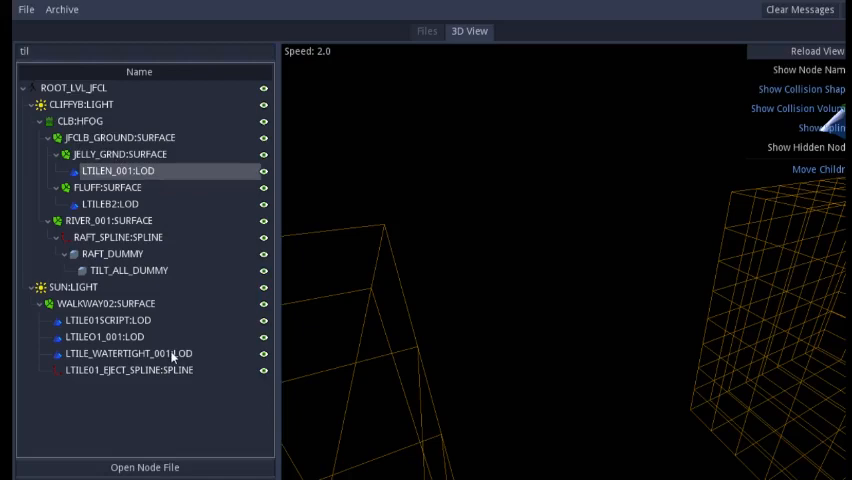
click(118, 170)
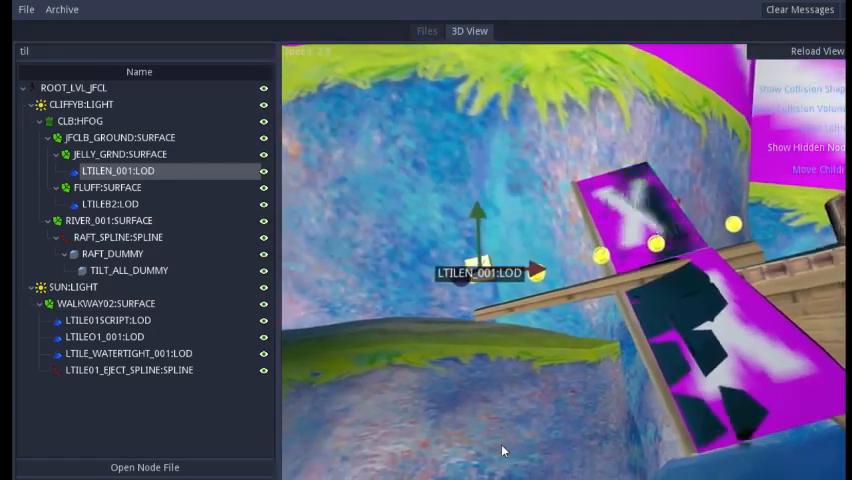
click(104, 203)
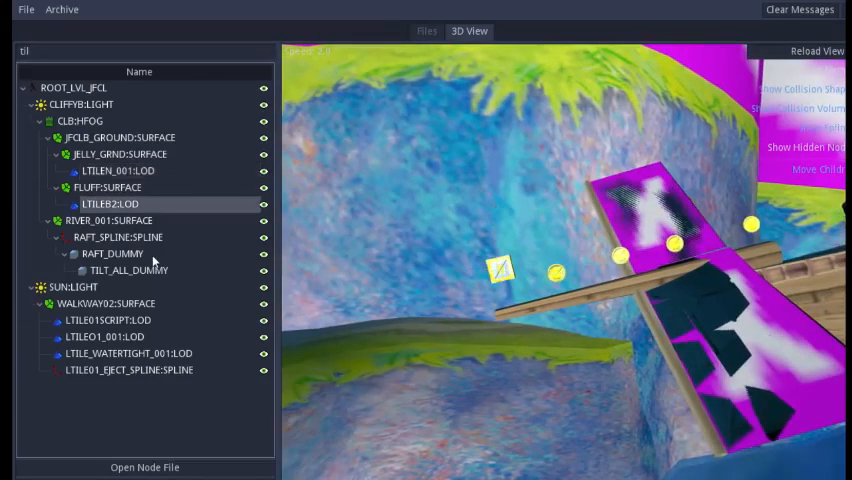
click(99, 204)
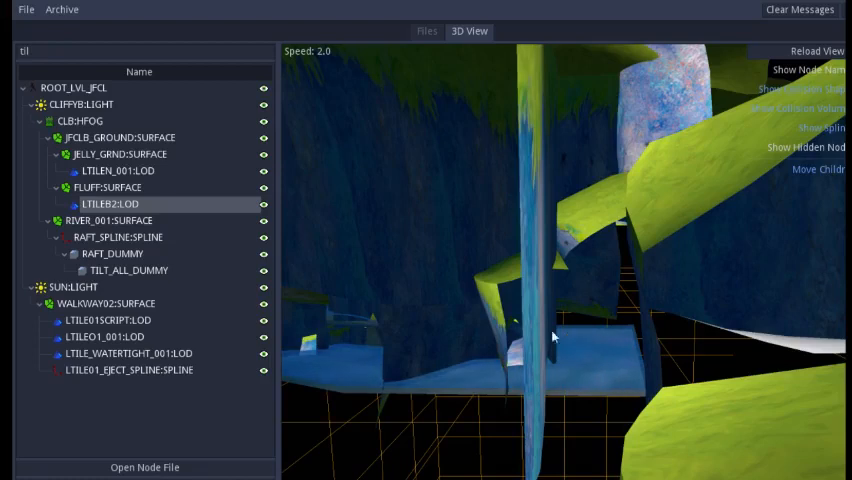
mouse_move(153, 320)
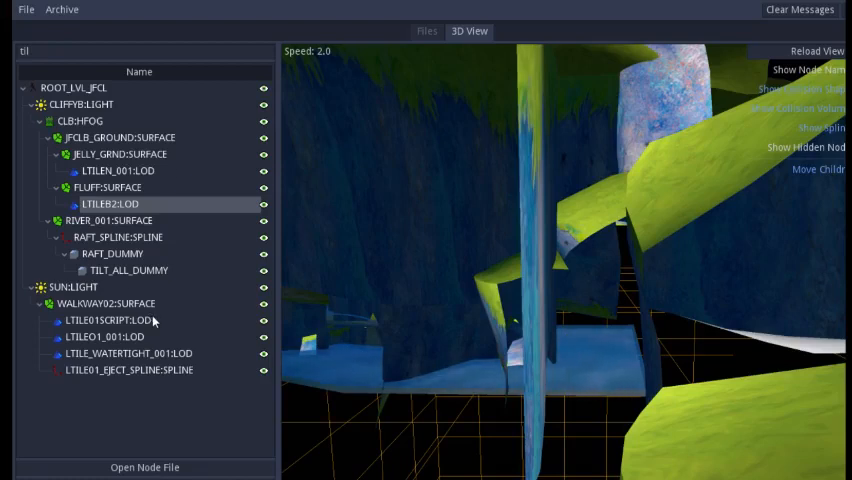
mouse_move(129, 270)
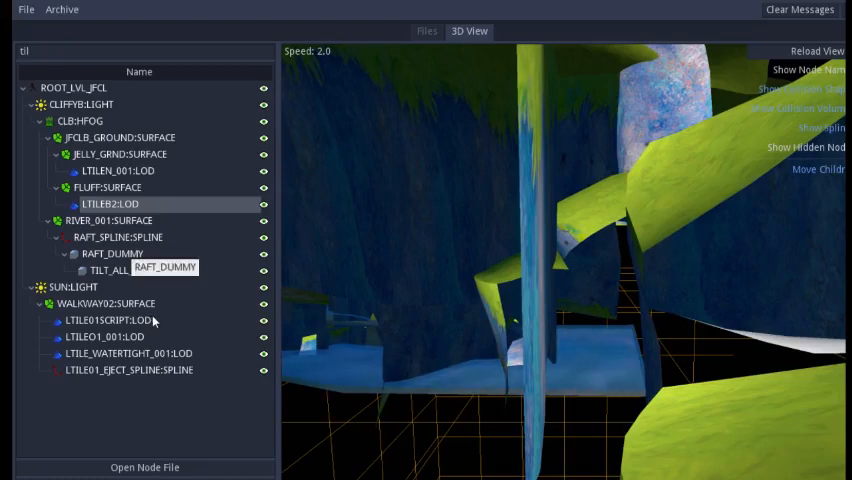
click(111, 253)
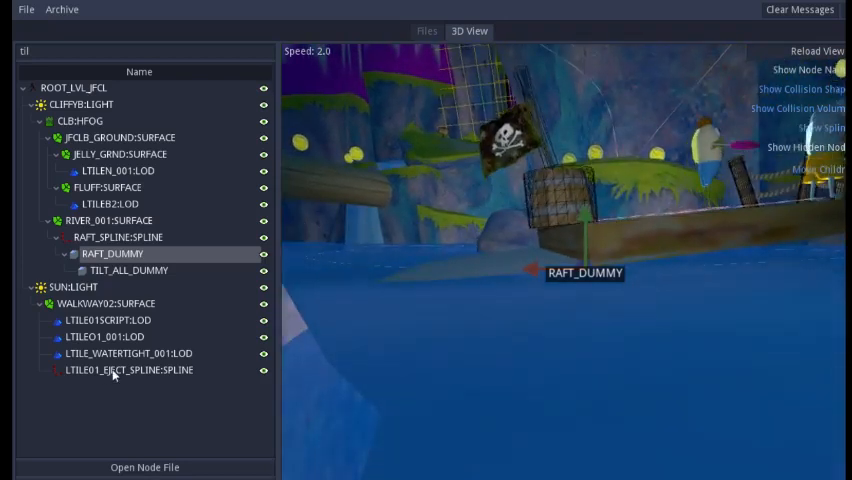
click(129, 270)
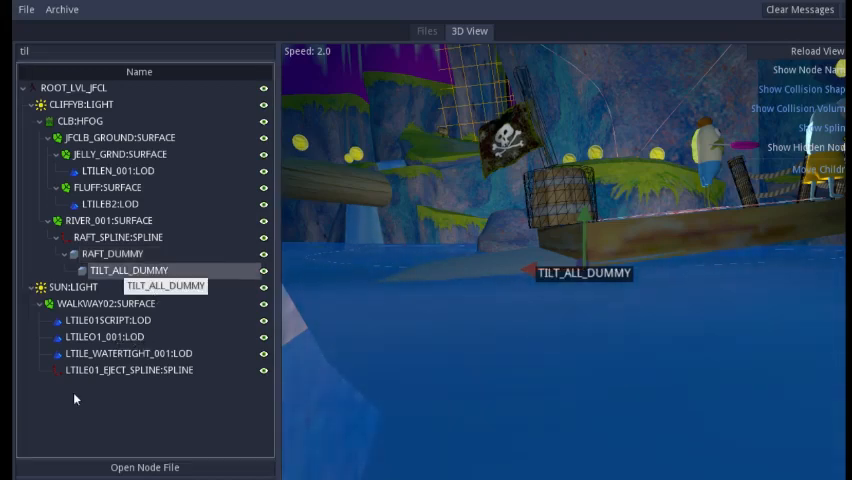
mouse_move(155, 414)
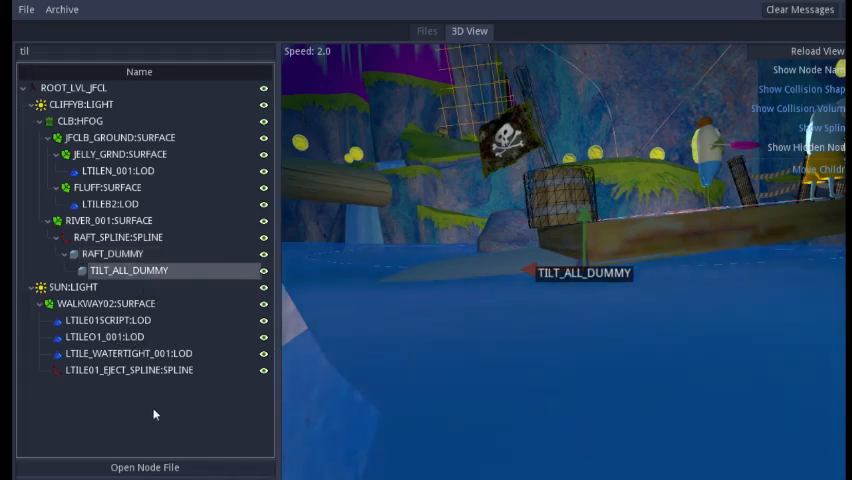
click(105, 320)
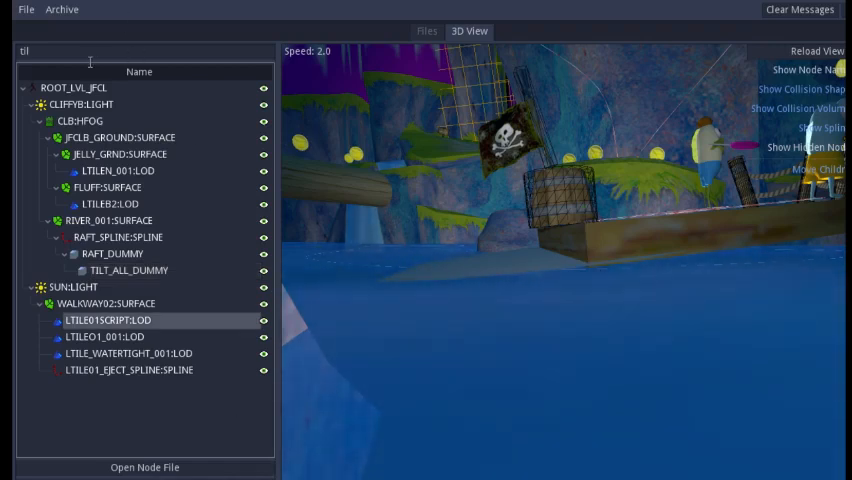
Filter by 'tile', view LTILE01_001, LTILE_WATERTIGHT_001, LTILE01_EJECT_SPLINE, then clear the filter.
text(e)
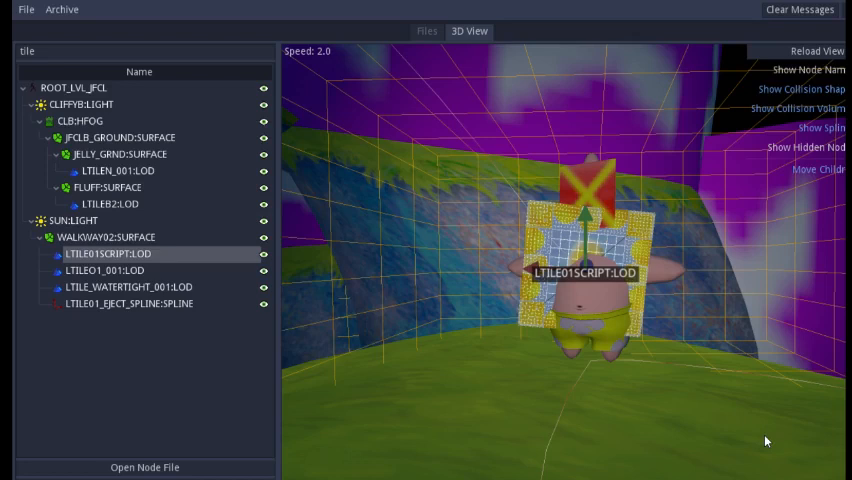
mouse_move(150, 344)
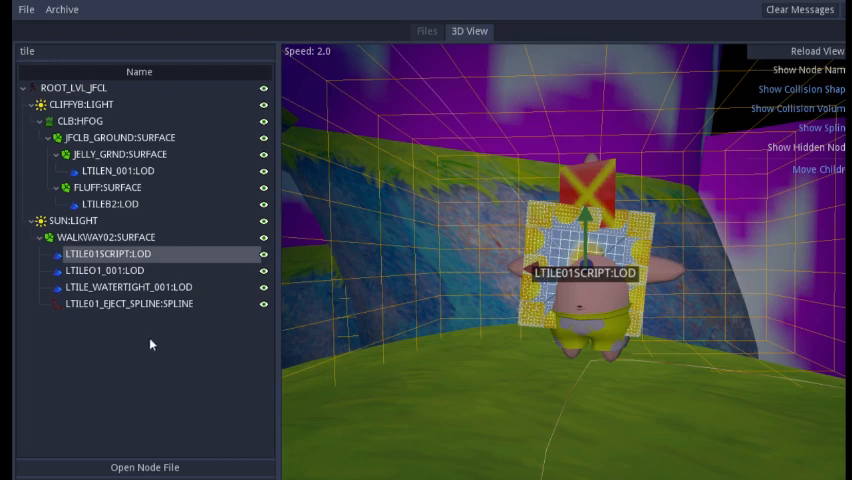
click(105, 270)
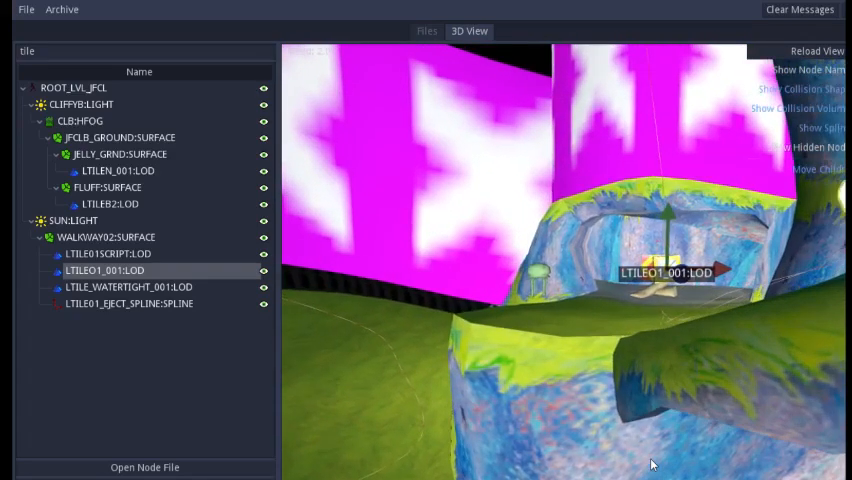
click(128, 287)
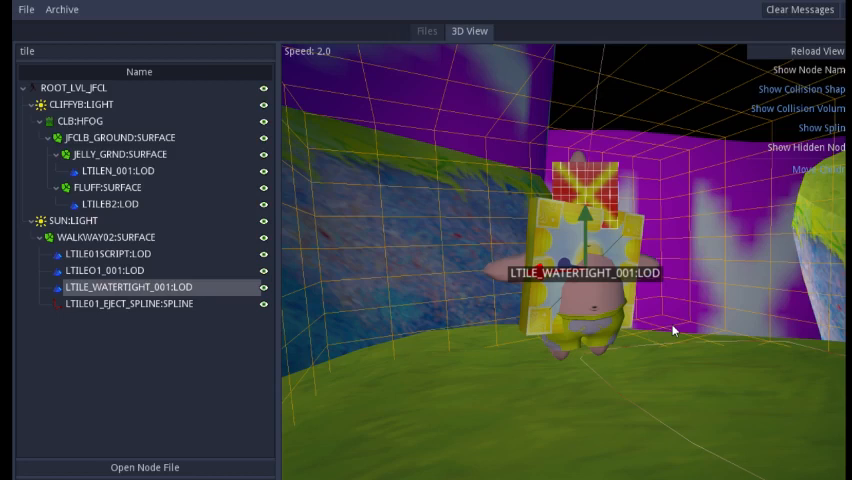
click(150, 303)
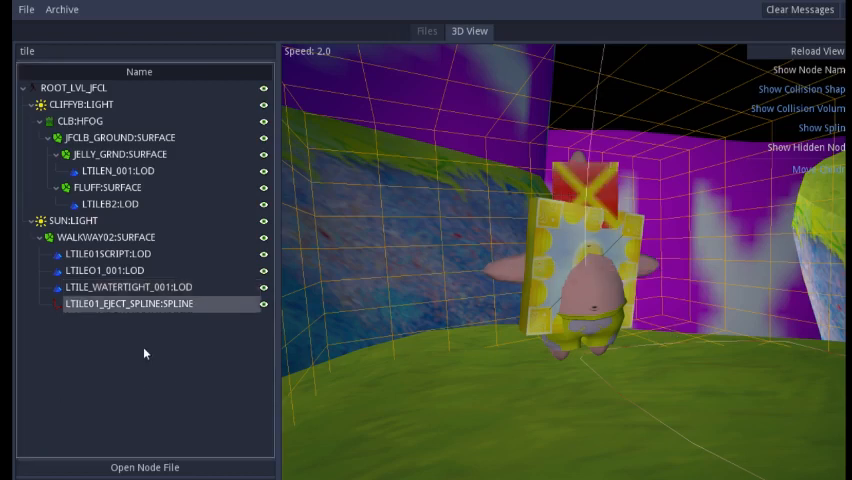
click(110, 270)
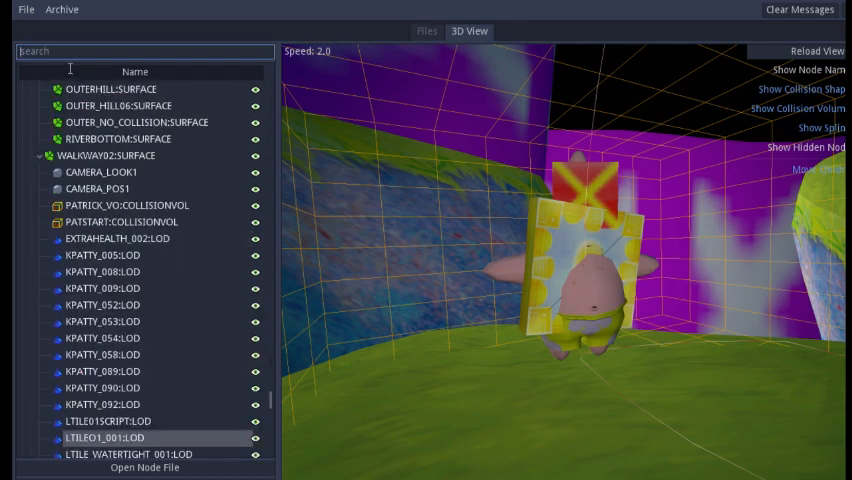
Filter nodes by 'tele' and show the TELE_CLIFFYA_001 collision volume in 3D.
text(tee)
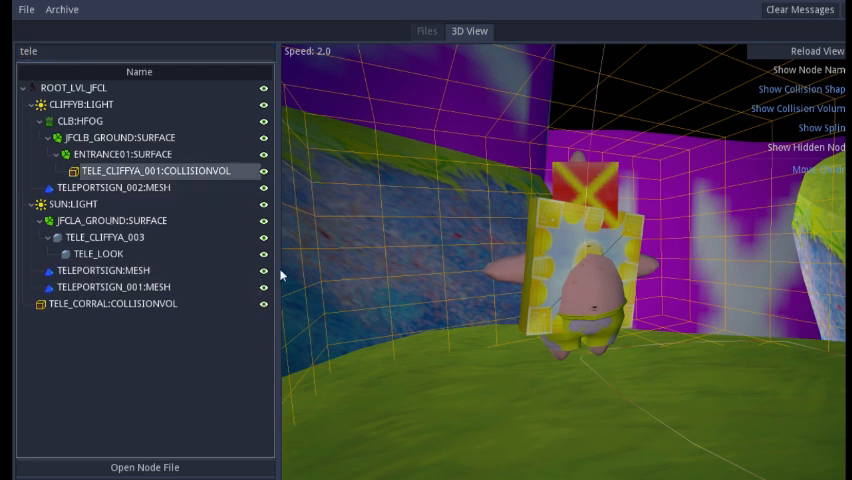
click(156, 170)
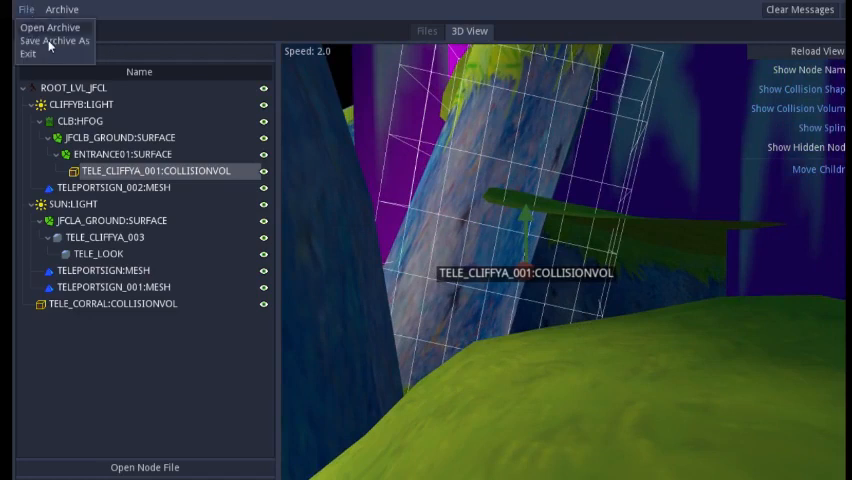
Open the LVL_JFCO level archive with its name and data files selected.
click(48, 27)
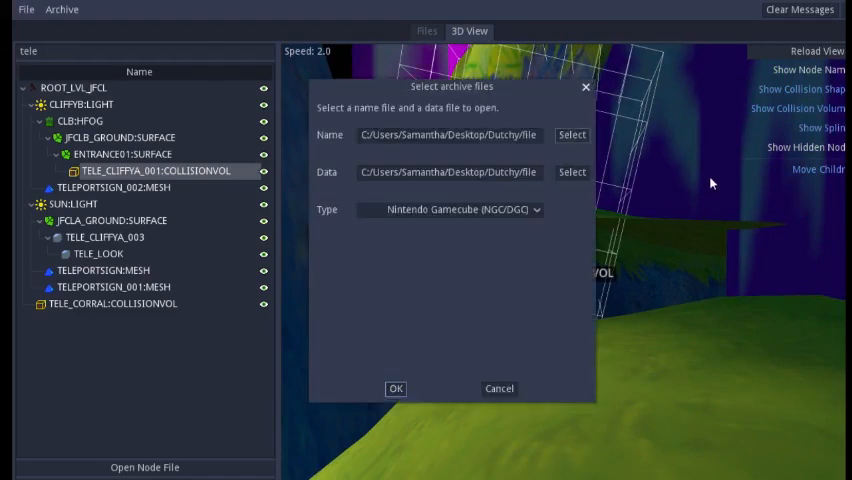
click(570, 135)
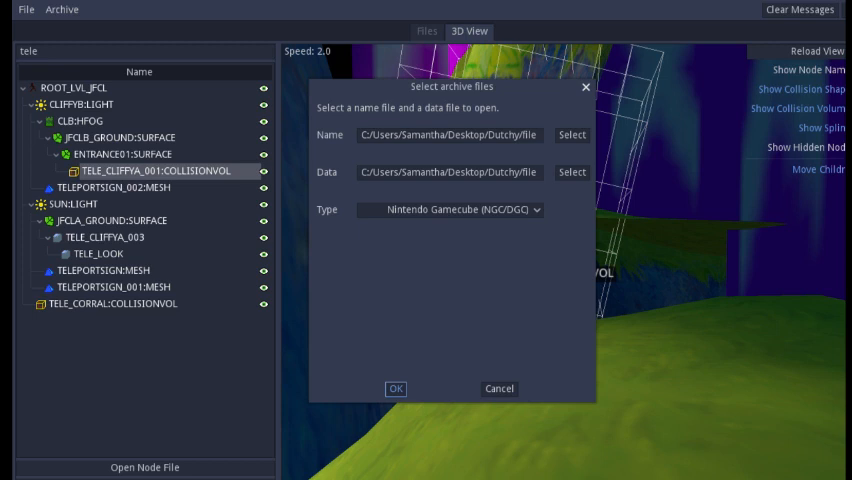
click(395, 389)
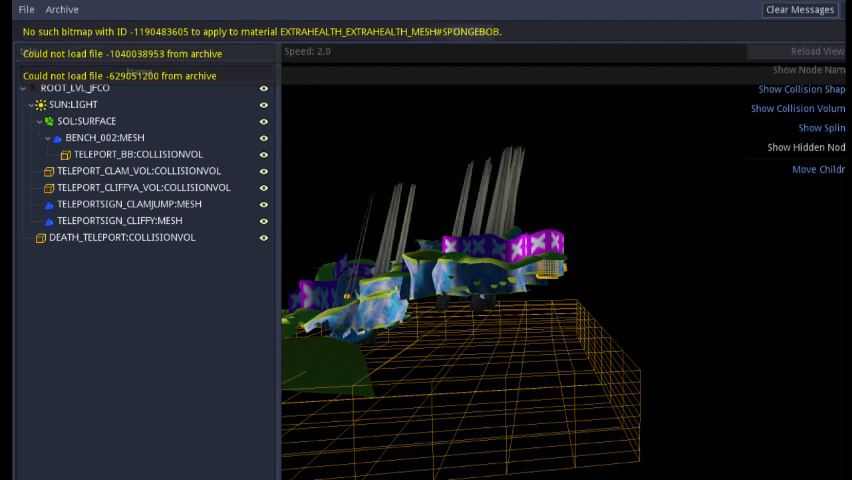
Filter JFCO nodes by 'tile' and view LTILEP_002, LTILES_001, LTILEB2 and LTILEO2_002.
text(tele)
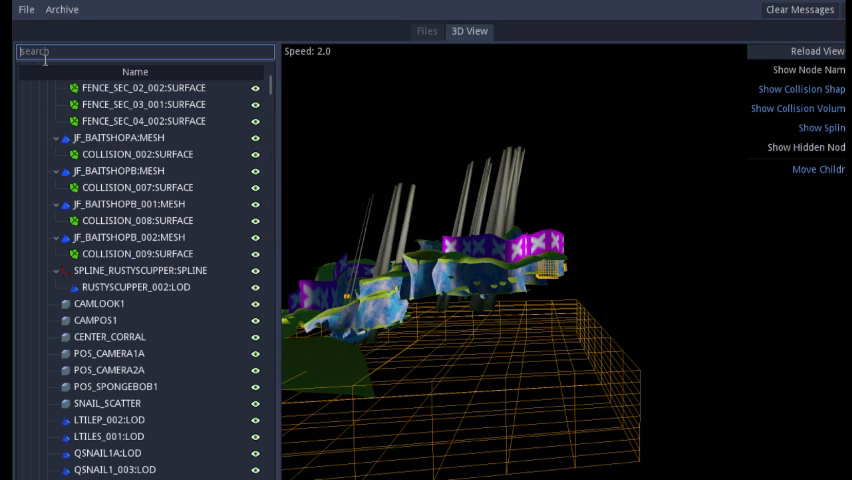
text(tile)
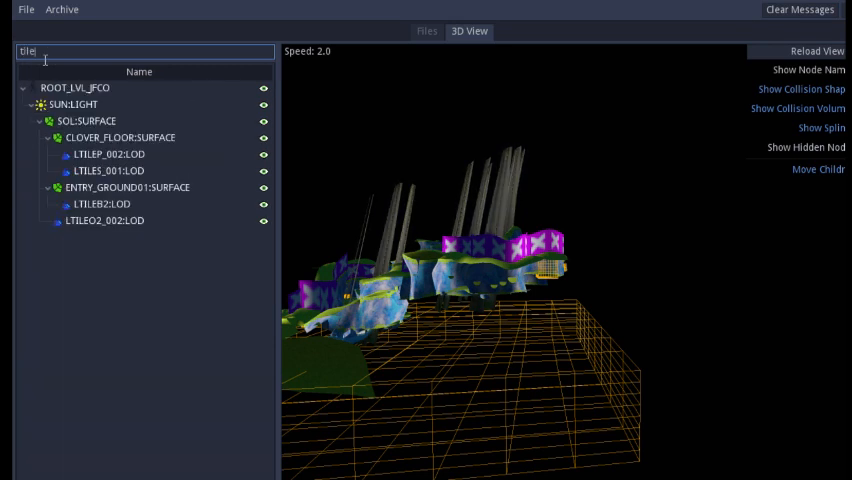
click(96, 154)
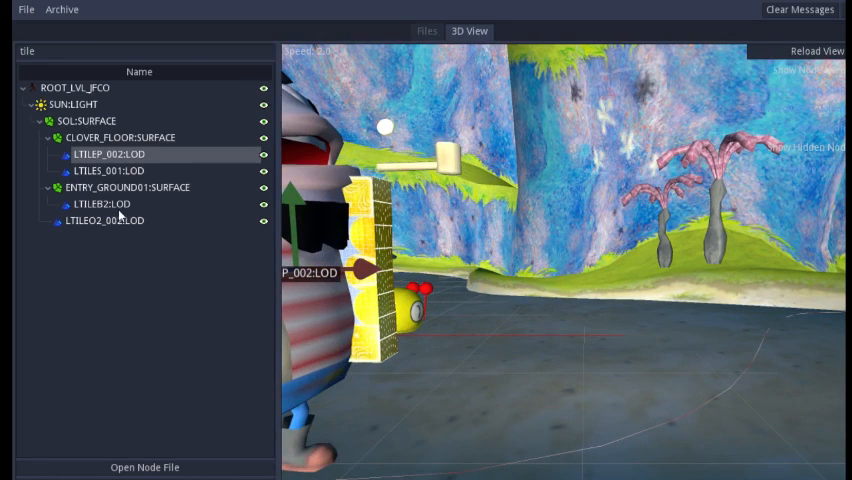
click(105, 170)
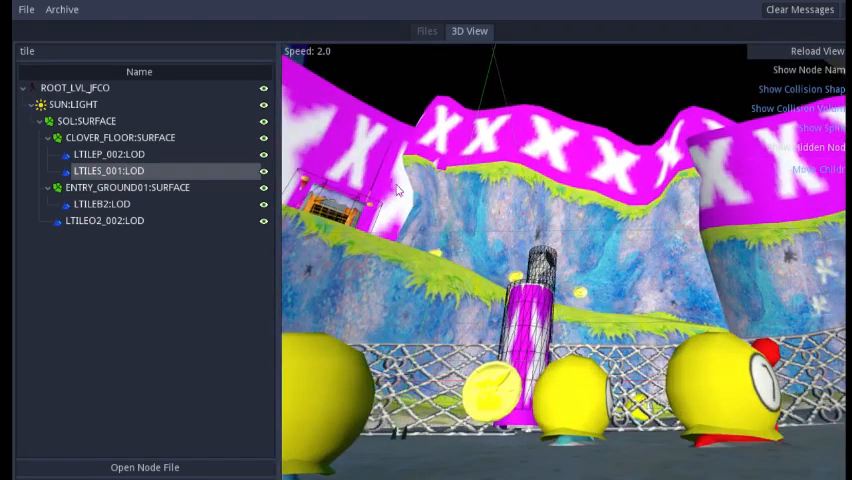
click(101, 204)
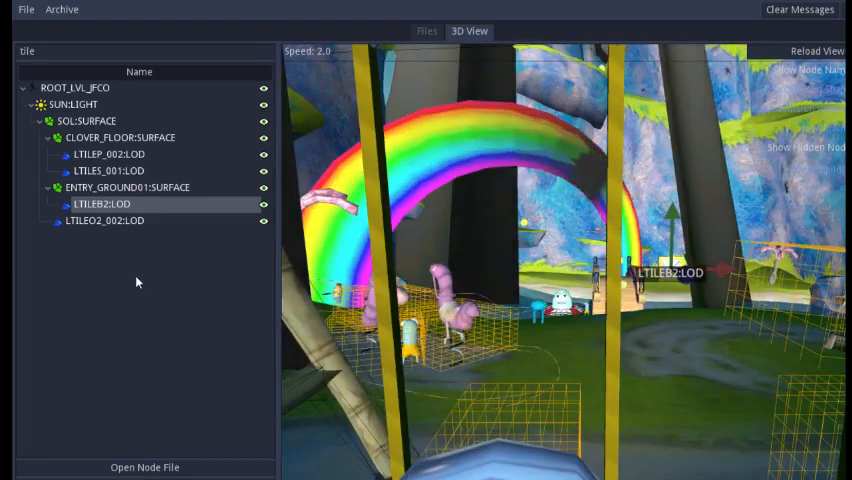
click(105, 221)
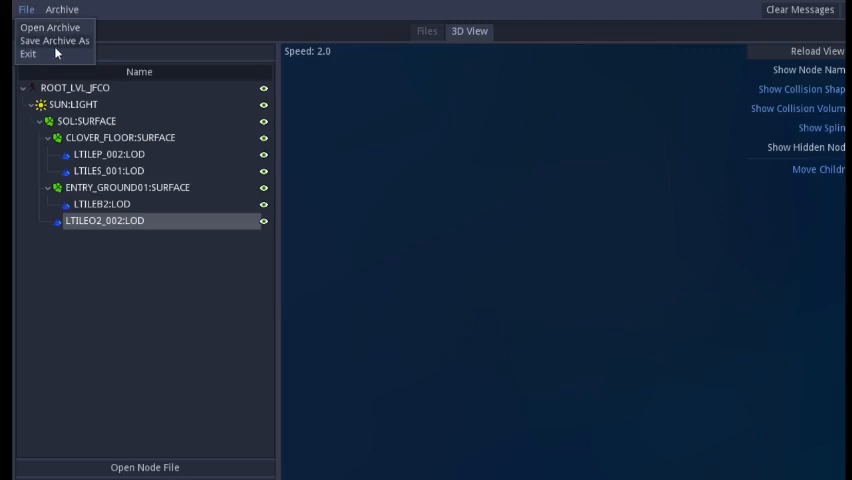
Filter nodes by 'tele' and view the TELEPORT_CLAM_VOL and TELEPORT_CLIFFYA_VOL volumes.
text(tile)
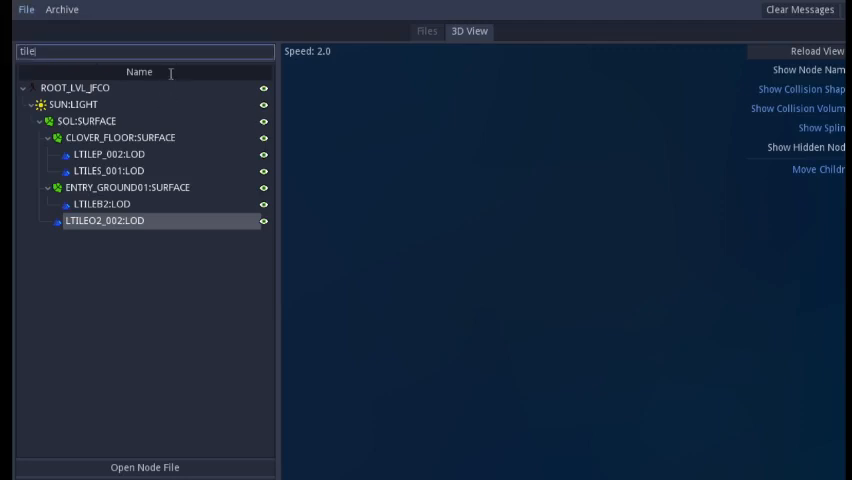
text(tel)
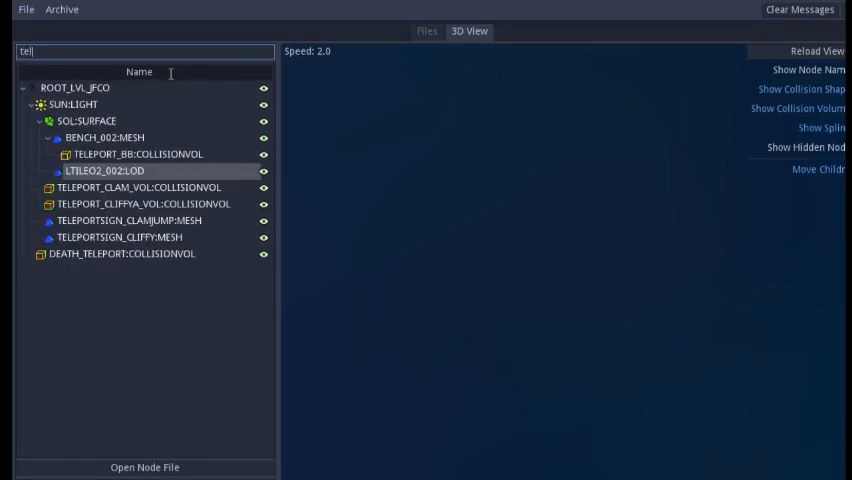
text(e)
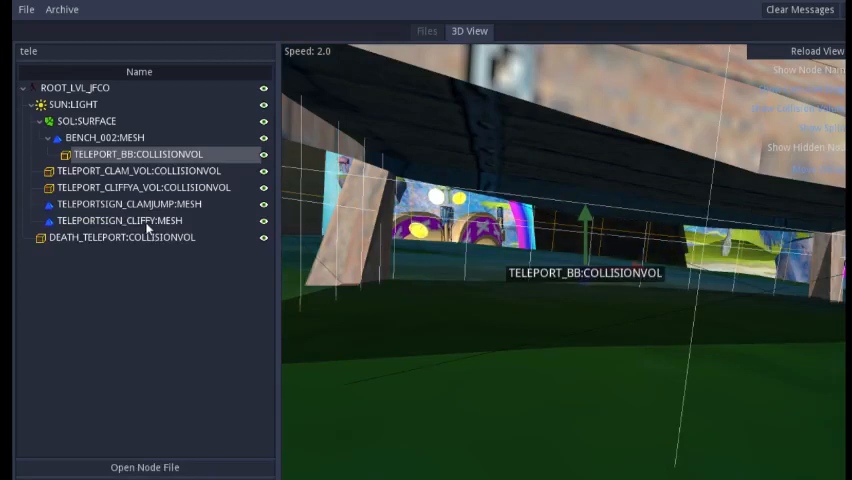
click(137, 171)
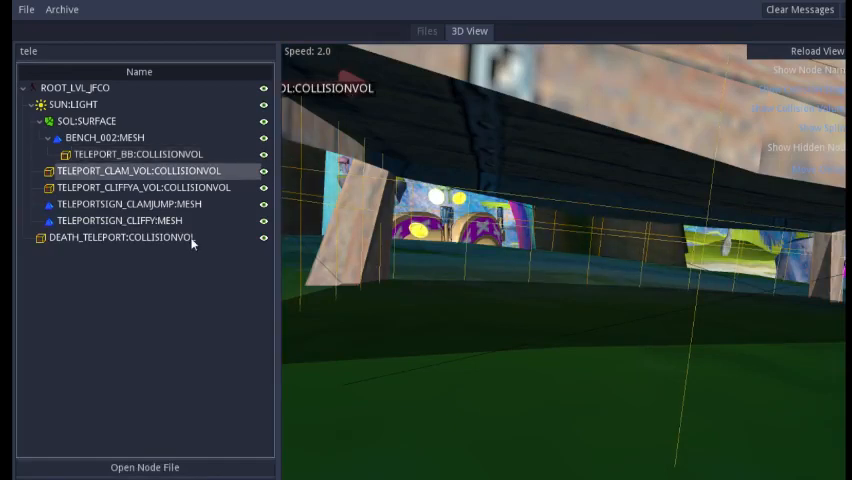
click(137, 187)
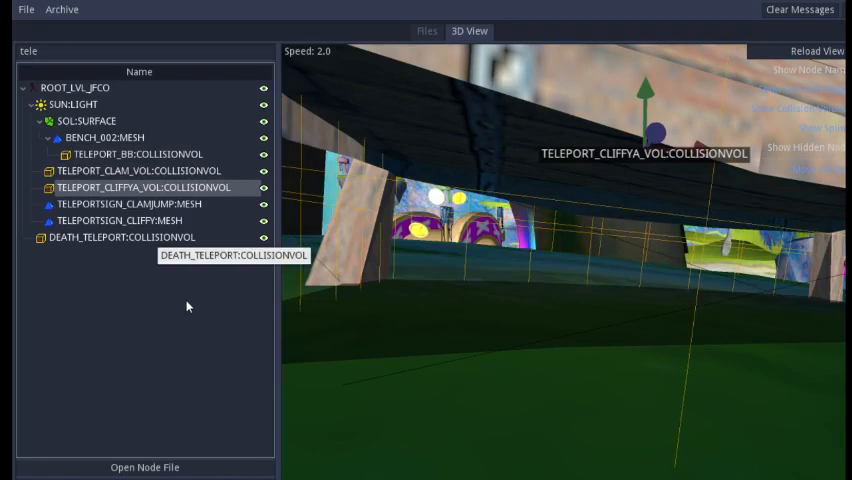
mouse_move(213, 197)
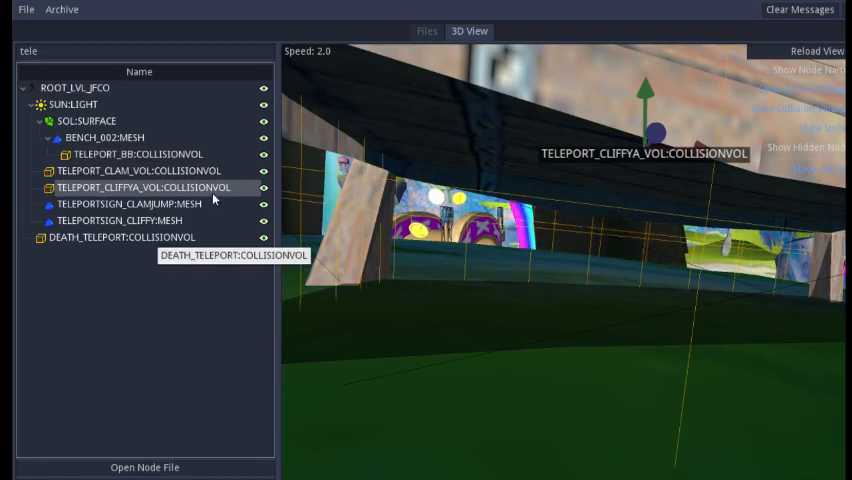
mouse_move(167, 305)
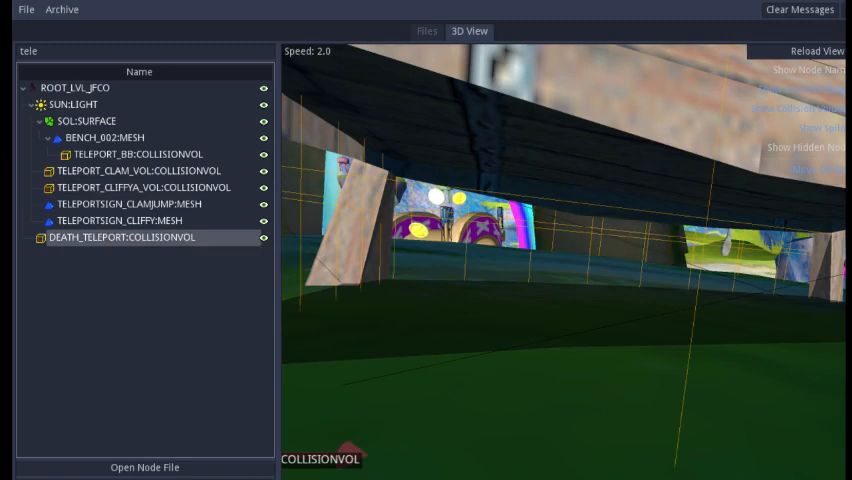
Open the JFTP level archive after choosing its DGC data file.
click(61, 9)
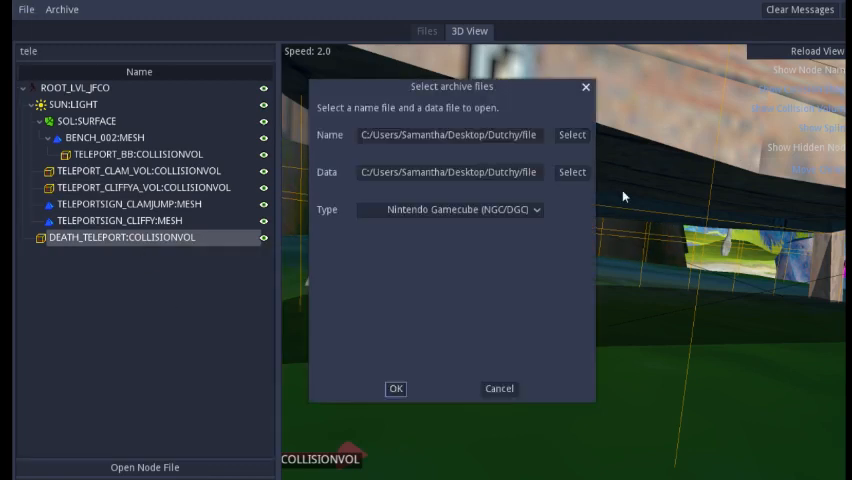
click(572, 135)
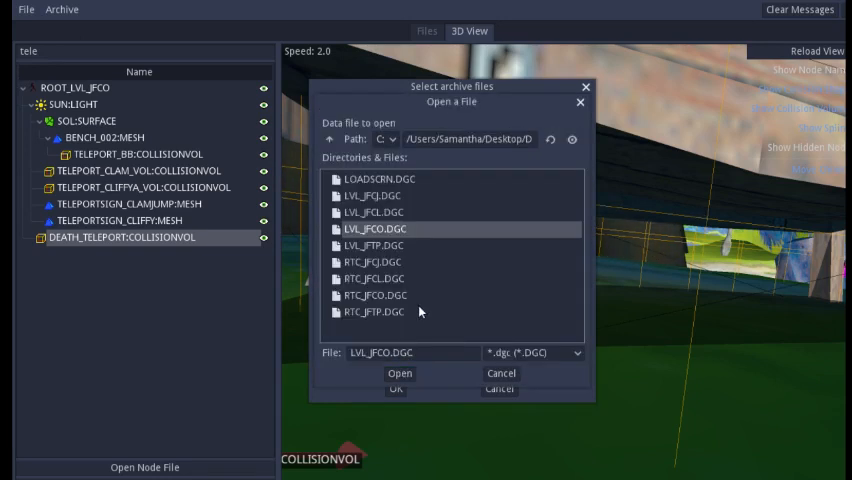
click(399, 373)
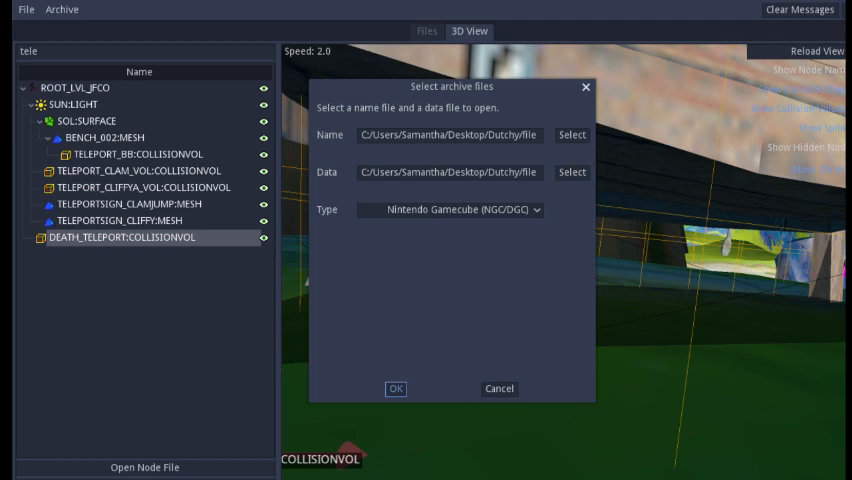
click(395, 389)
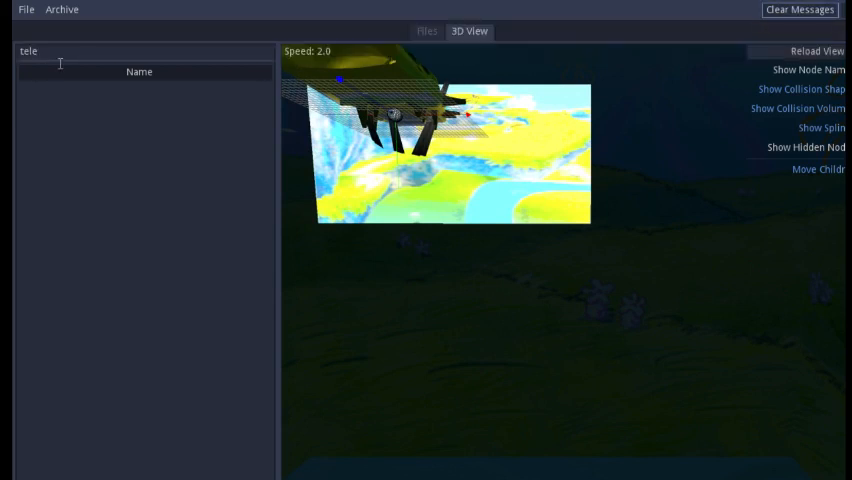
Filter JFTP nodes by 'tile' and view the TILE1 LOD in 3D.
text(tile)
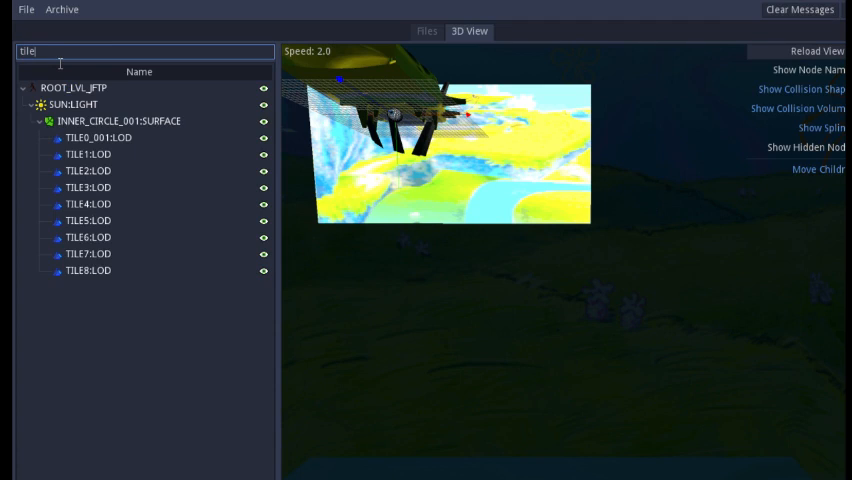
click(88, 154)
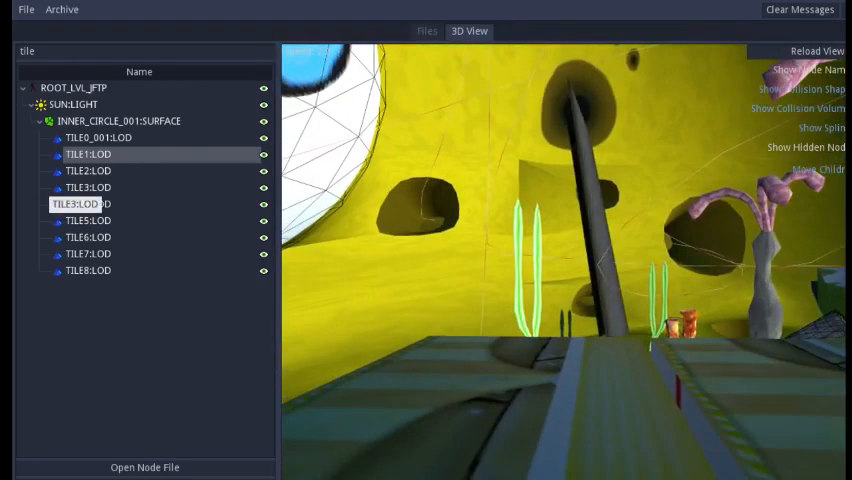
Select the CABT name and data files and load the LVL_CABT archive.
click(61, 9)
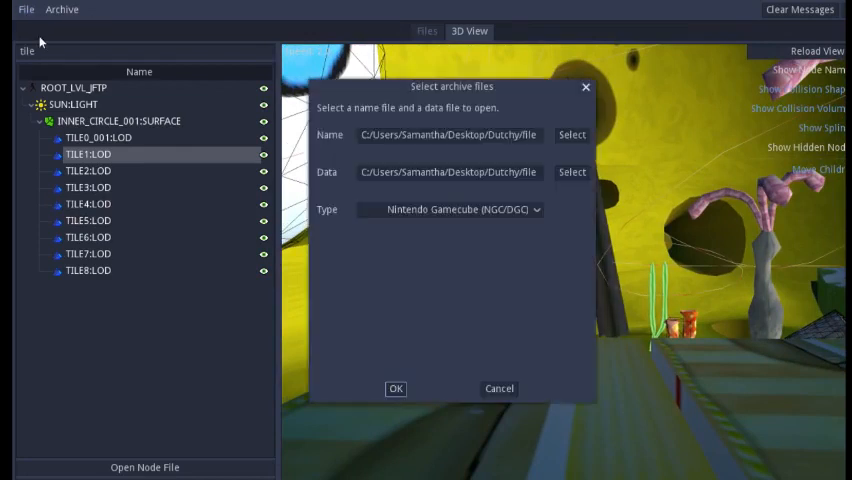
mouse_move(712, 165)
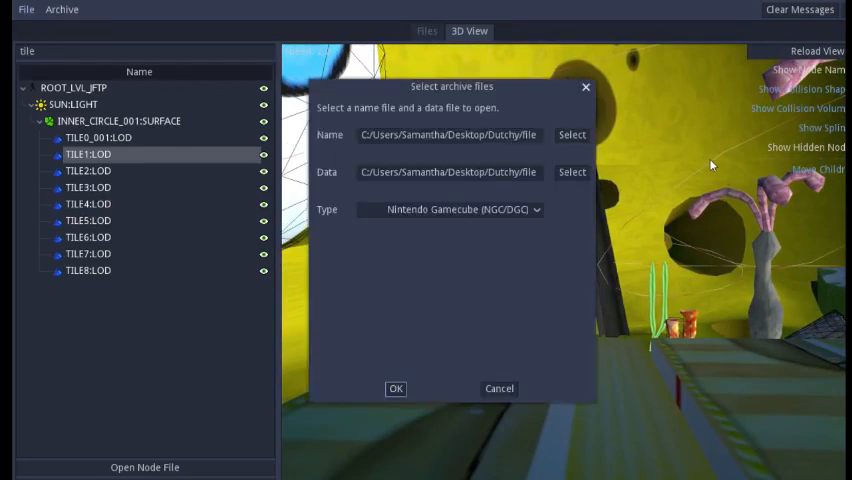
click(571, 134)
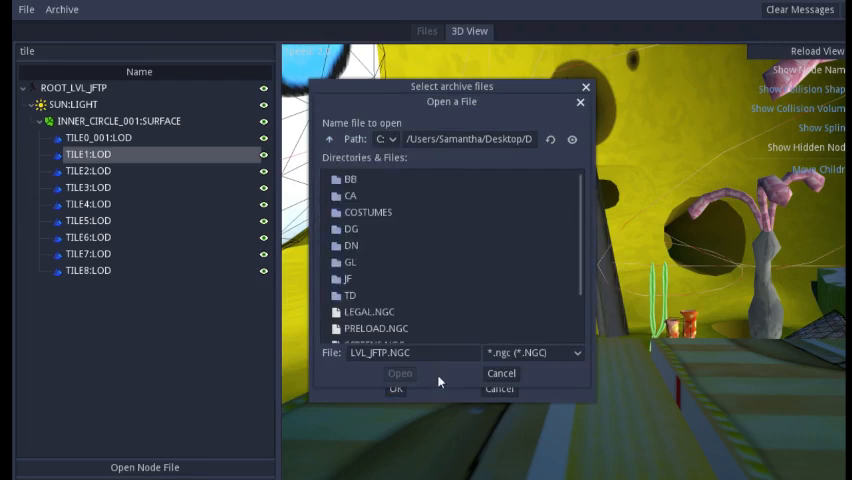
mouse_move(434, 361)
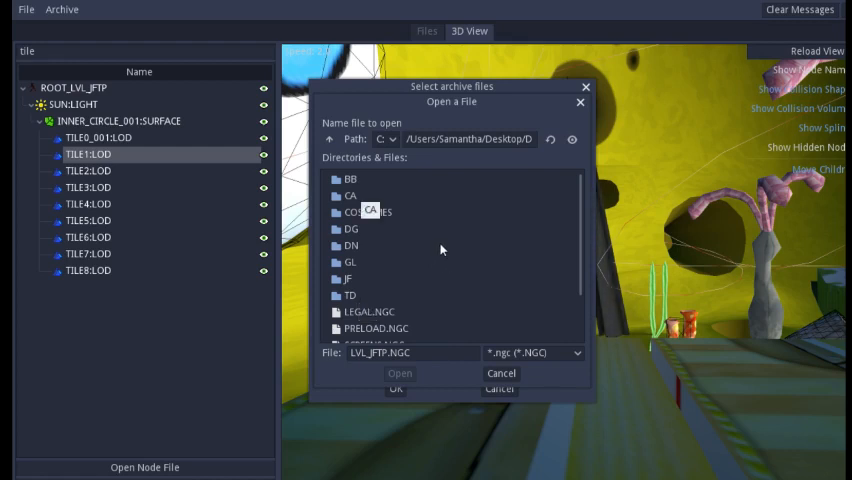
mouse_move(472, 275)
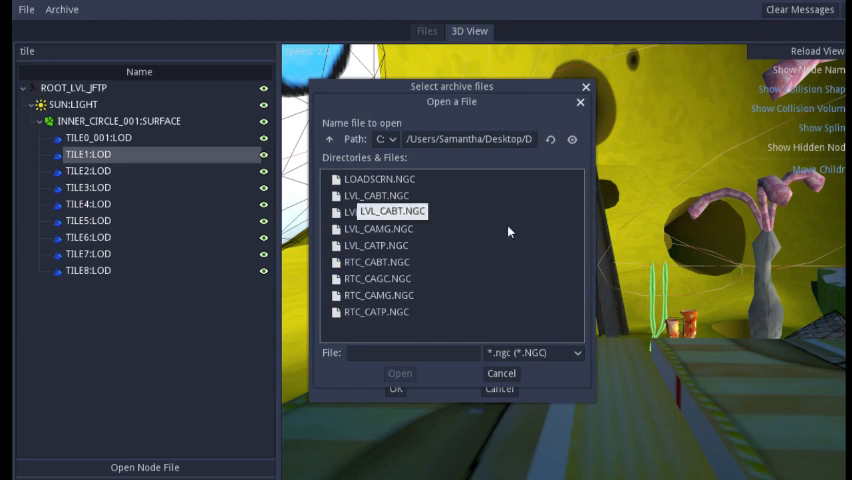
mouse_move(478, 258)
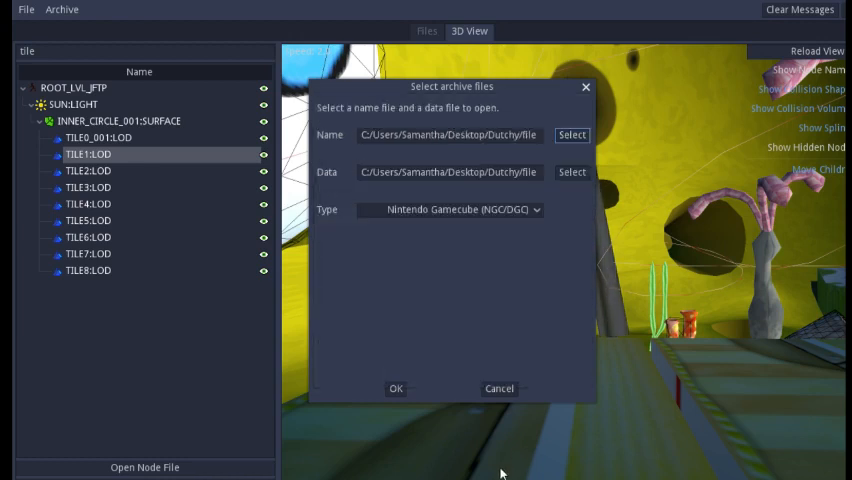
click(571, 172)
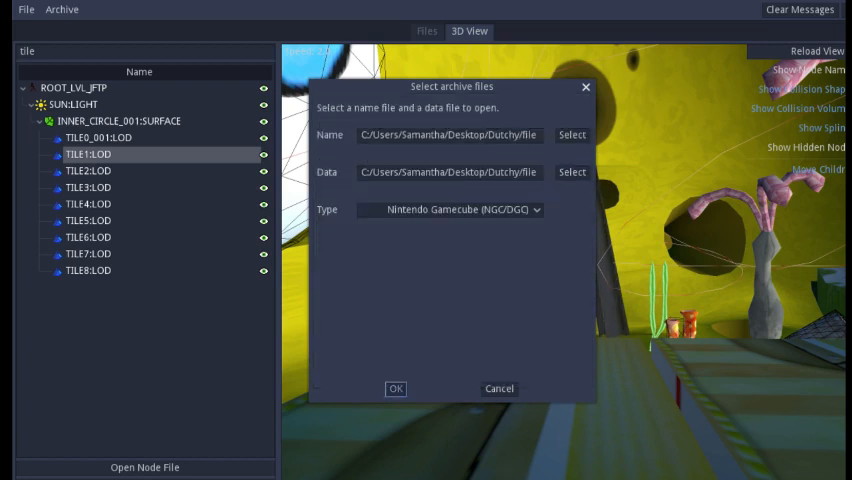
click(395, 388)
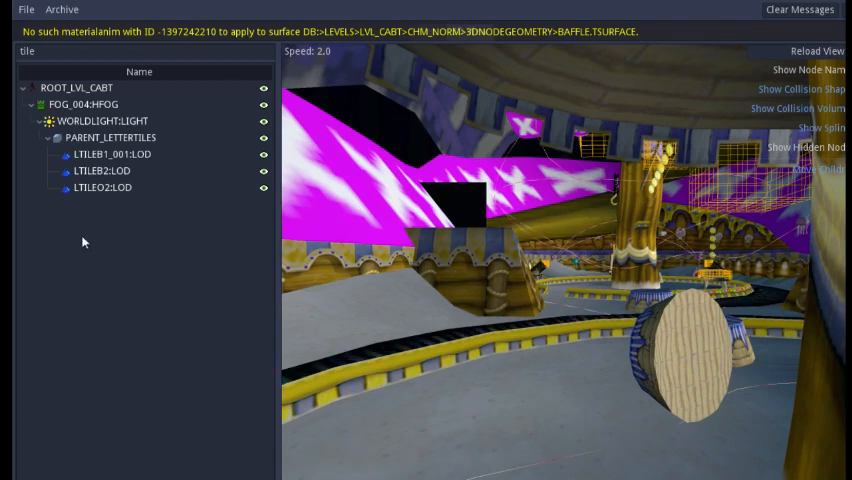
View the CABT letter tiles LTILEB1_001, LTILEB2 and LTILEO2 in the 3D view.
click(102, 154)
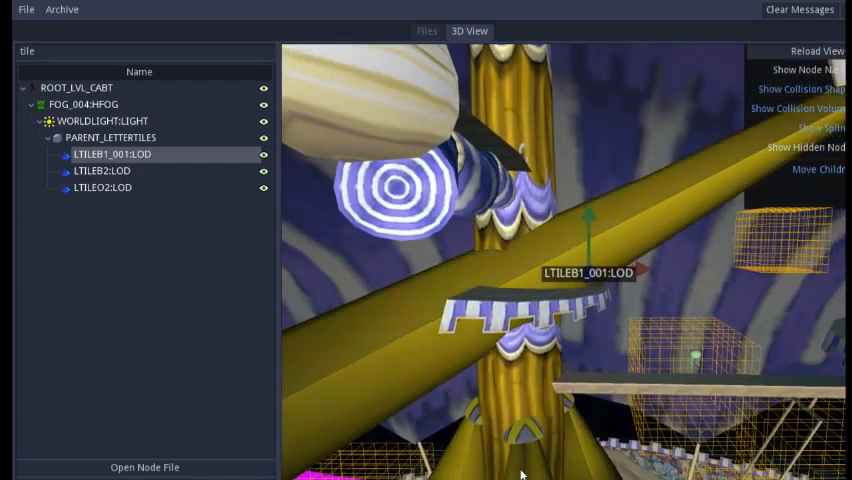
click(101, 170)
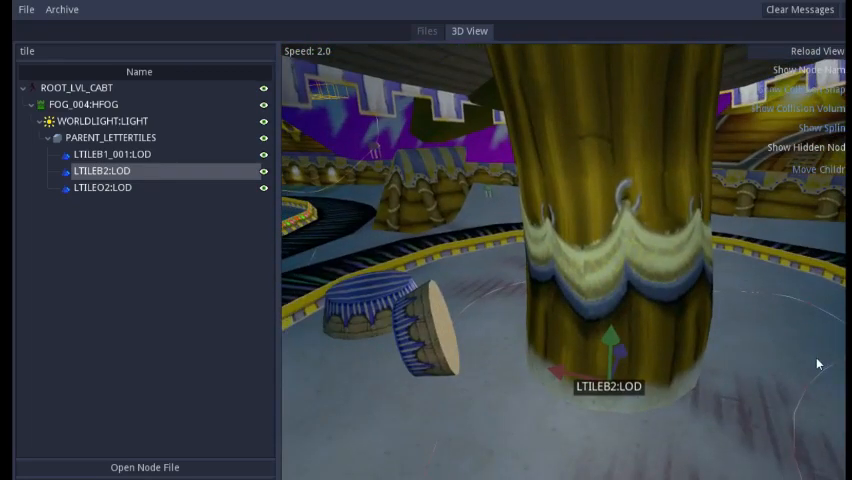
click(103, 188)
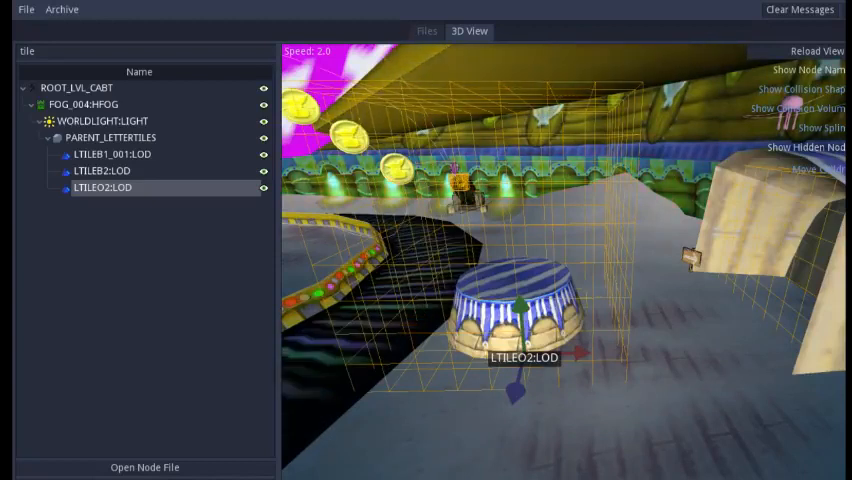
click(145, 51)
text(eleport)
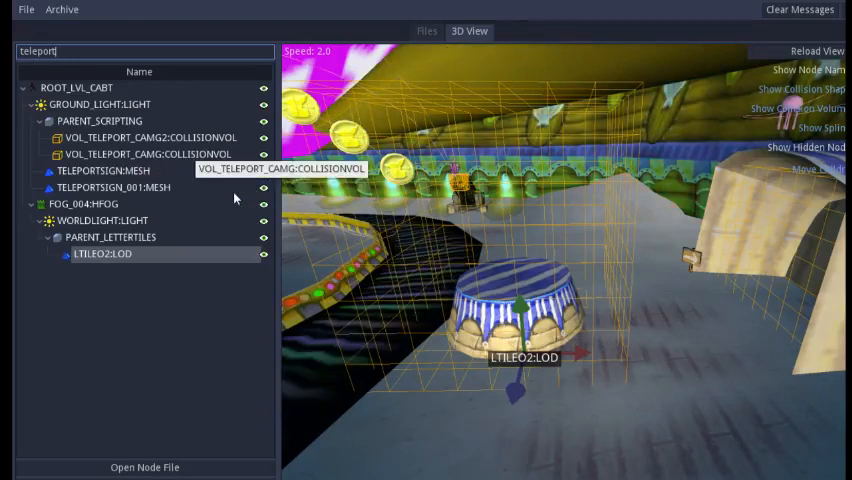
mouse_move(267, 301)
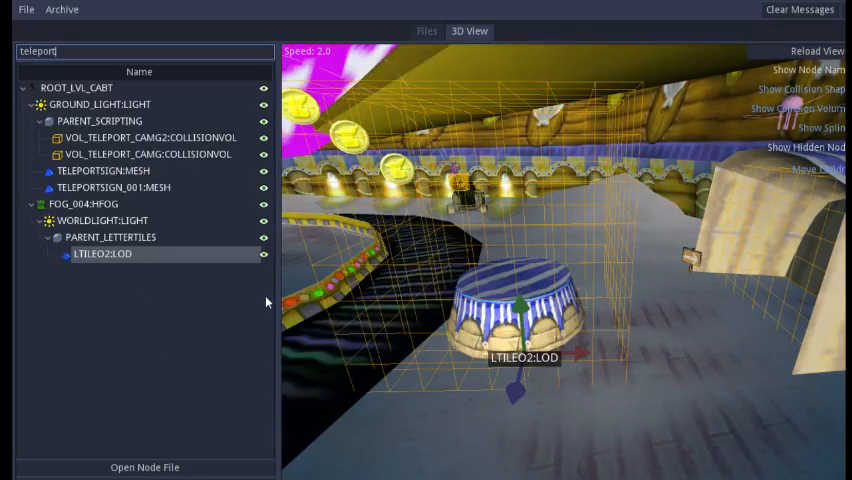
mouse_move(110, 237)
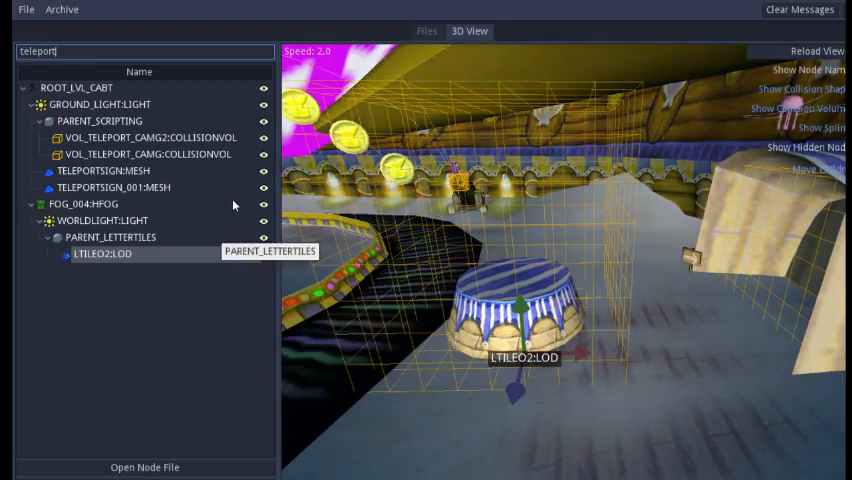
Show the VOL_TELEPORT_CAMG2 collision volume from the teleport-filtered node list.
click(147, 154)
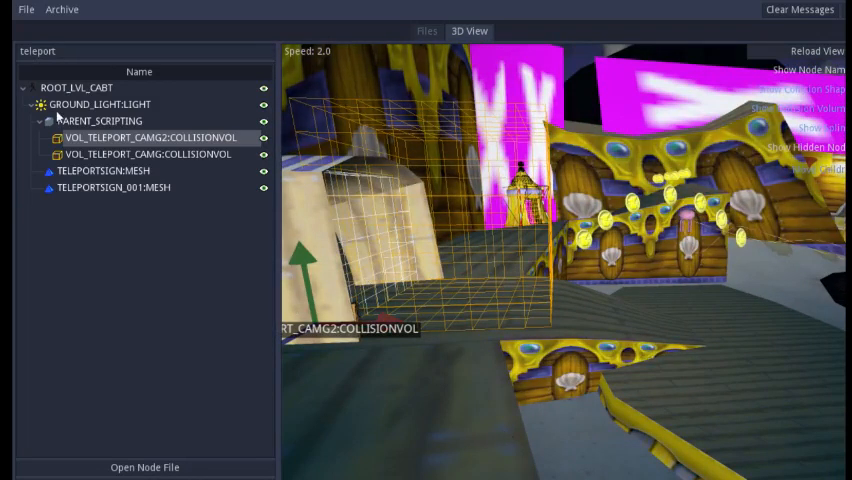
Load the CAGC level archive from LVL_CAGC.NGC and LVL_CAGC.DGC.
click(61, 9)
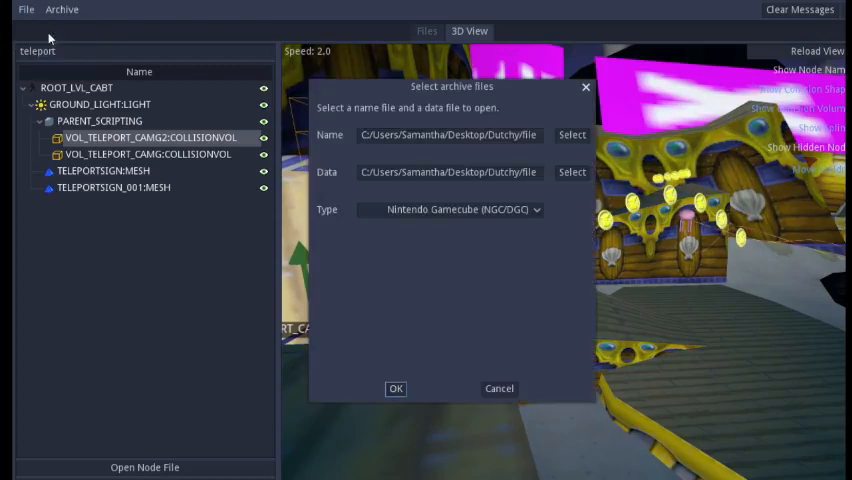
click(571, 134)
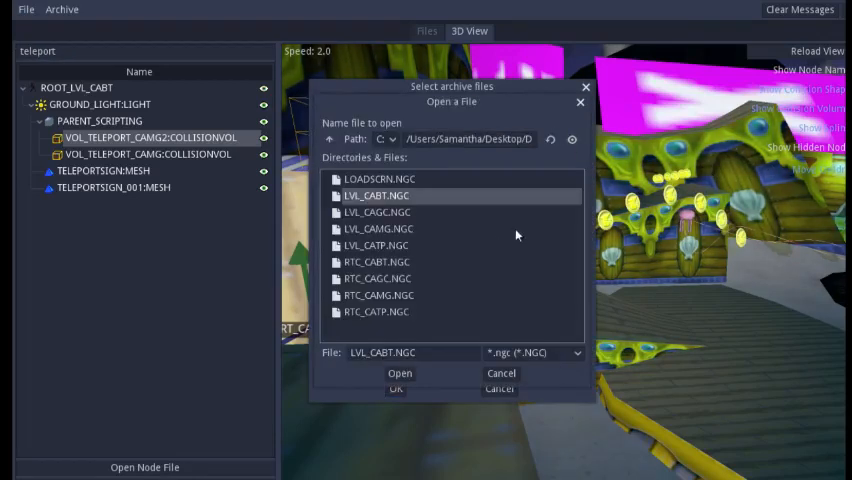
click(378, 212)
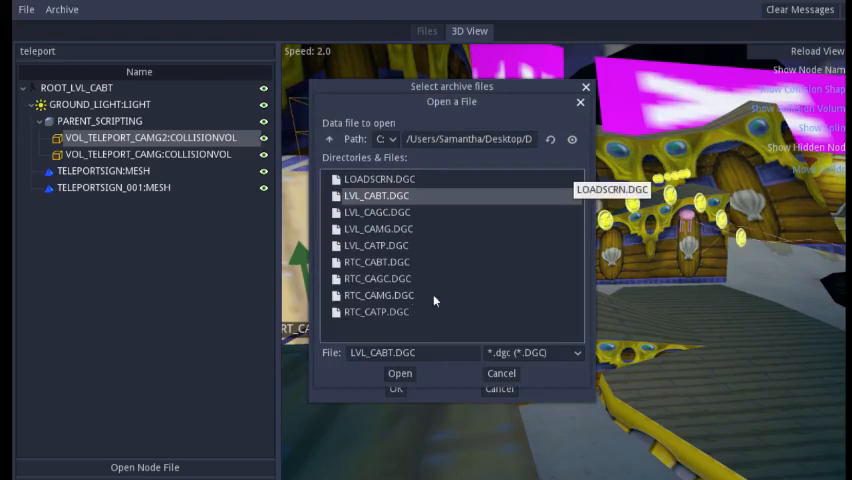
click(380, 212)
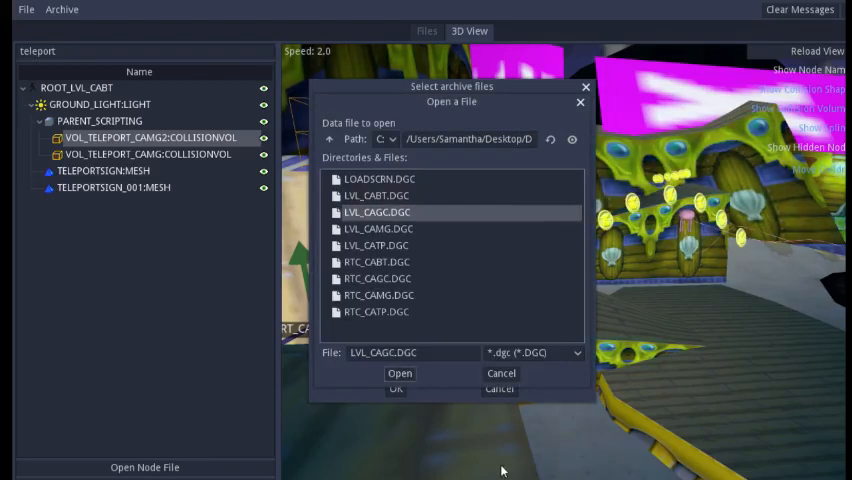
click(399, 373)
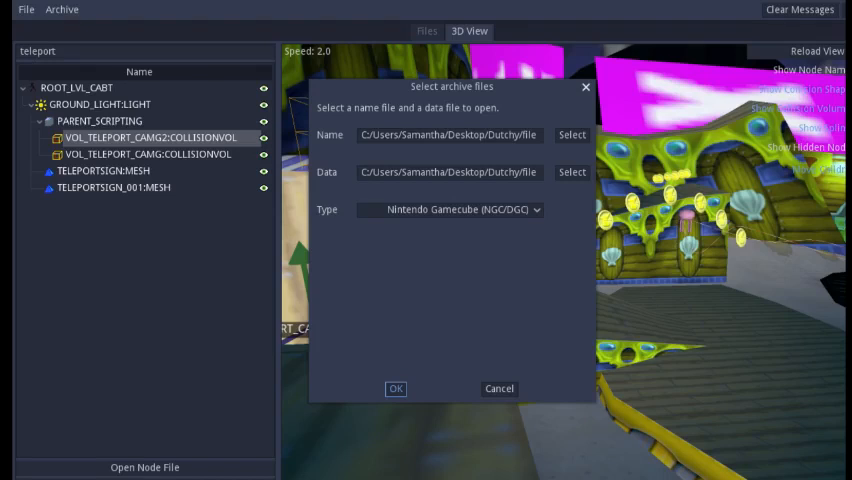
click(395, 389)
text(t)
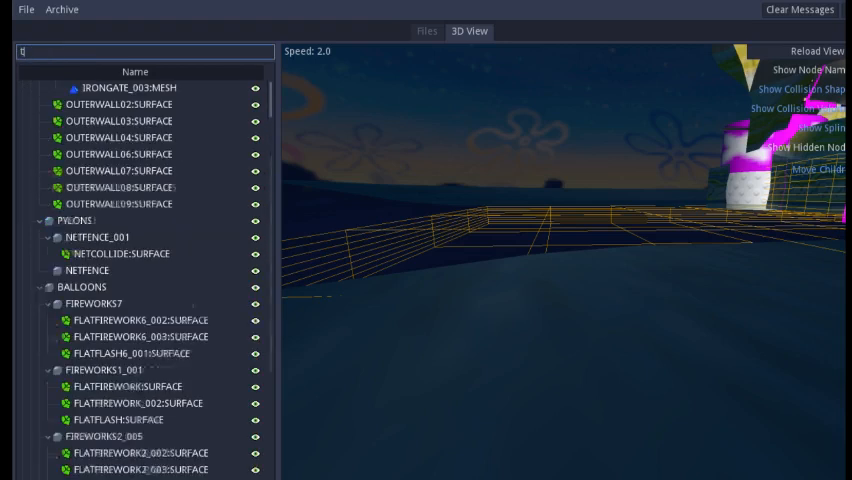
Filter CAGC nodes by 'tile' and view LTILEB2_001 and LTILEE_001 in 3D.
text(ile)
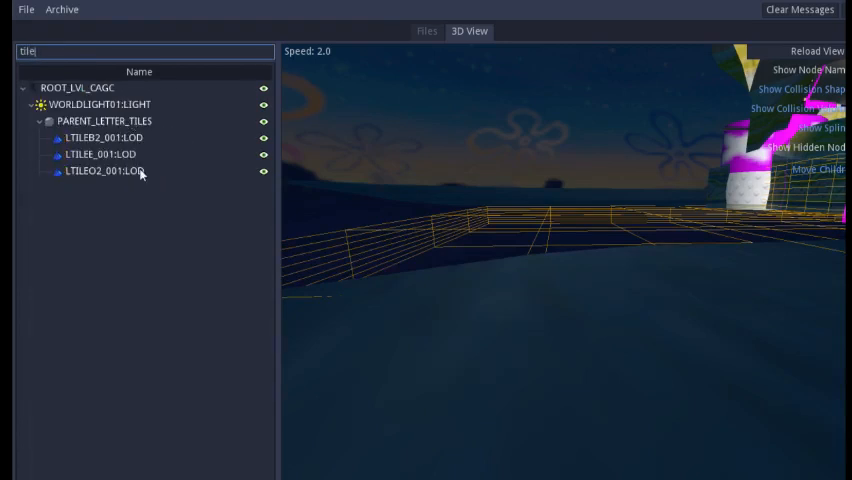
click(103, 138)
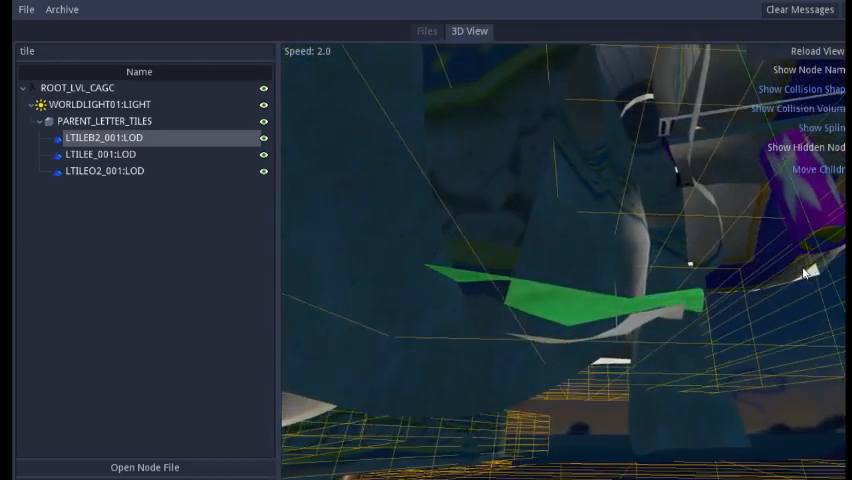
click(99, 154)
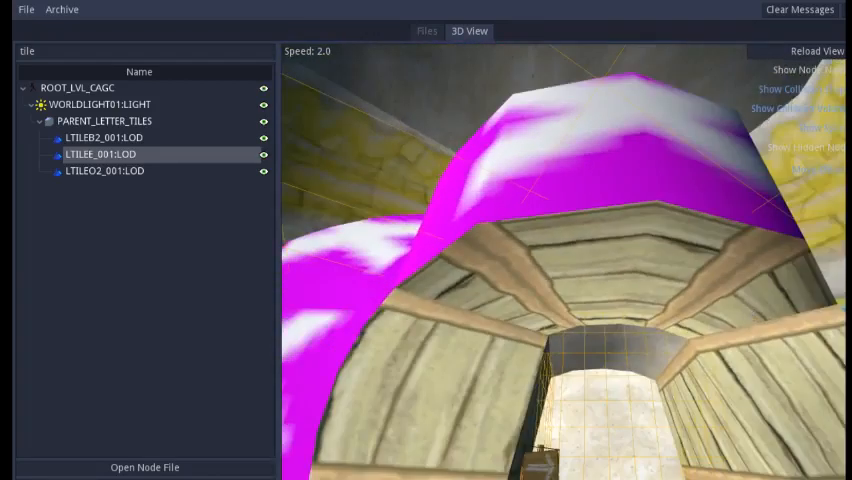
click(144, 51)
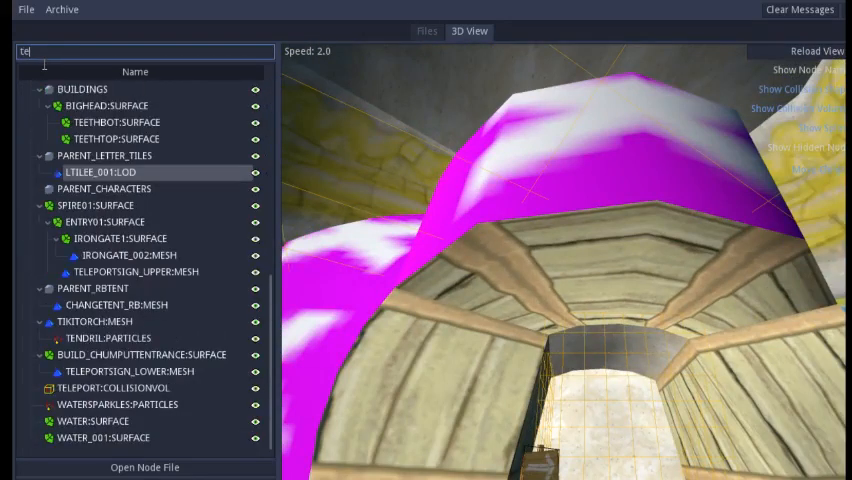
Change the node search to 'tel' to list teleport volumes and signs.
text(l)
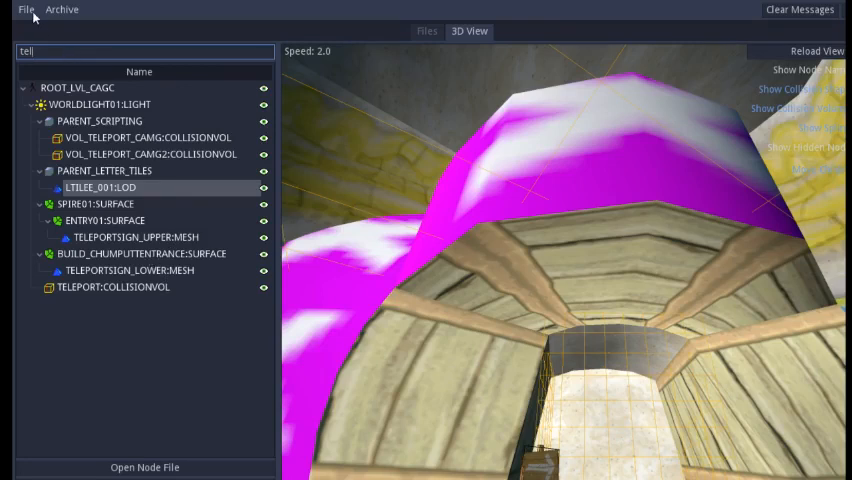
Replace the CAGC level with another archive by selecting new name and data files.
click(61, 9)
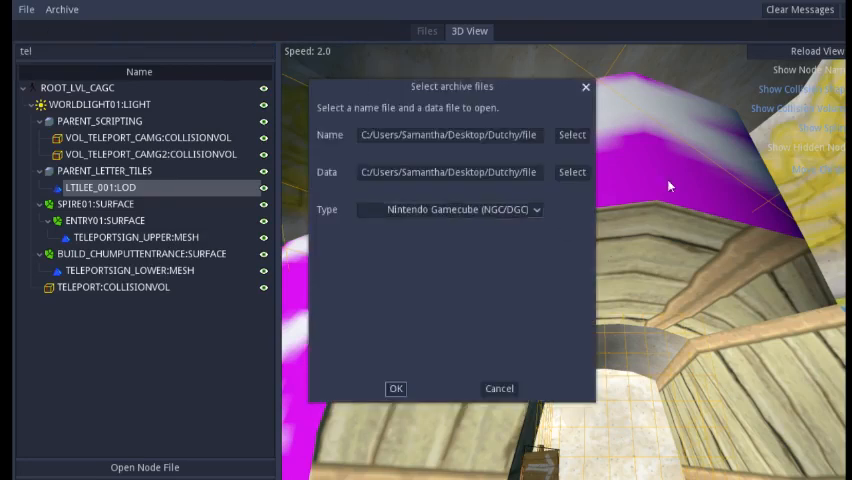
click(571, 134)
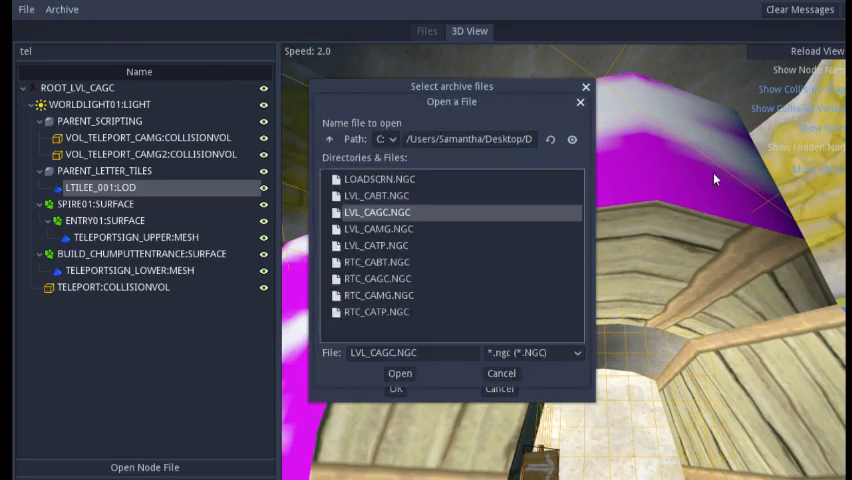
click(378, 228)
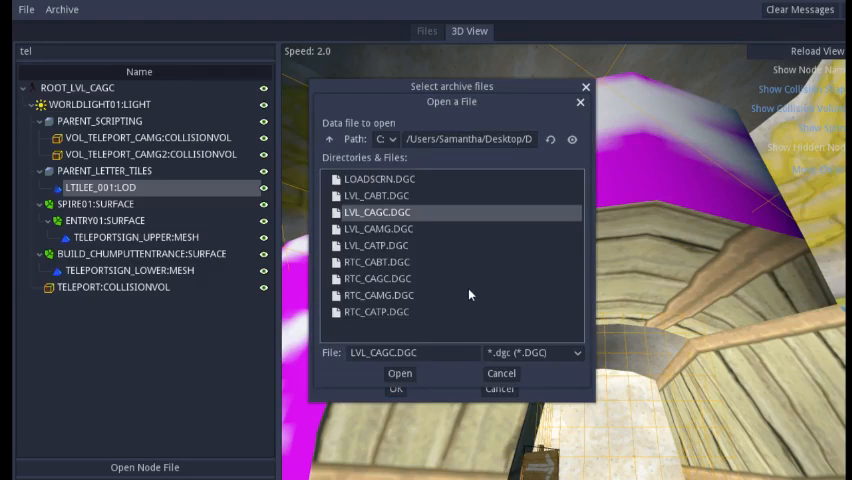
click(399, 373)
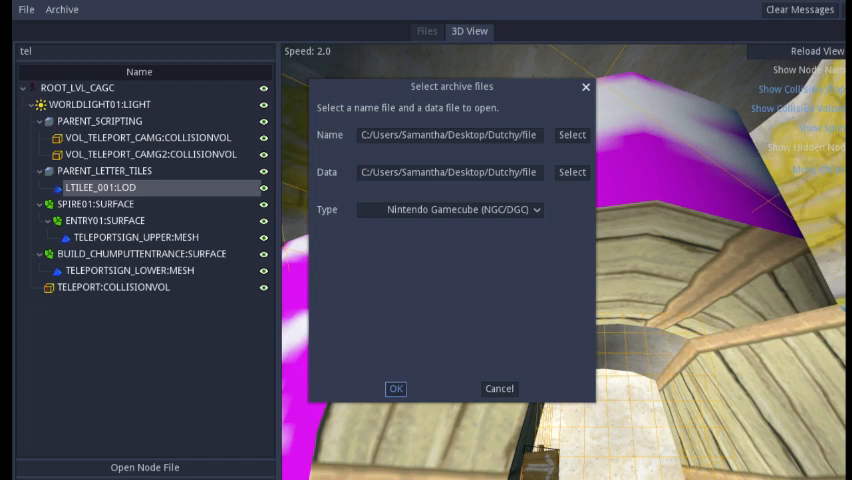
click(395, 388)
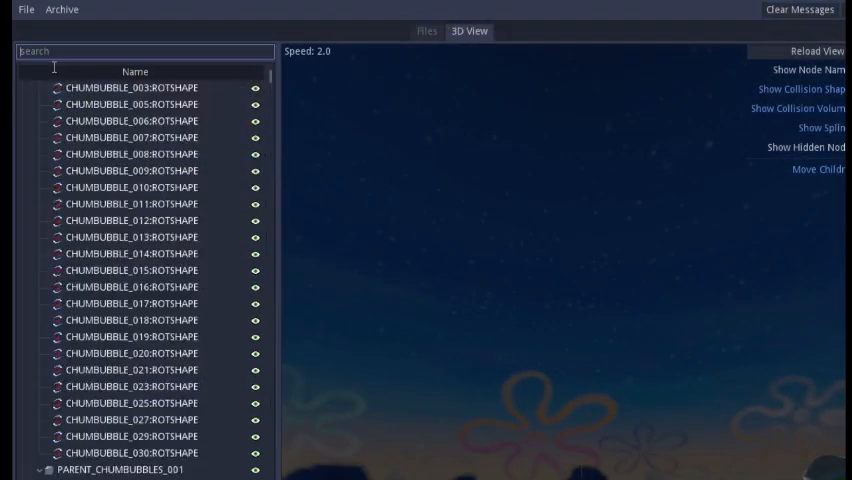
Filter CAMG nodes by 'tile' and view the LTILEB2_001 and LTILEN letter tiles.
text(tile)
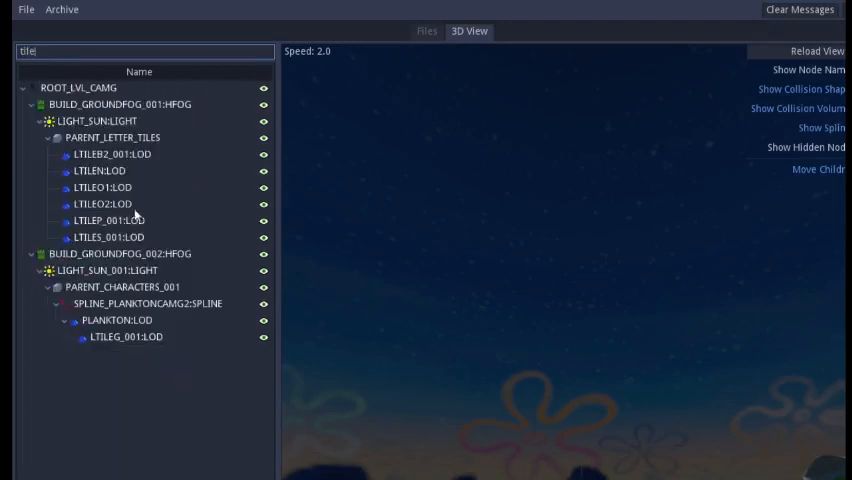
click(109, 154)
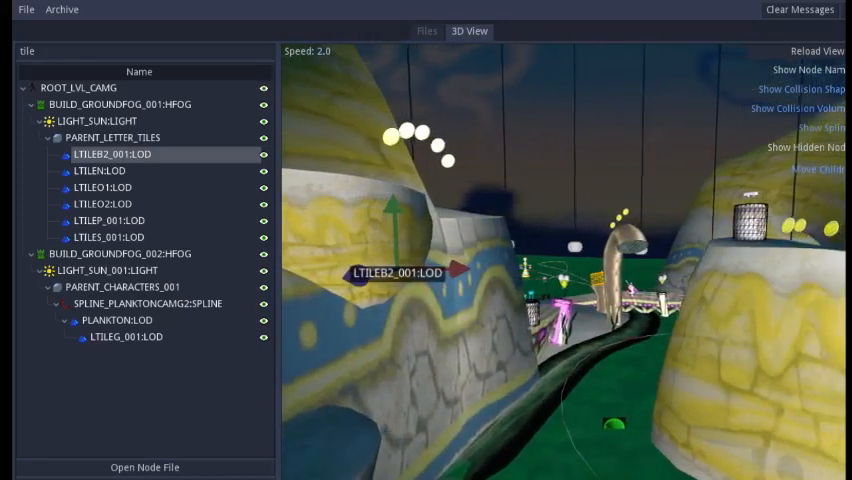
click(100, 171)
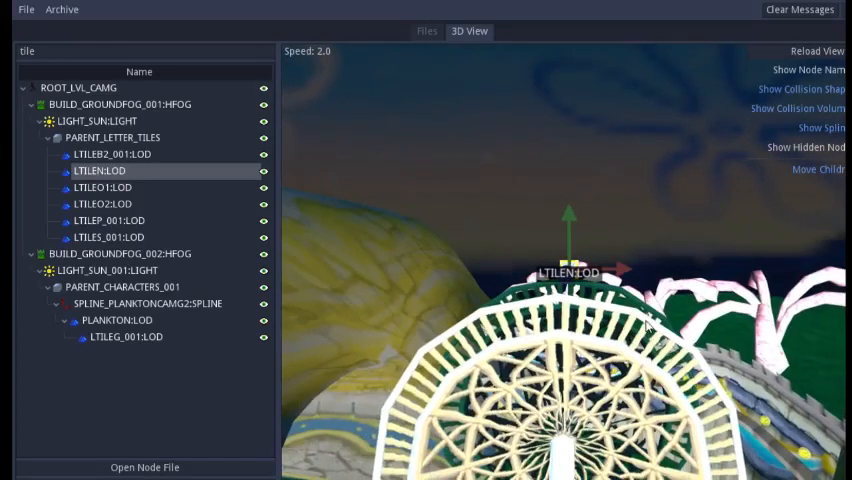
click(104, 187)
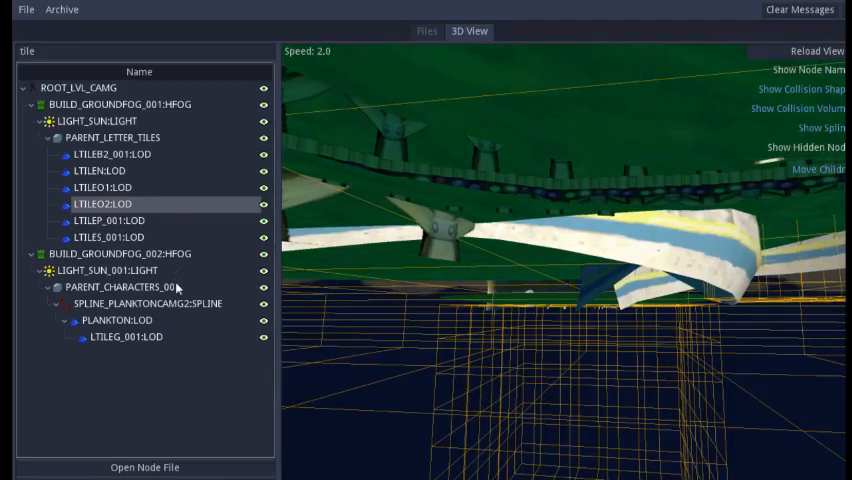
View LTILEP_001, LTILES_001 and the PLANKTON model in the 3D view.
click(104, 220)
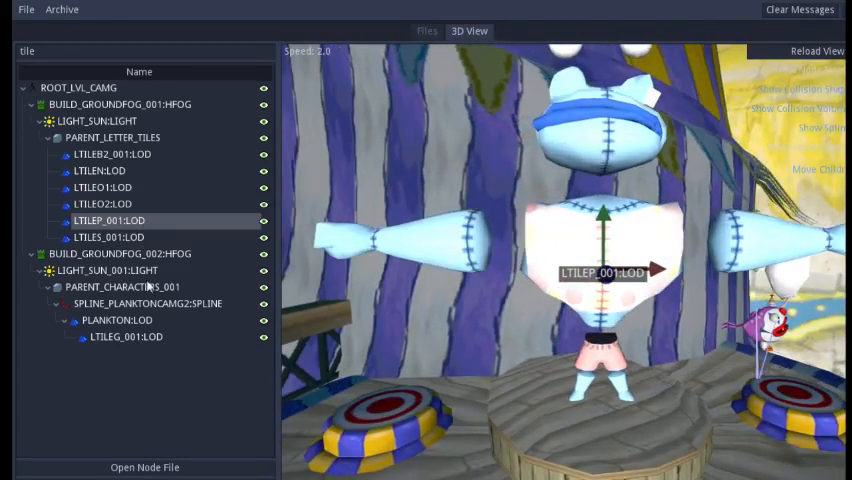
click(108, 237)
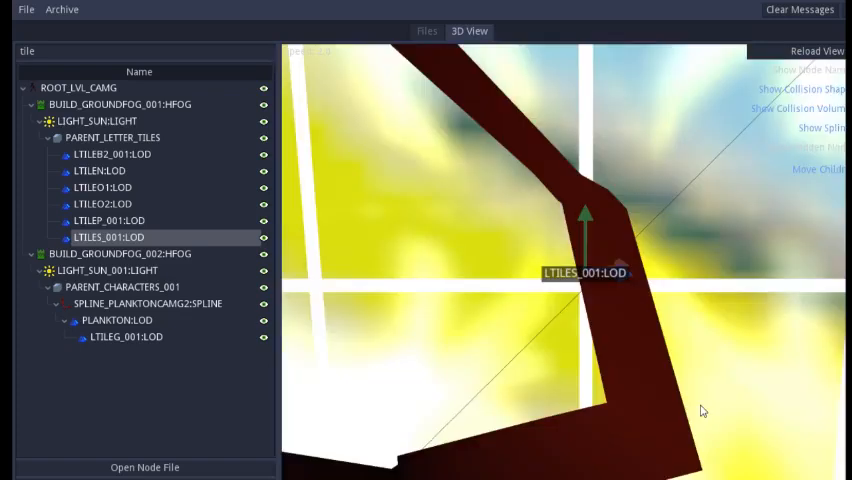
click(116, 320)
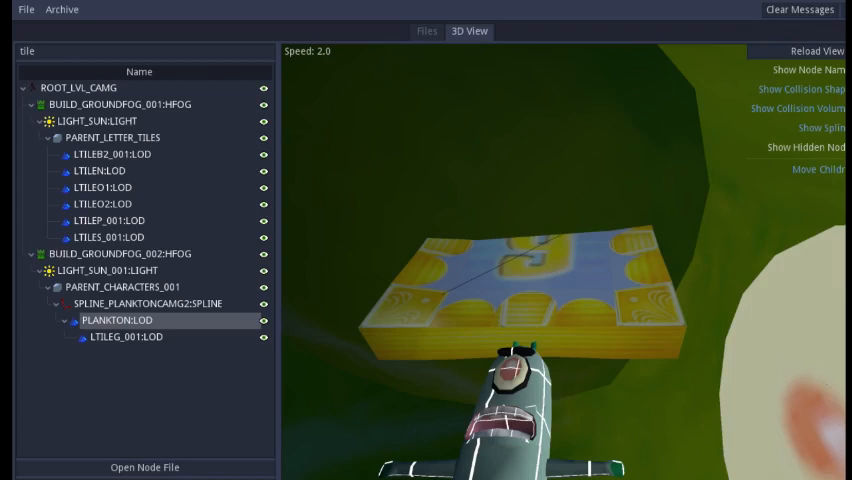
mouse_move(740, 331)
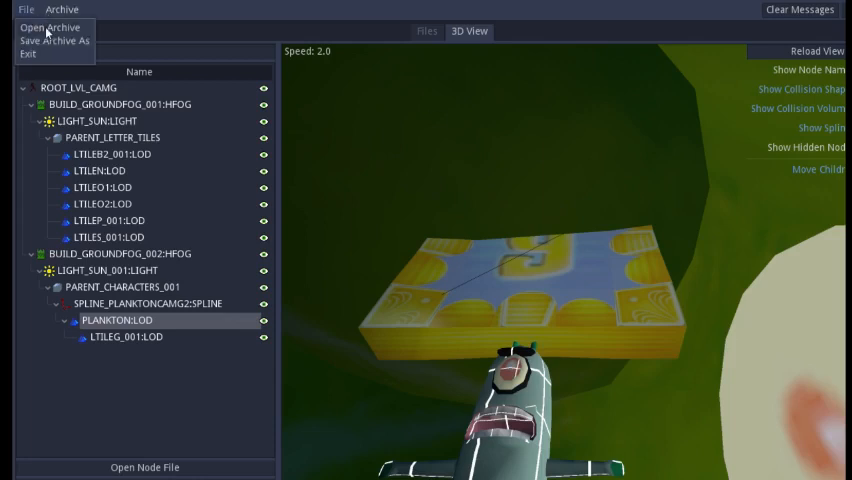
Cancel opening a new archive and view the SPLINE_PLANKTONCAMG2 camera spline.
click(46, 27)
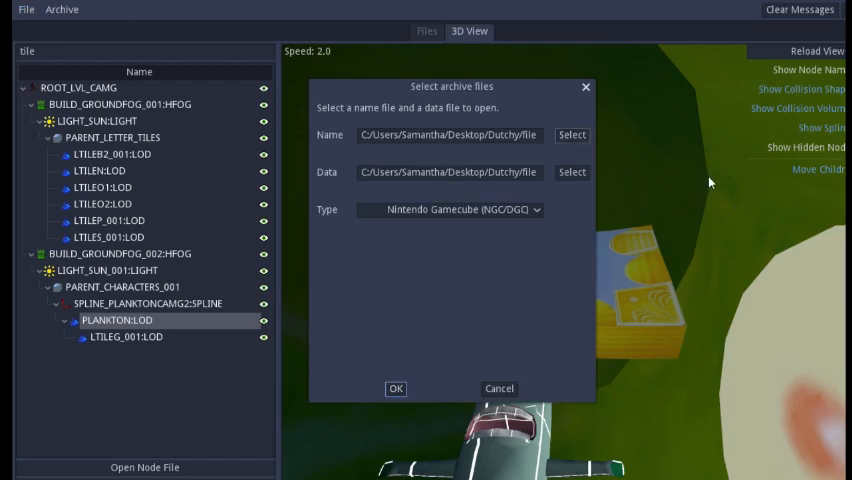
click(571, 135)
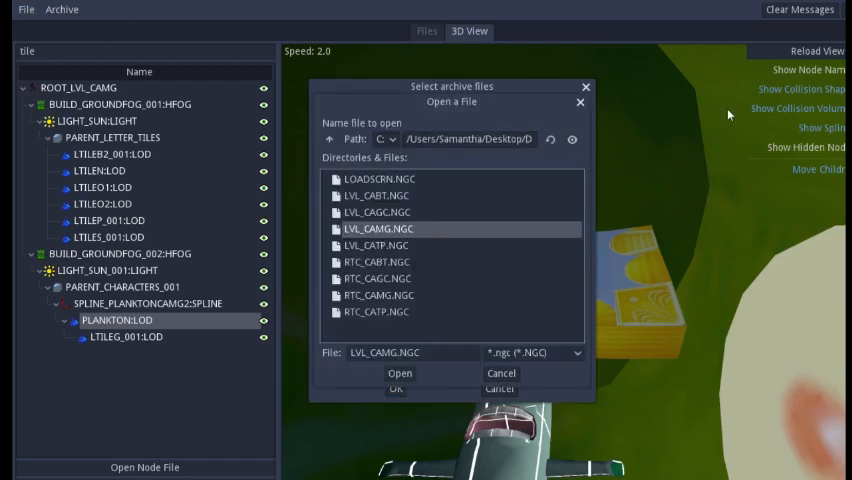
click(399, 373)
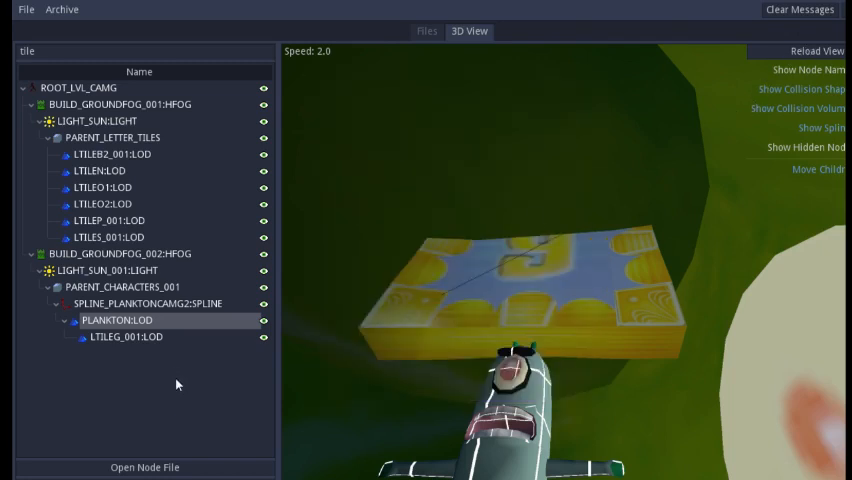
click(133, 303)
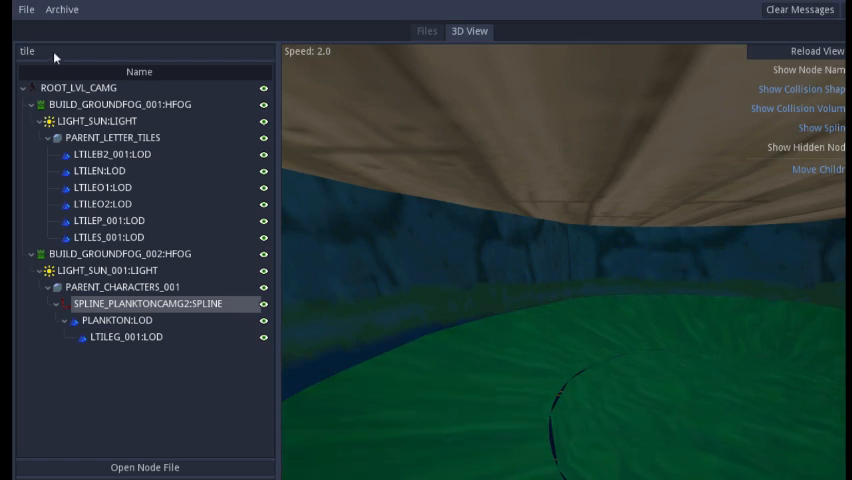
Load the LVL_CATP archive from LVL_CATP.NGC and its matching data file.
click(61, 9)
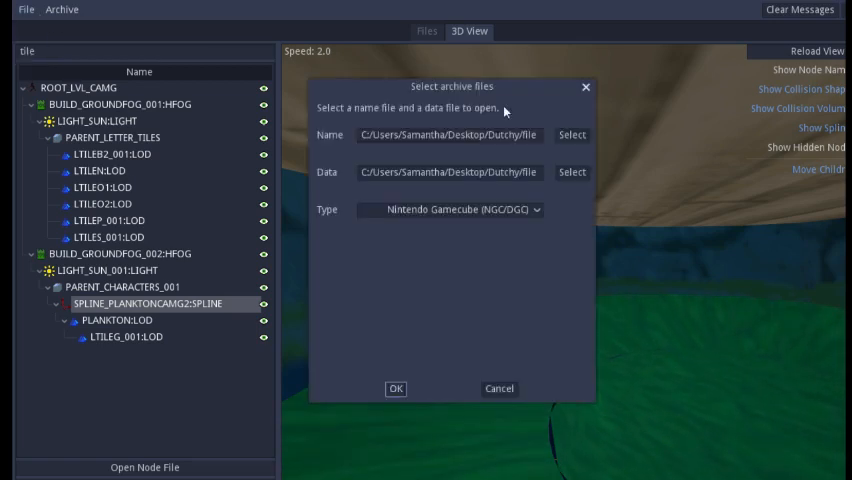
click(571, 135)
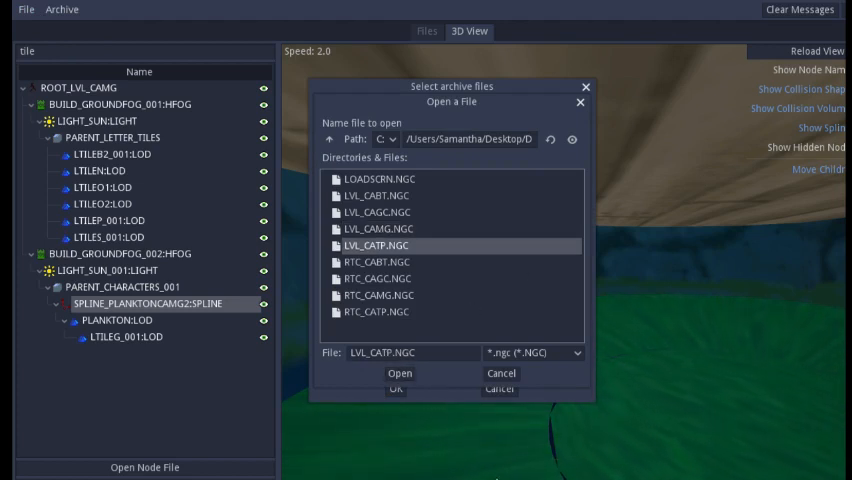
click(399, 373)
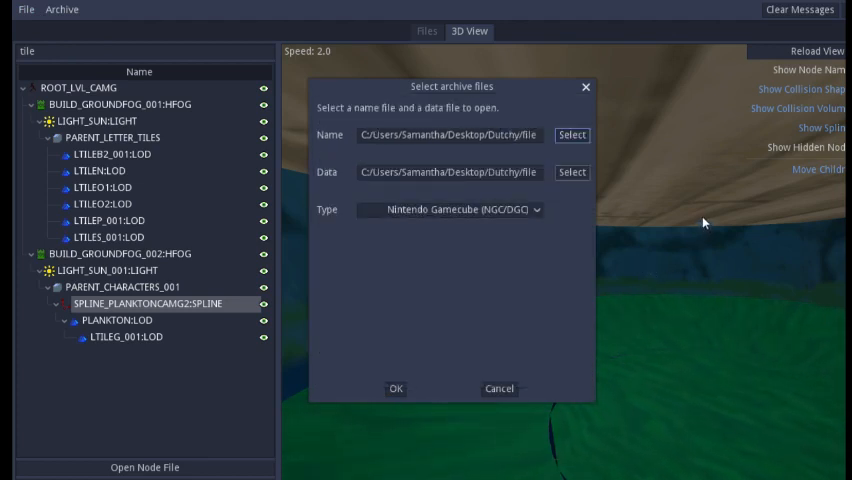
click(571, 172)
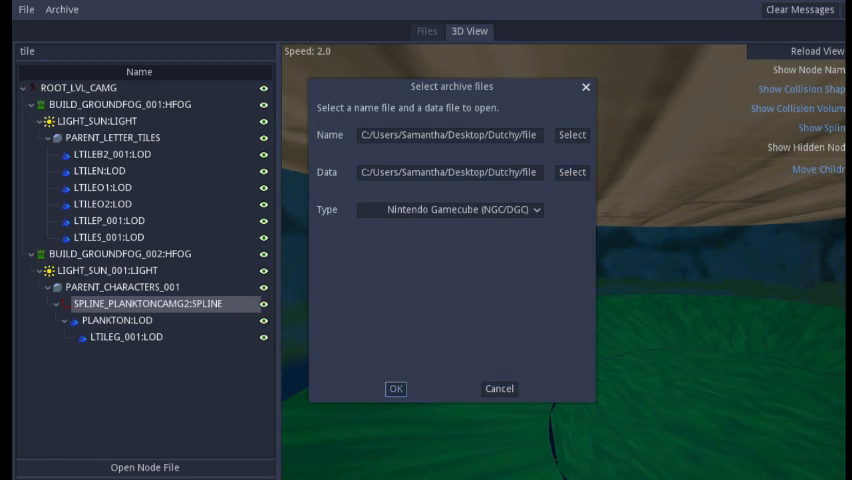
mouse_move(819, 238)
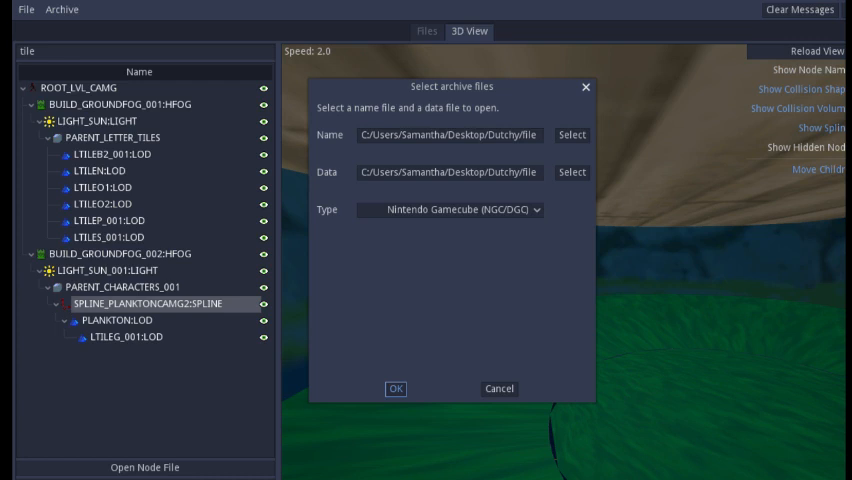
click(395, 388)
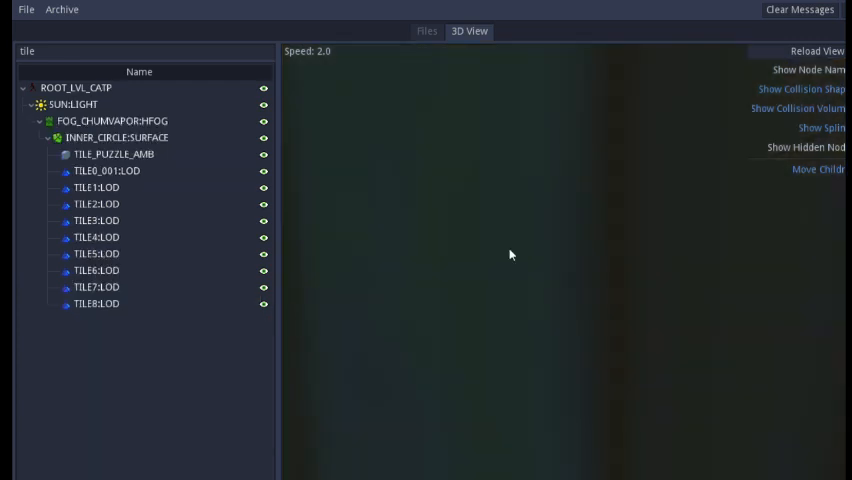
mouse_move(595, 286)
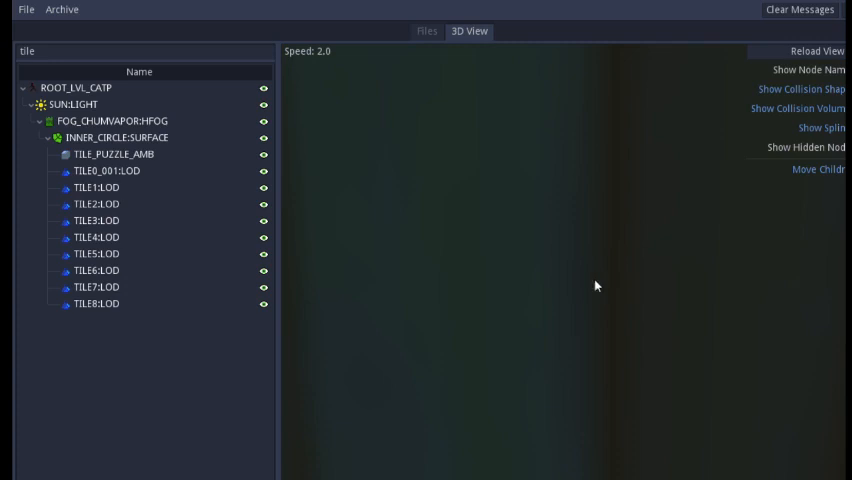
View the first CATP puzzle tile, then load LVL_DGBA.NGC and LVL_DGBA.DGC from the DG folder.
click(102, 170)
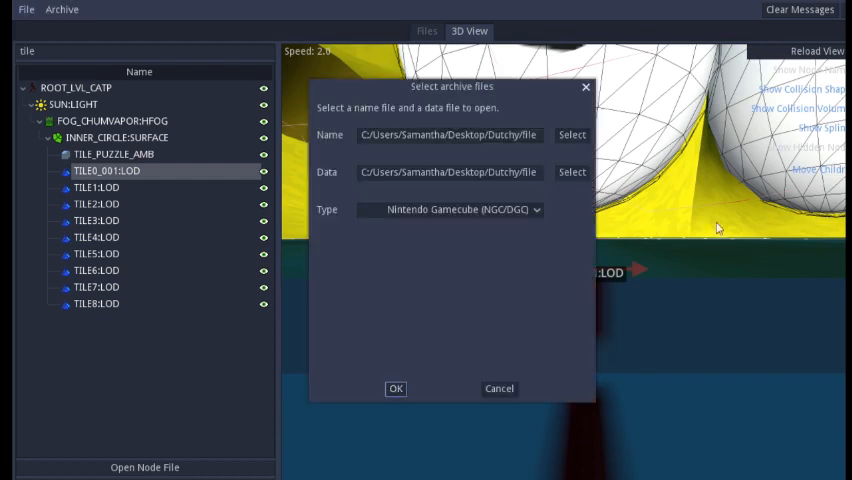
click(571, 135)
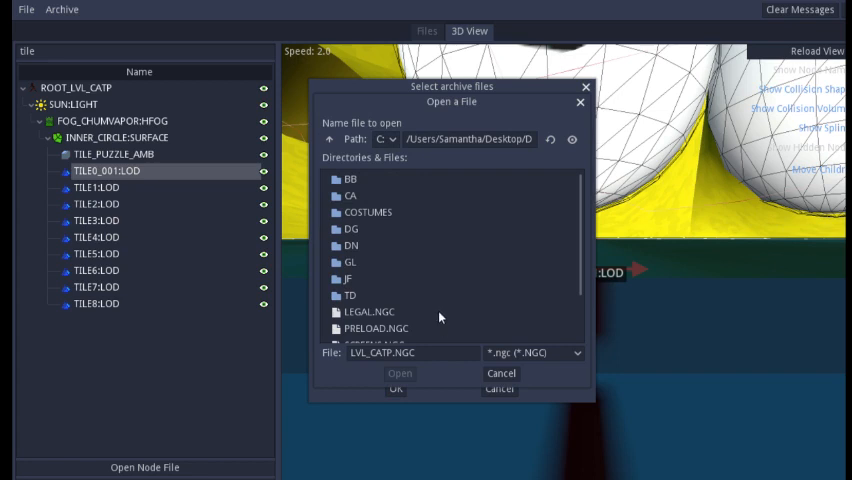
click(351, 245)
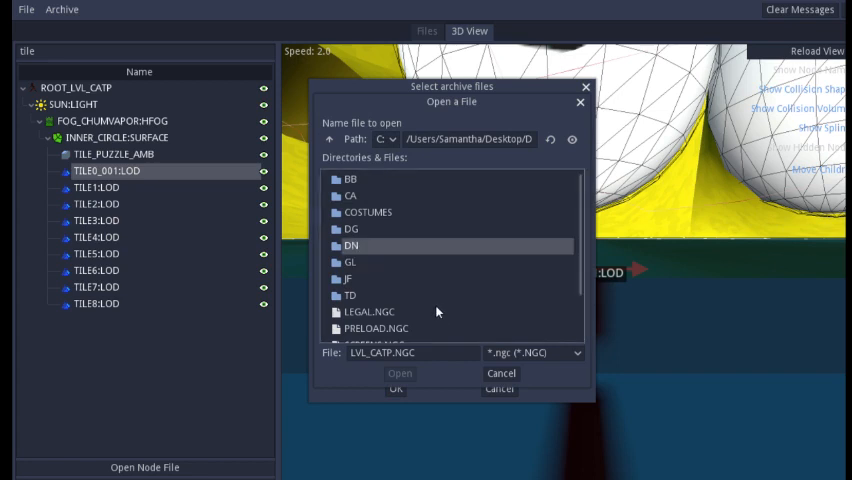
double_click(352, 245)
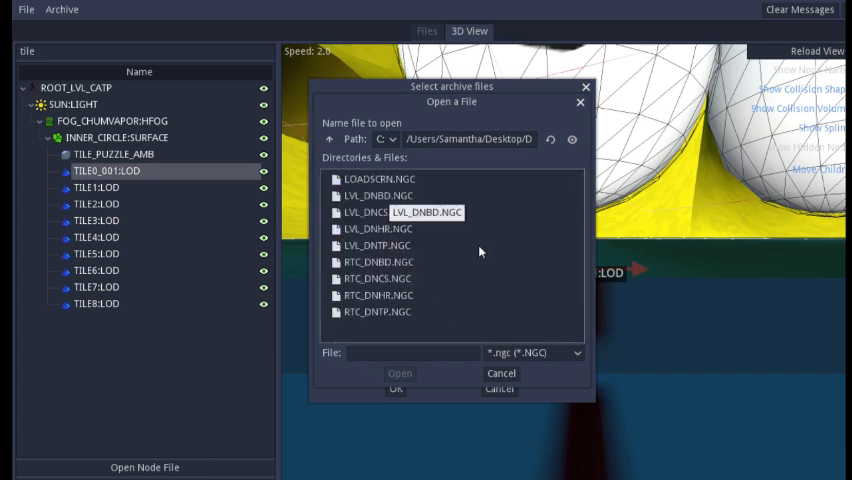
click(376, 195)
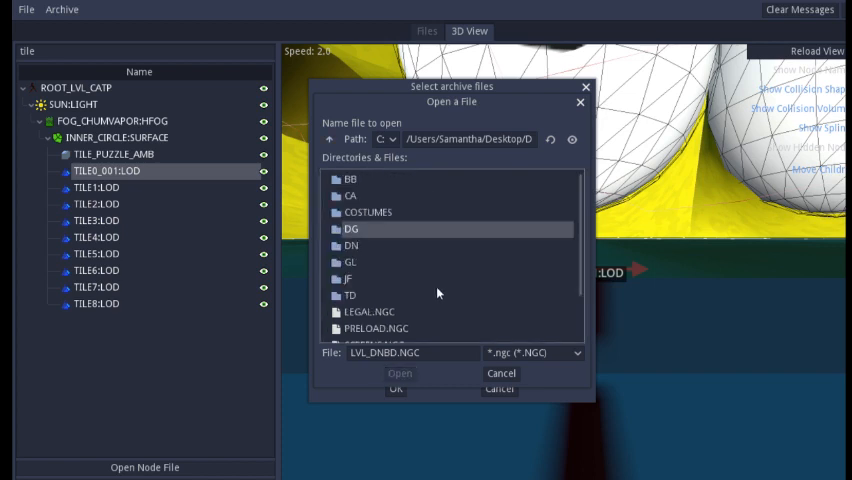
double_click(350, 228)
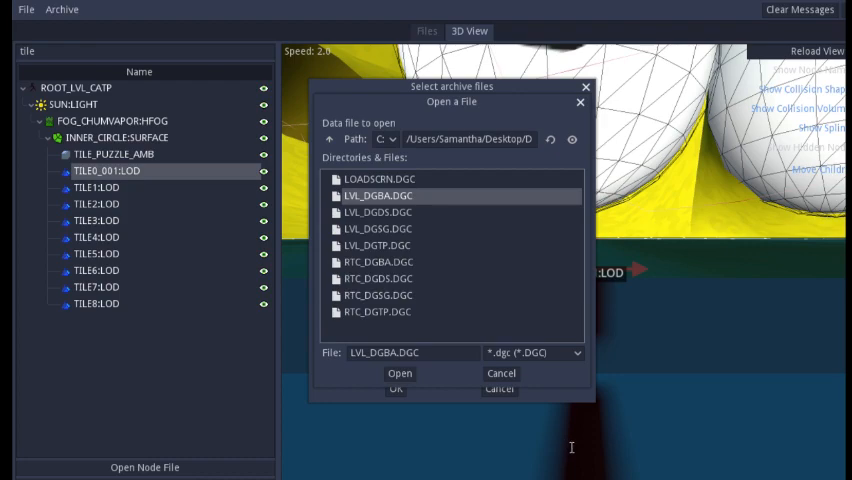
click(399, 373)
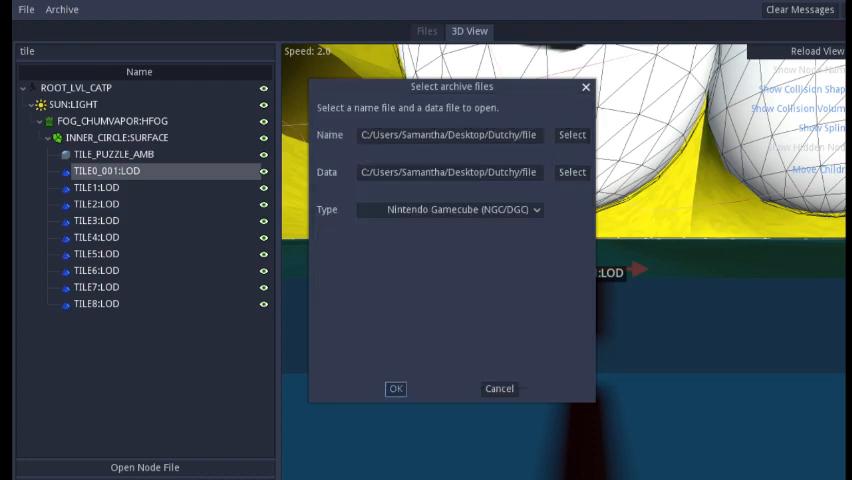
click(395, 388)
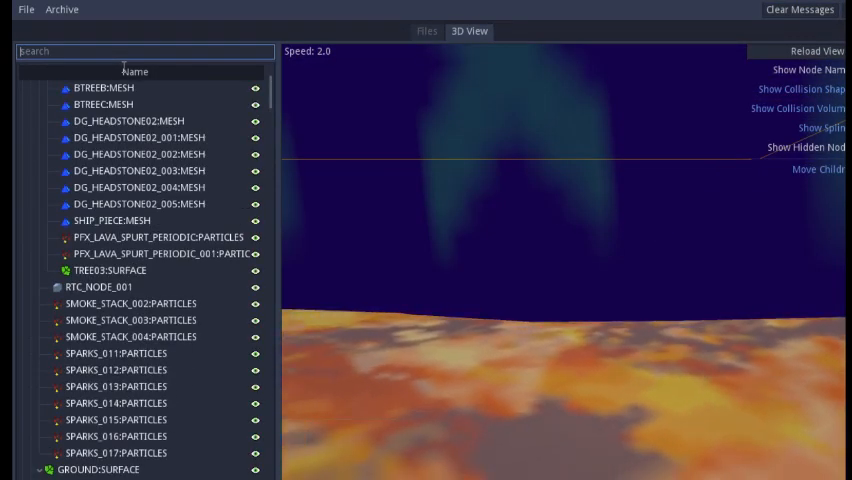
Filter the LVL_DGBA node tree by 'tile', which finds no matching nodes.
text(tile)
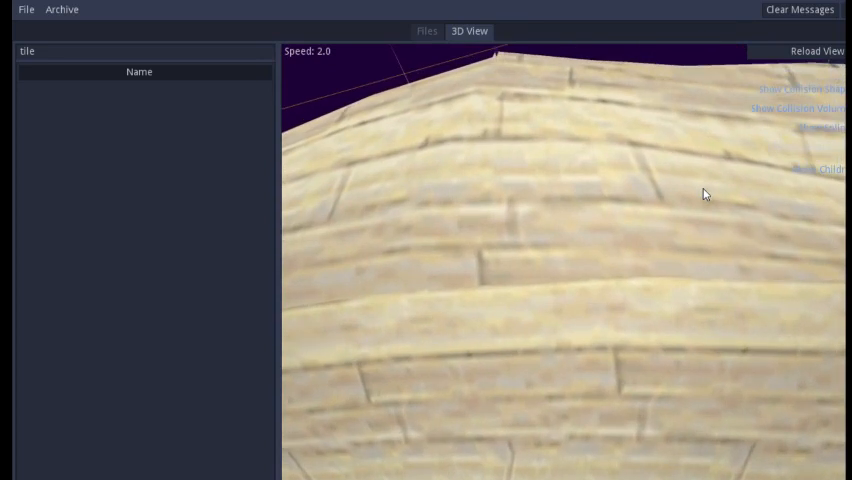
Open the LVL_DGDS archive with its name file and LVL_DGDS.DGC as data file.
click(25, 9)
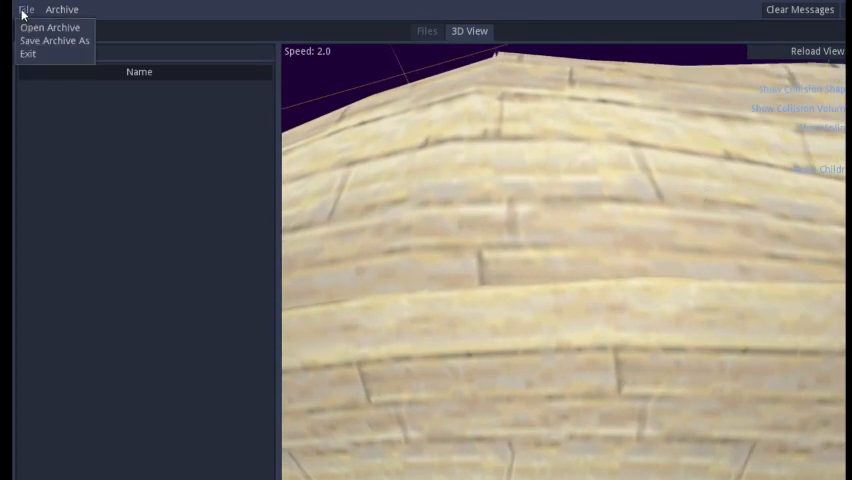
click(52, 27)
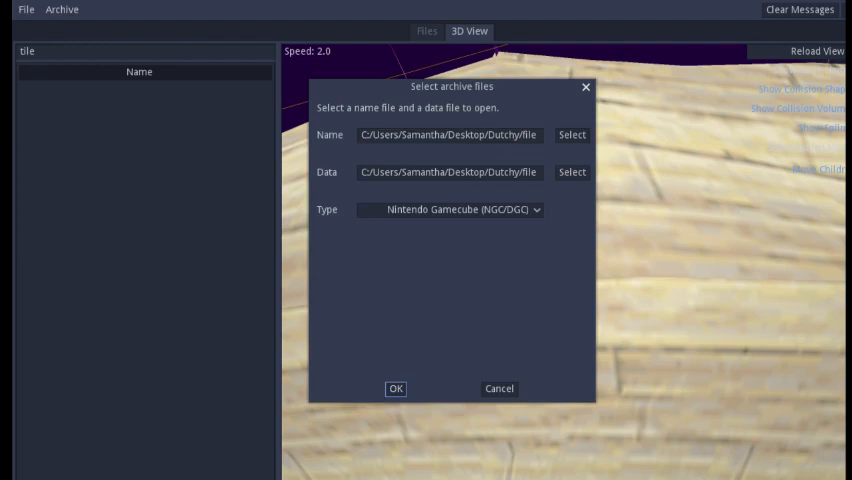
mouse_move(713, 250)
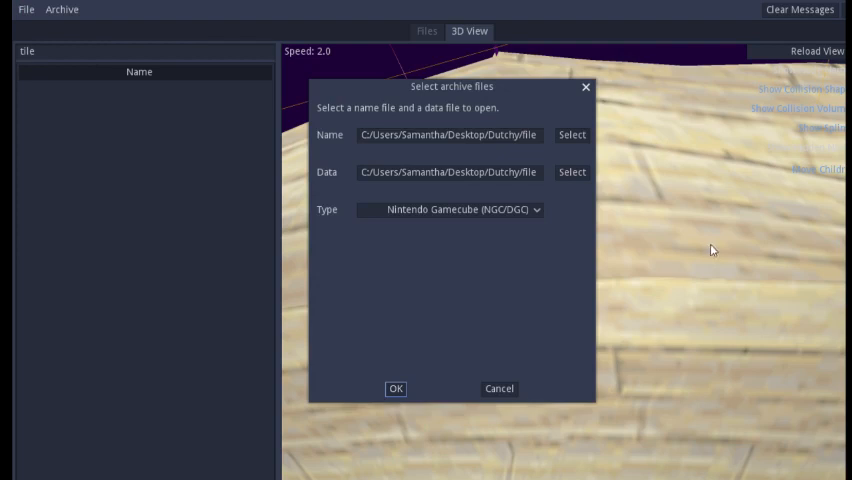
click(572, 134)
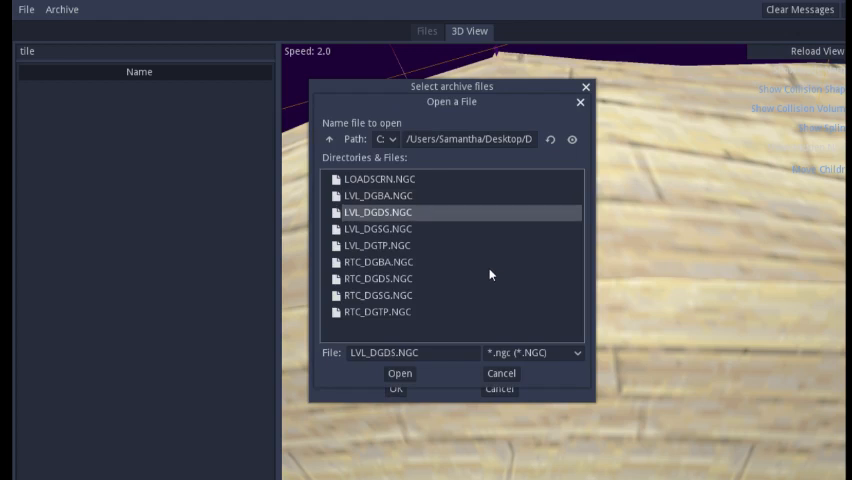
click(399, 373)
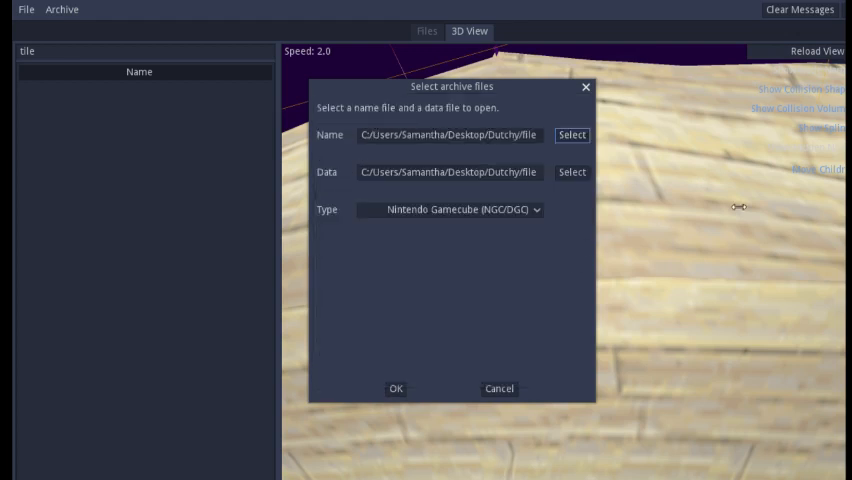
click(571, 171)
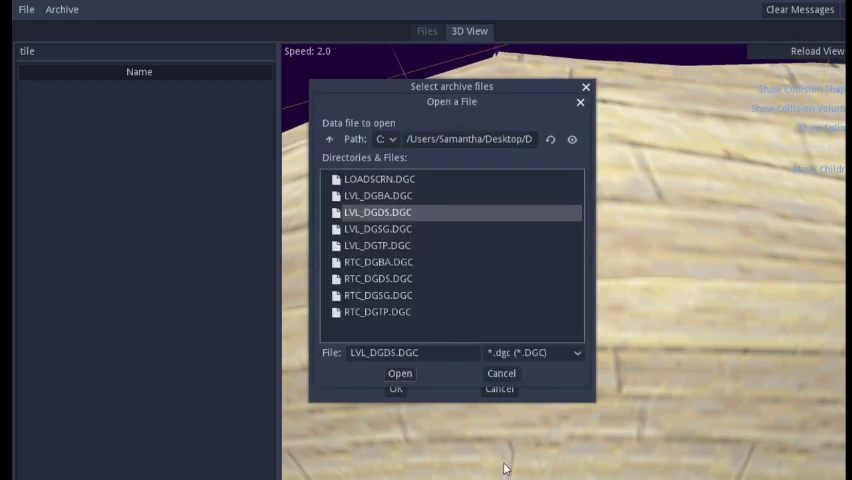
click(399, 373)
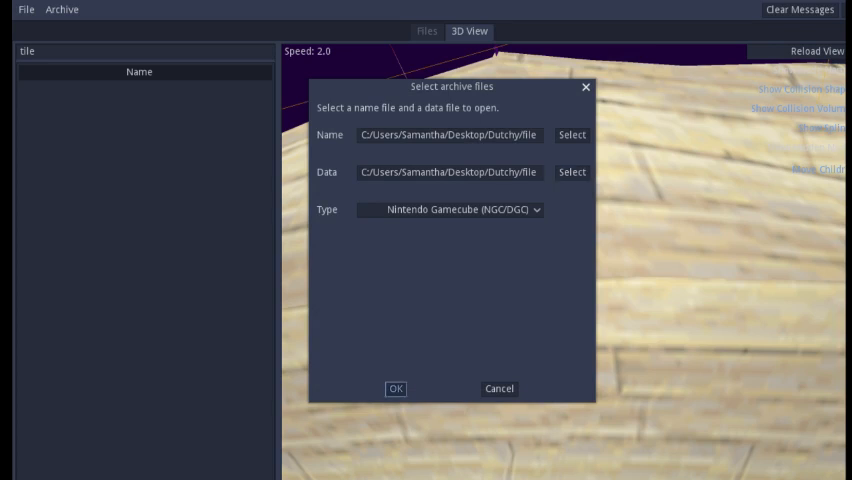
click(395, 388)
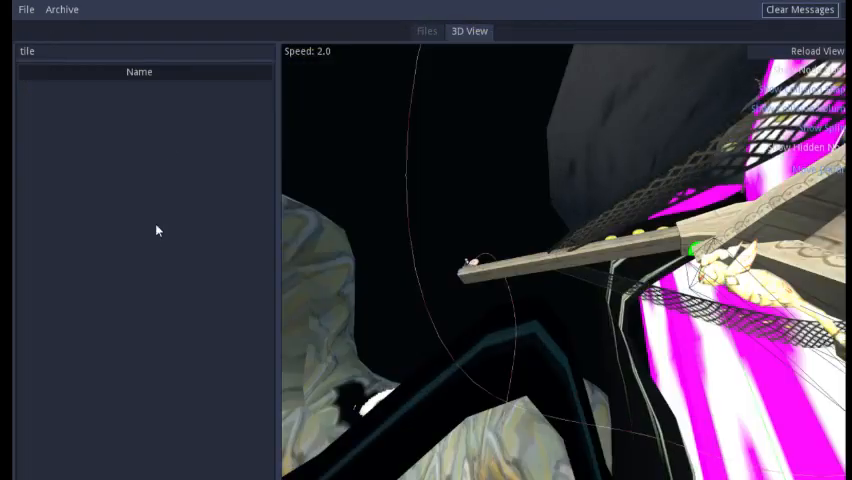
Open the LVL_DGSG archive with its name file and LVL_DGSG.DGC as data file.
click(145, 51)
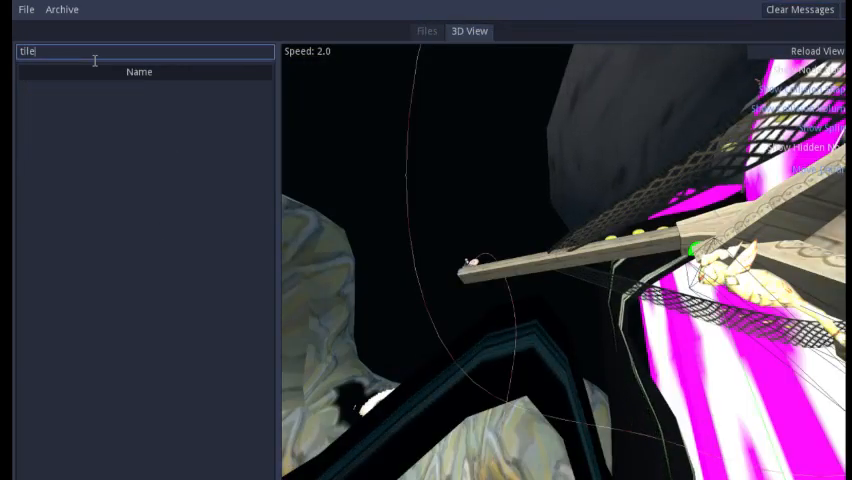
click(26, 9)
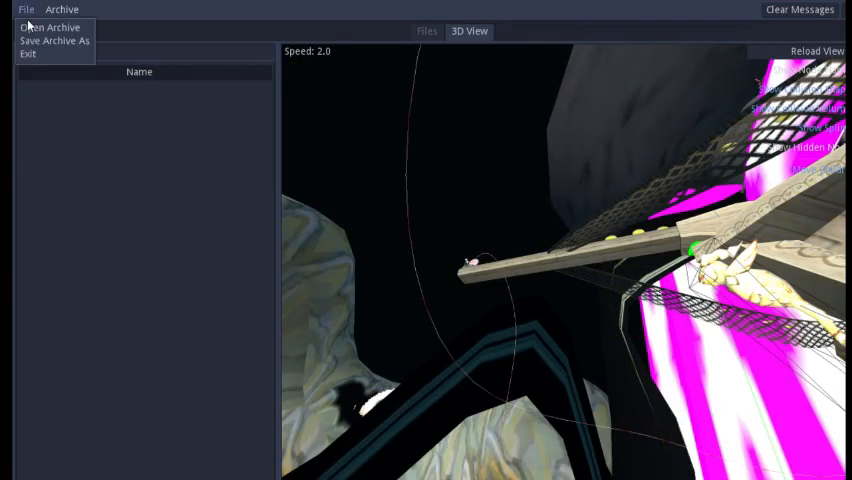
click(50, 27)
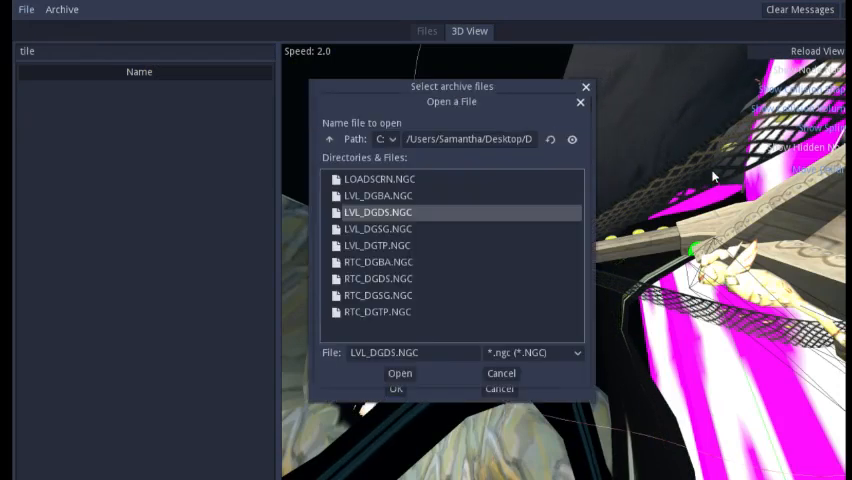
click(377, 228)
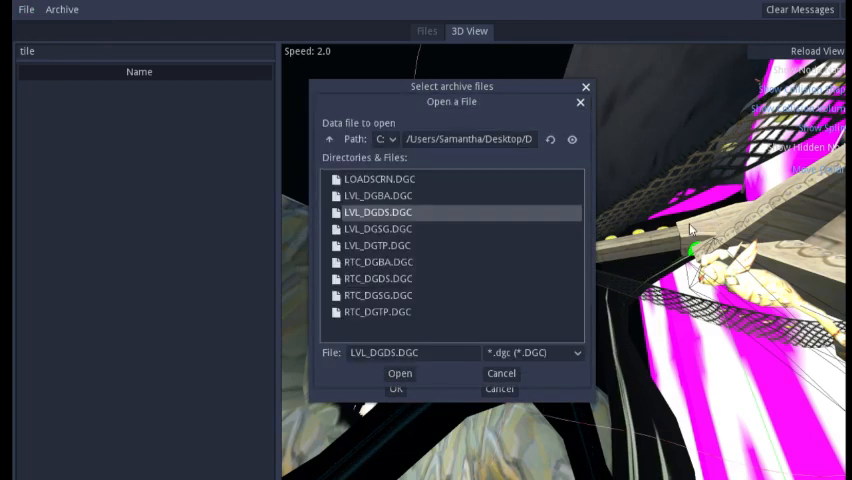
click(379, 228)
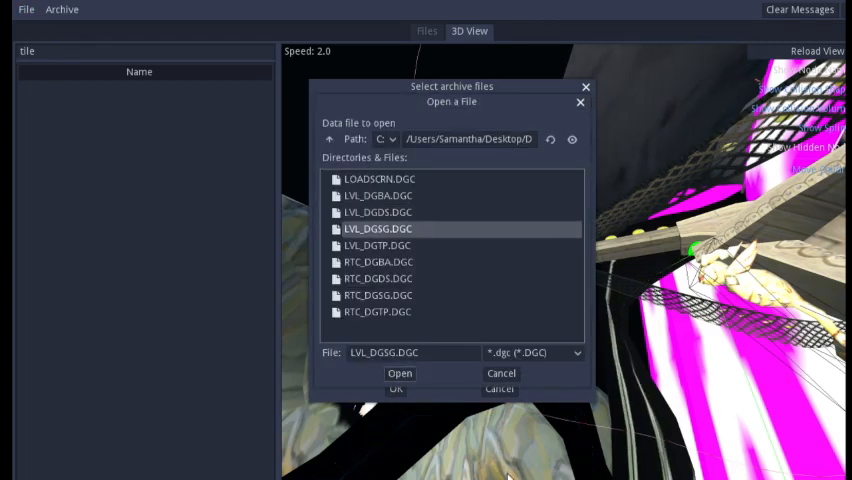
click(399, 373)
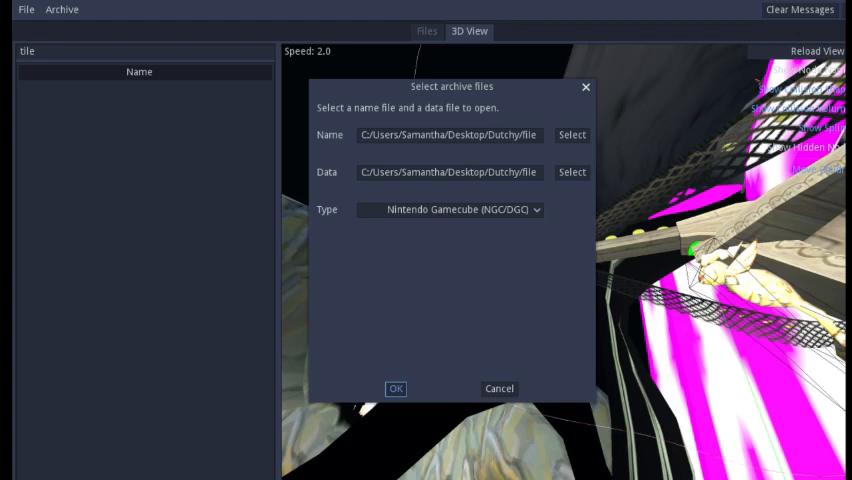
click(395, 388)
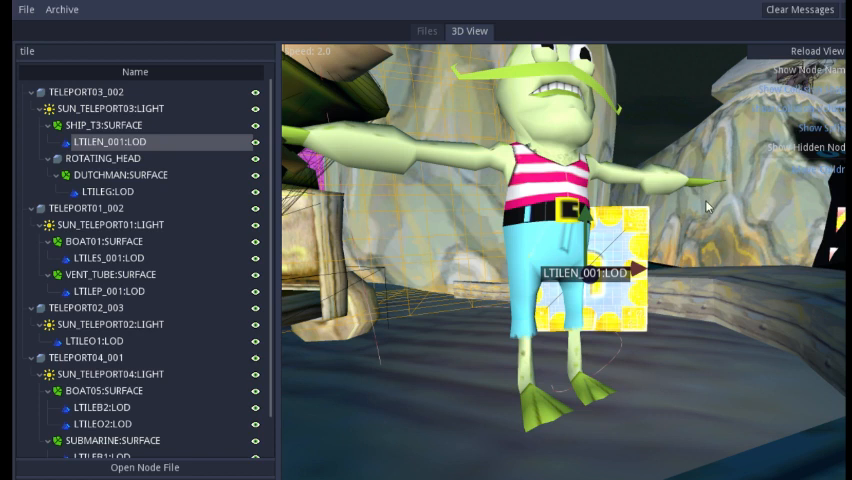
Frame tiles LTILEG, LTILES_001, LTILEP_001, LTILEO1 and LTILEE in the 3D view.
click(94, 191)
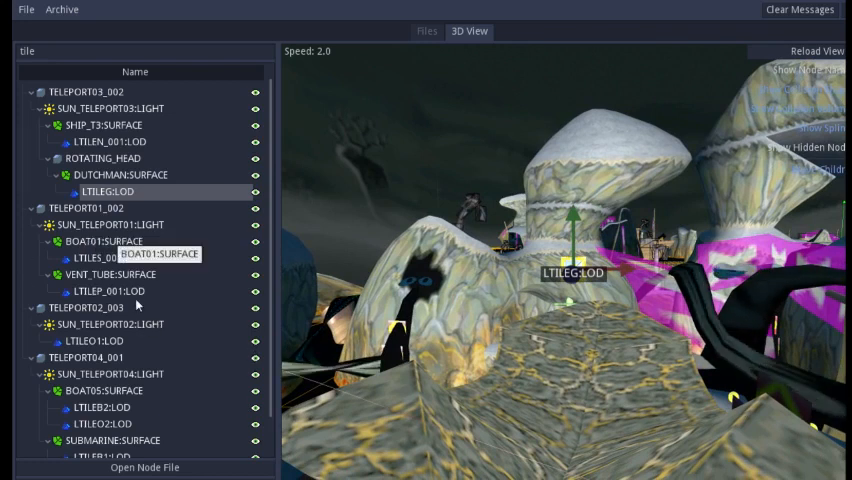
click(103, 257)
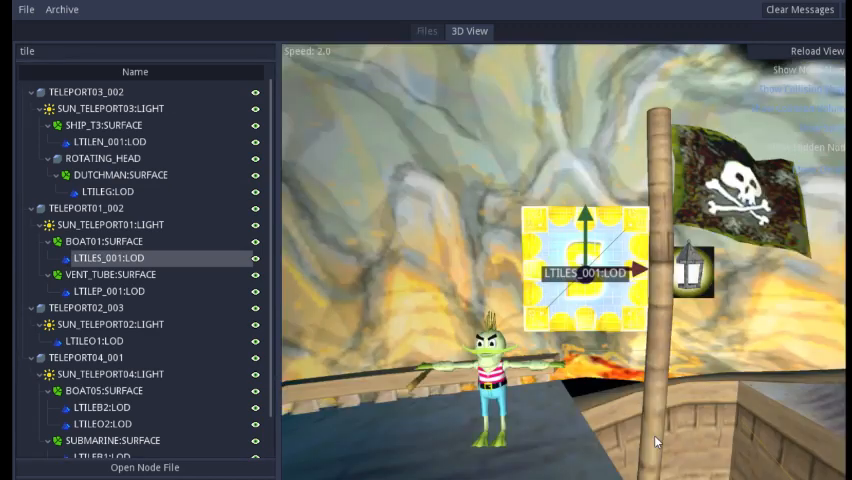
mouse_move(728, 428)
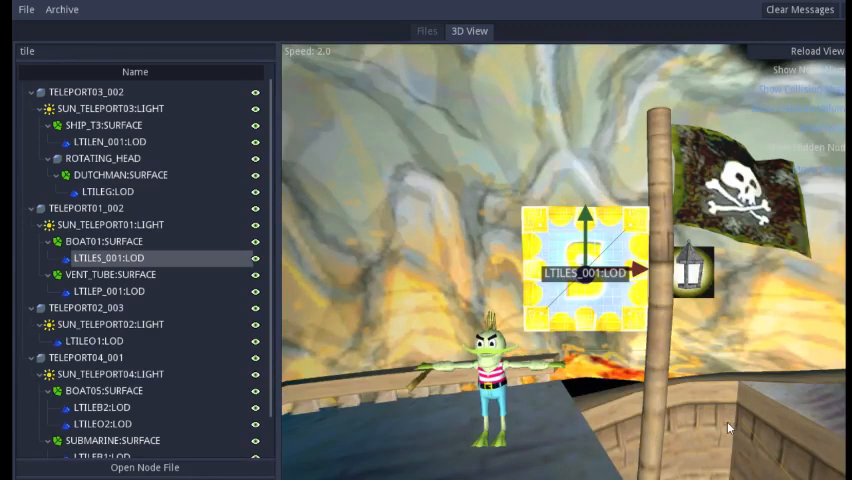
click(103, 241)
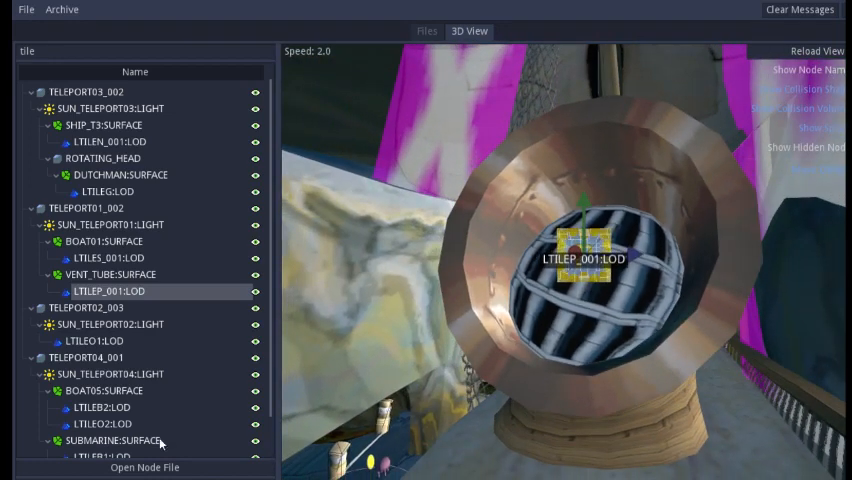
click(95, 340)
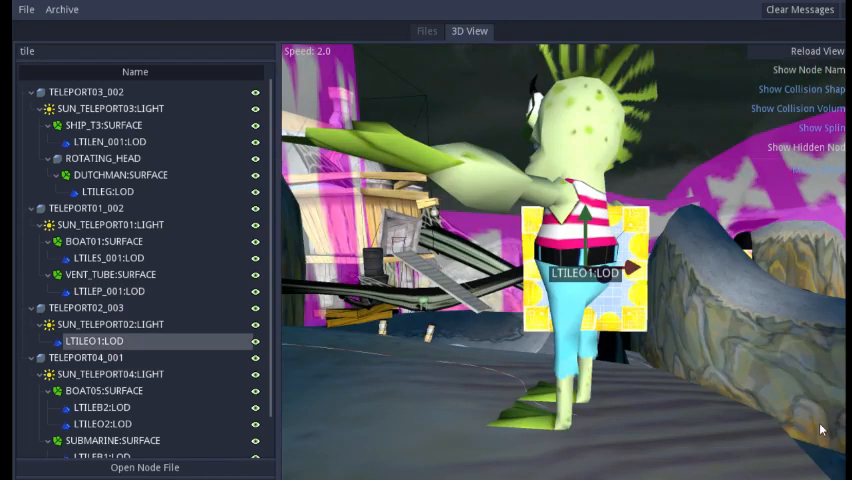
click(99, 407)
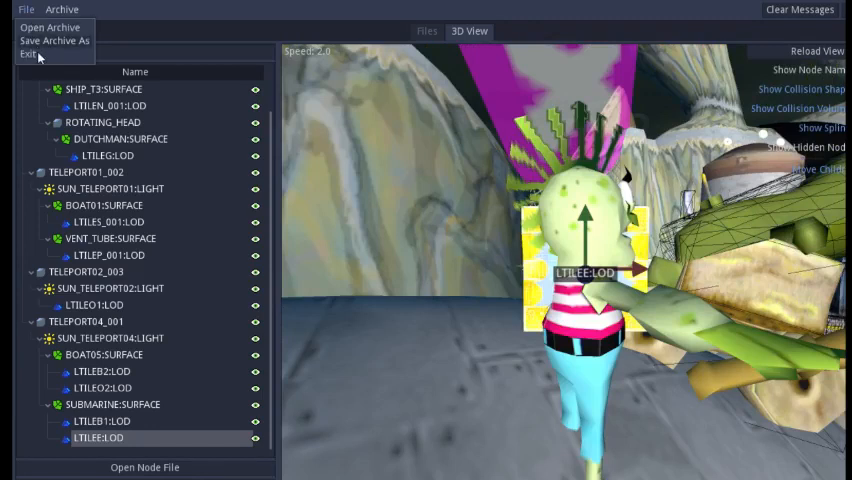
Pick LVL_DGTP.NGC as the name file and a matching data file.
click(49, 27)
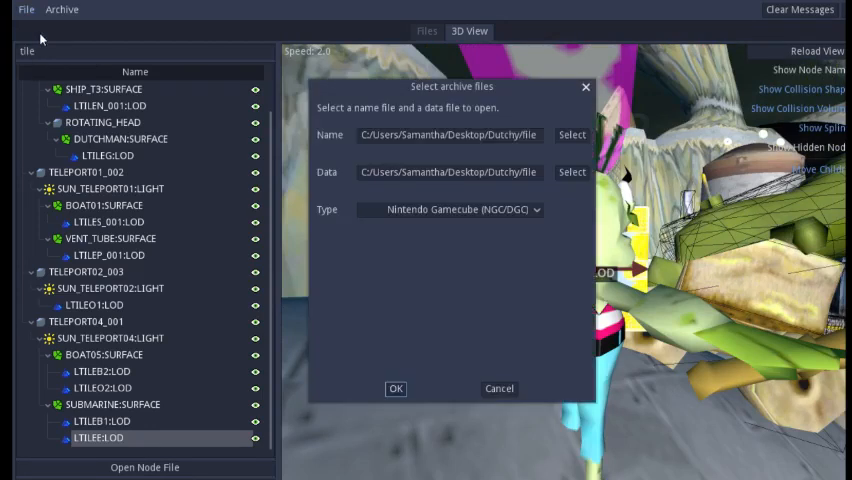
click(571, 134)
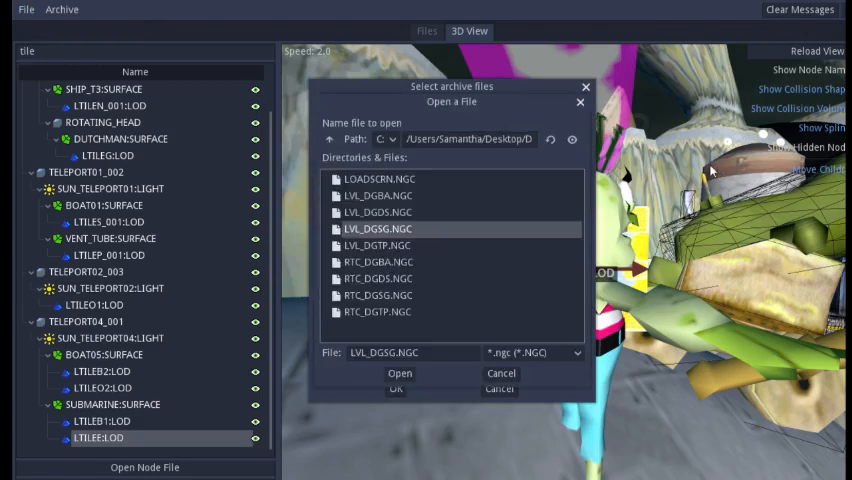
click(378, 245)
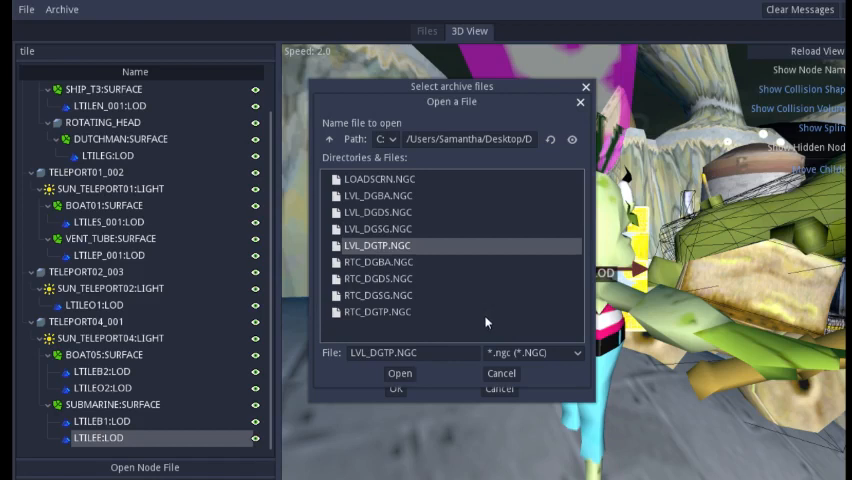
mouse_move(728, 127)
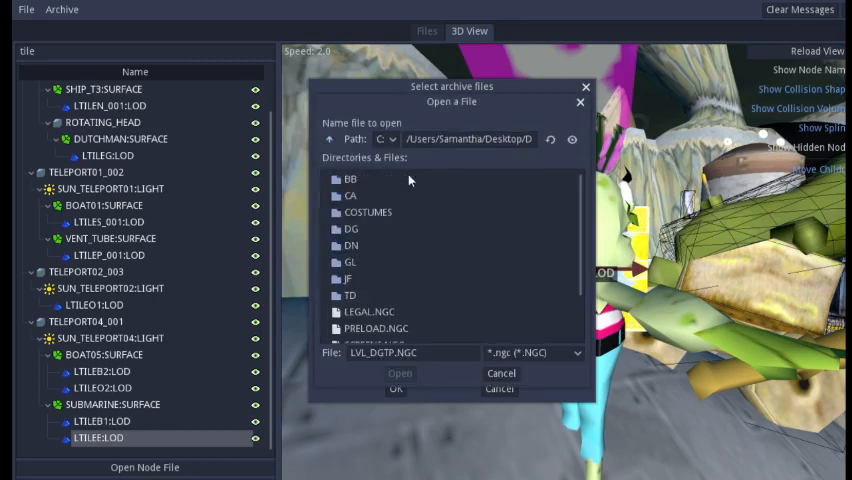
mouse_move(433, 263)
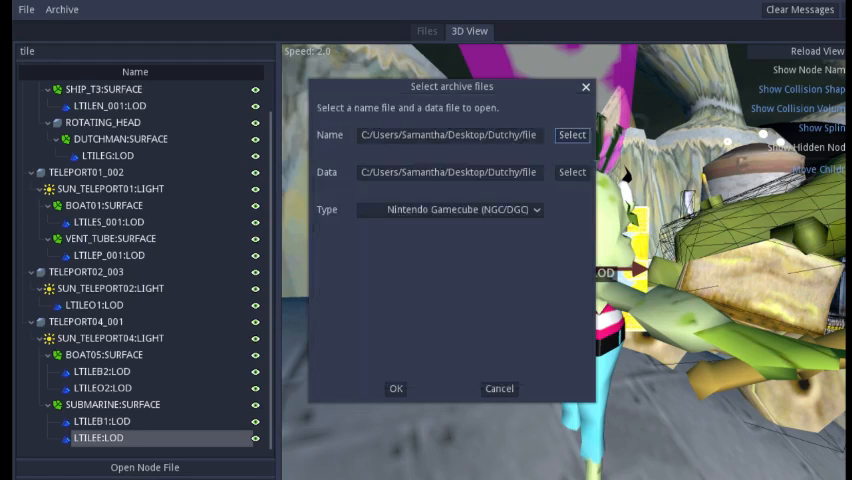
click(571, 171)
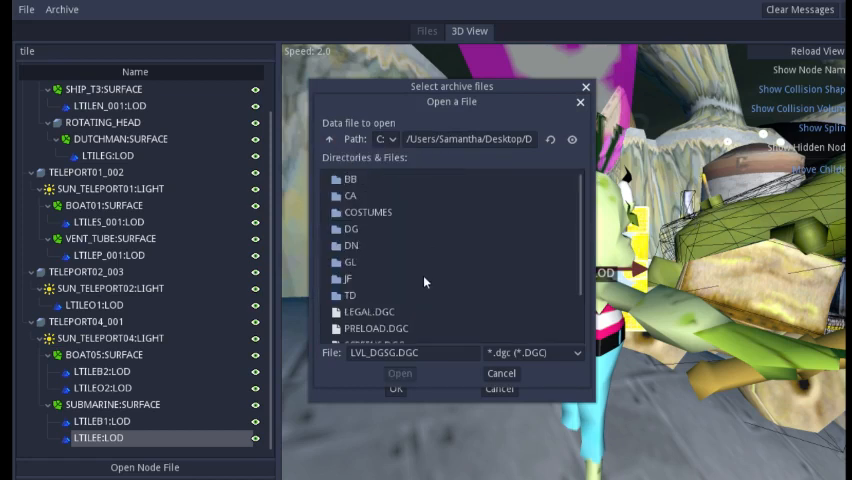
click(379, 195)
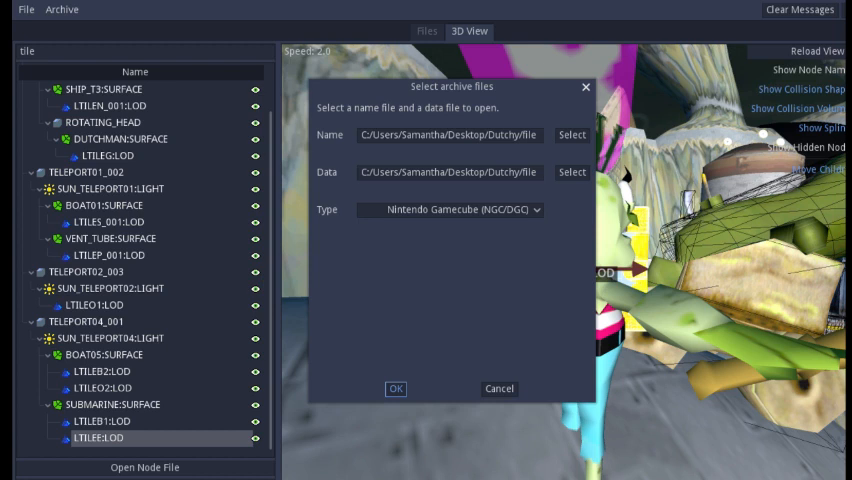
Confirm loading LVL_DNBD, then frame LTILEB1, LTILEB2 and LTILEE in 3D.
click(395, 389)
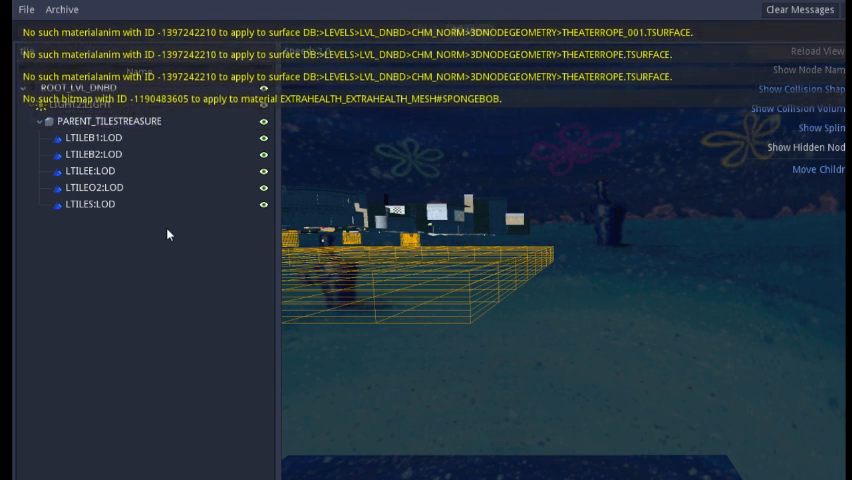
click(87, 138)
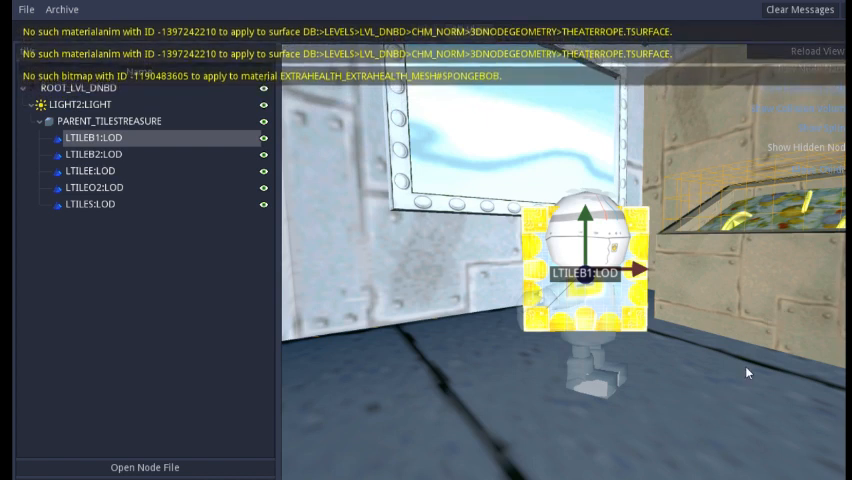
click(90, 155)
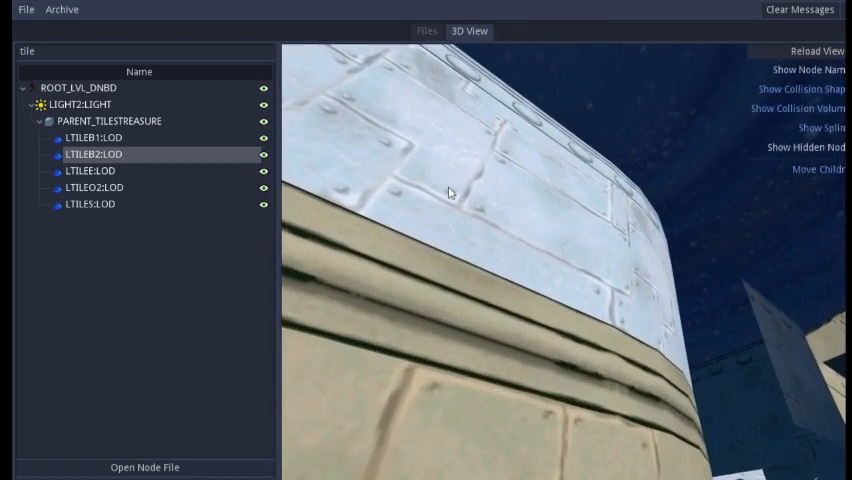
click(86, 170)
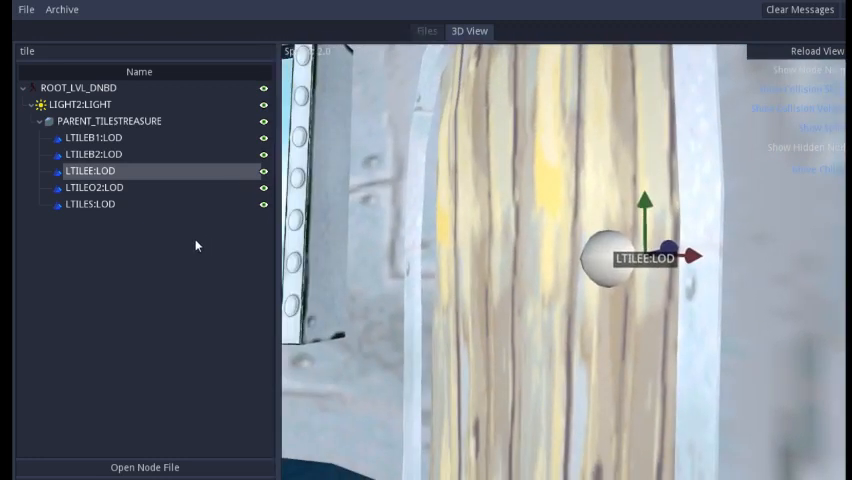
Frame tiles LTILEO2 and LTILES in the 3D view, then return to LTILEB1.
click(96, 187)
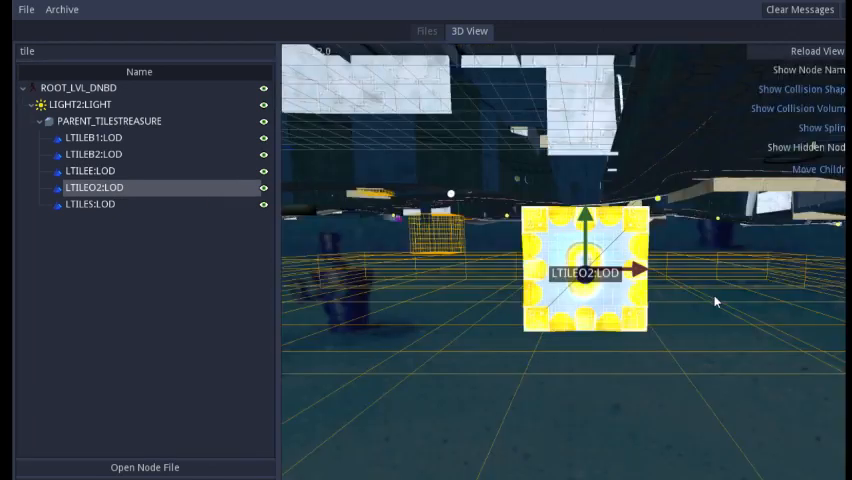
mouse_move(119, 261)
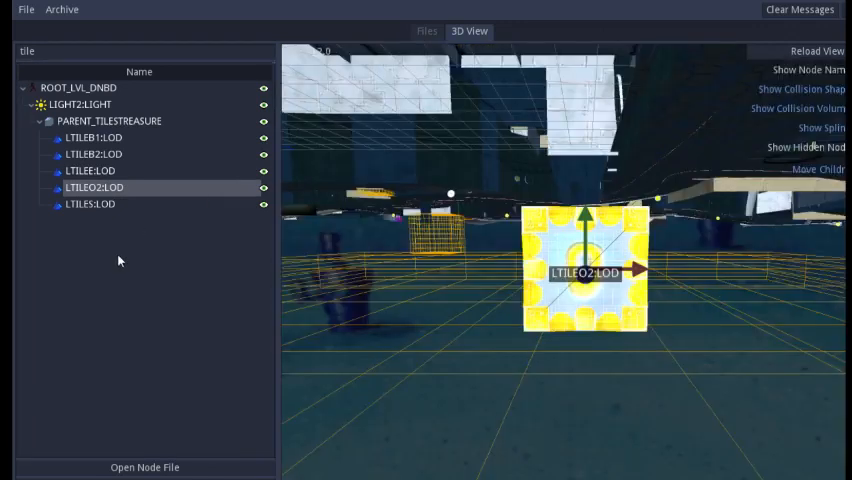
click(90, 204)
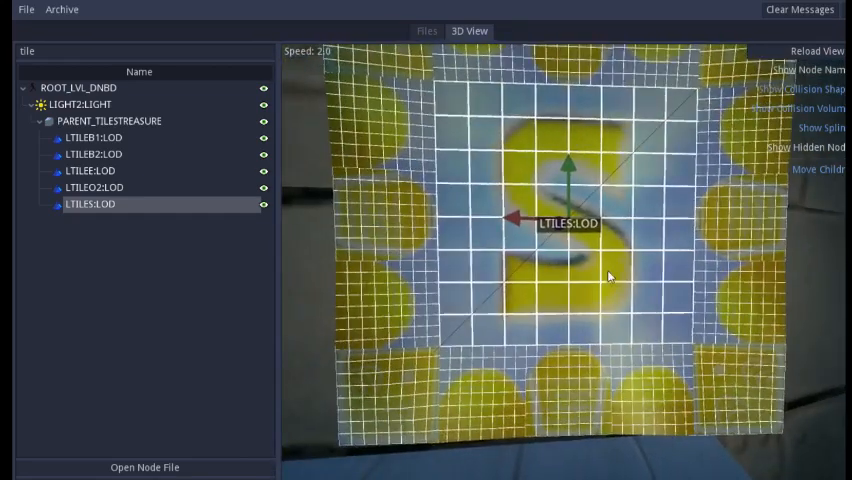
click(90, 137)
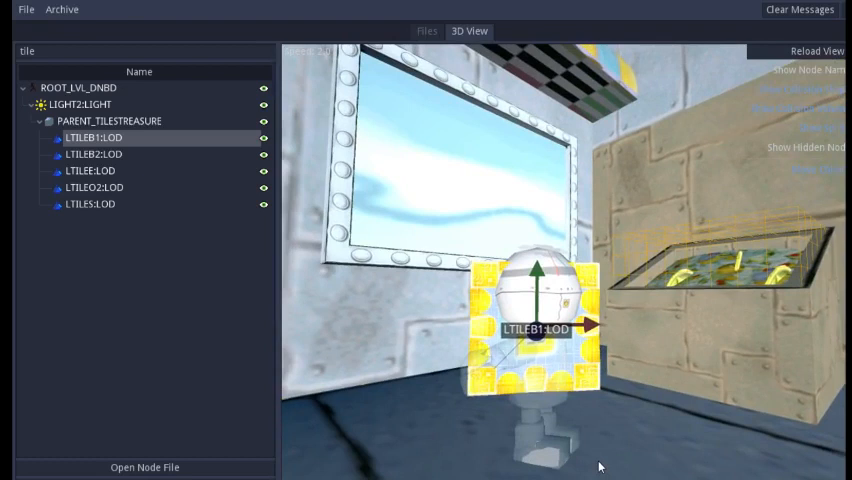
mouse_move(28, 10)
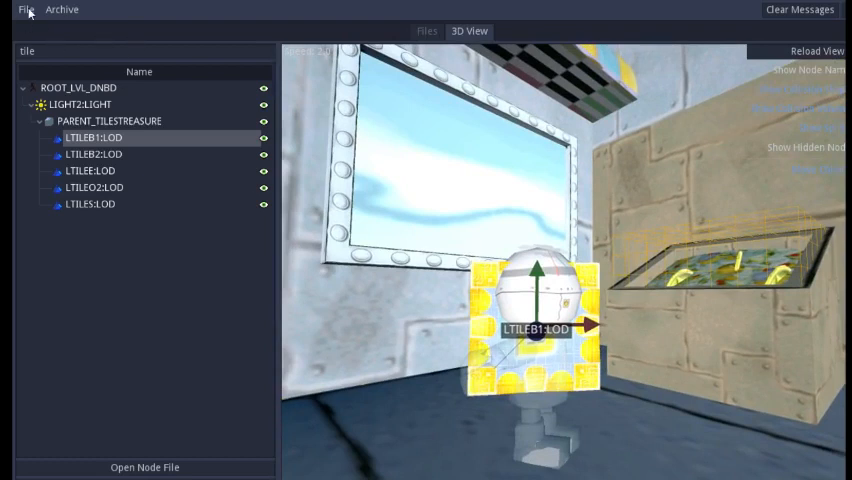
Start opening a new archive, browsing the name and data file pickers.
click(27, 9)
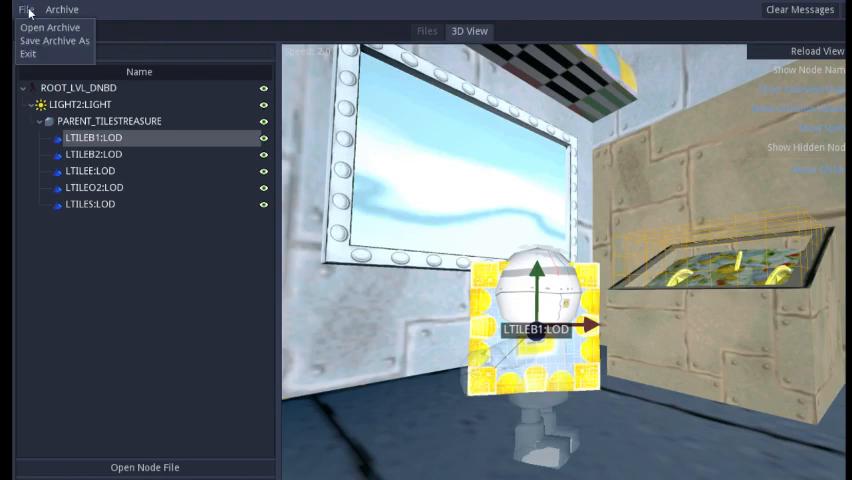
click(50, 27)
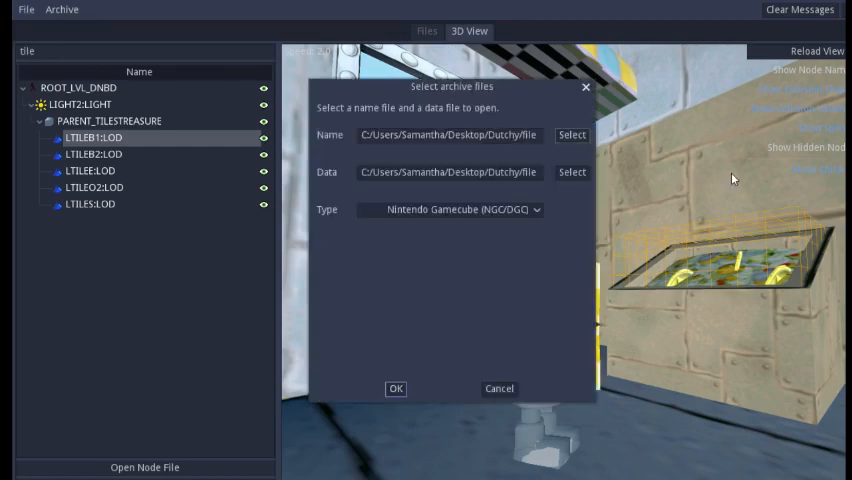
click(571, 135)
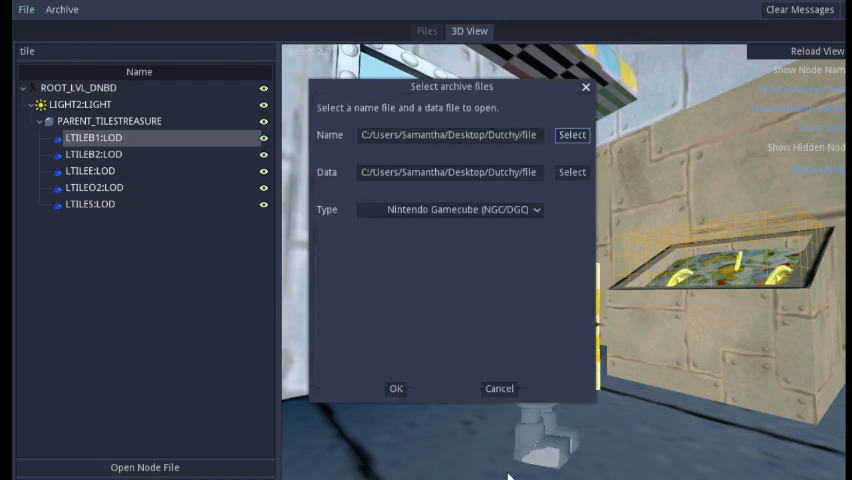
click(571, 172)
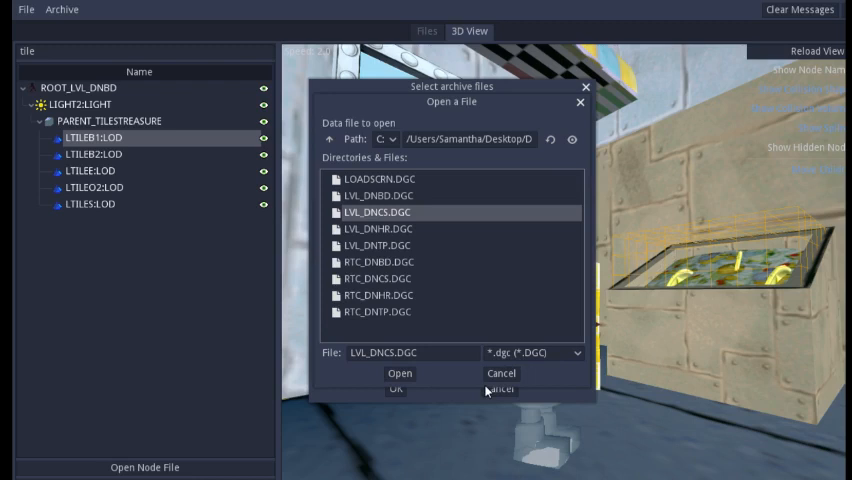
mouse_move(488, 313)
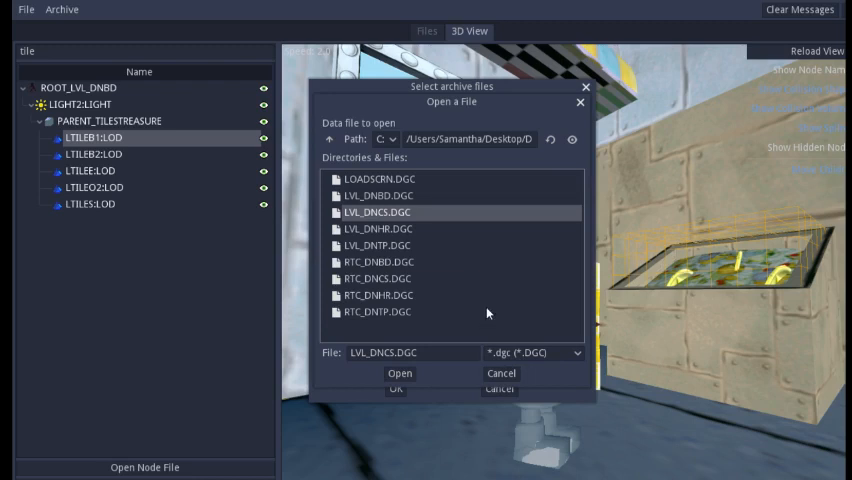
click(399, 373)
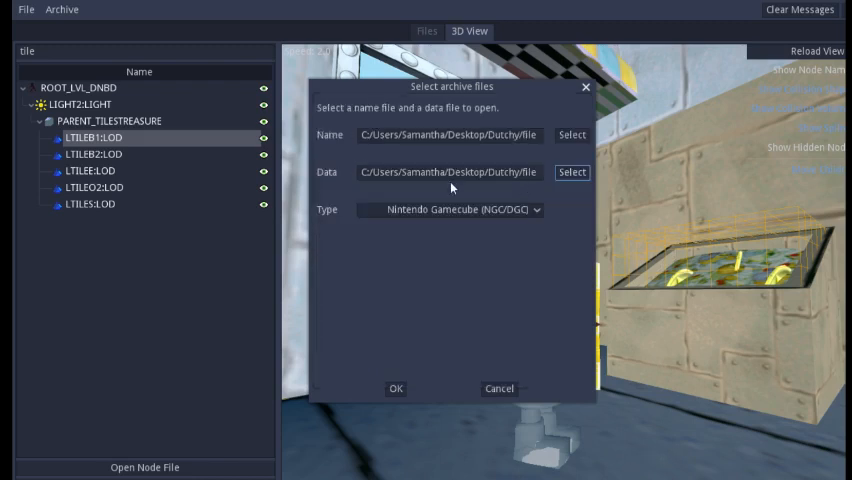
Pick TD/LVL_TDGL.NGC as name file and TD/LVL_TDGL.DGC as data file.
click(571, 134)
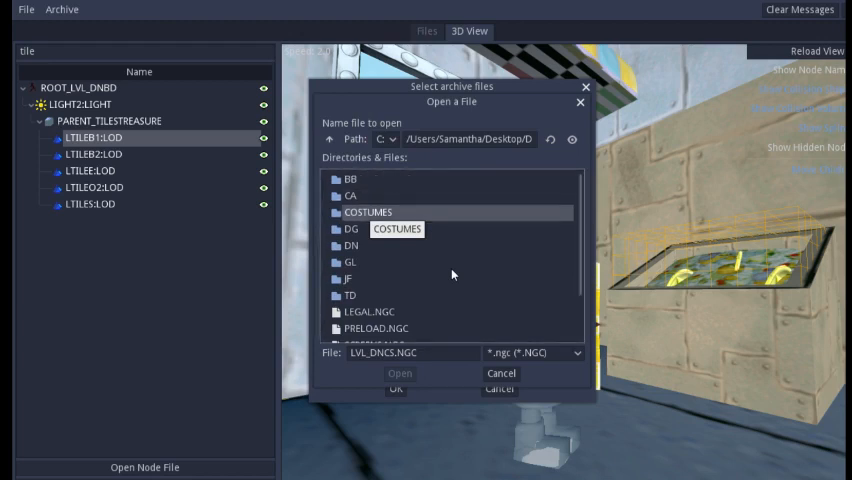
click(355, 245)
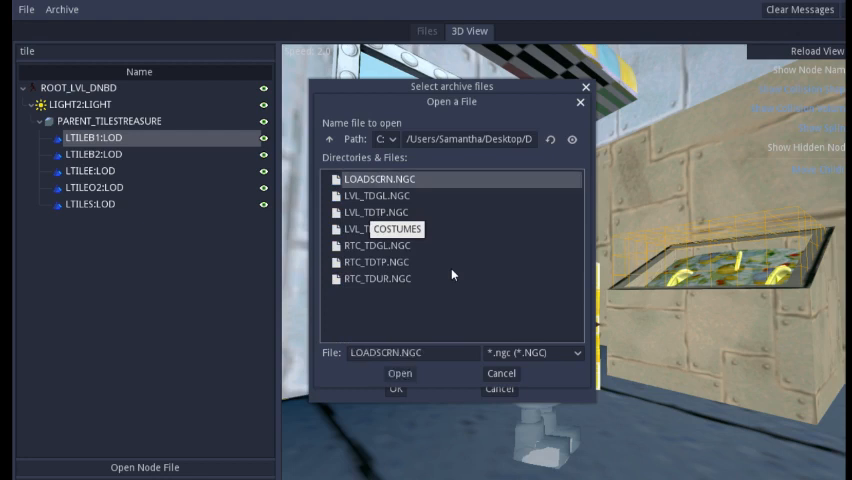
click(389, 196)
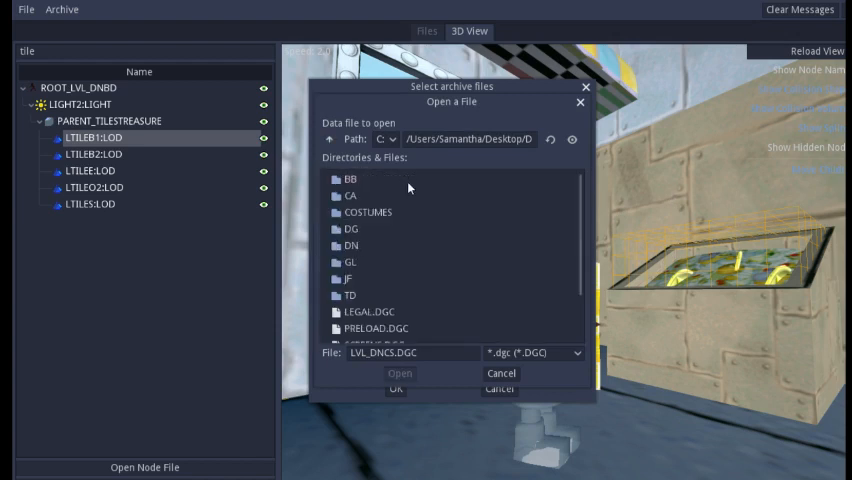
click(350, 295)
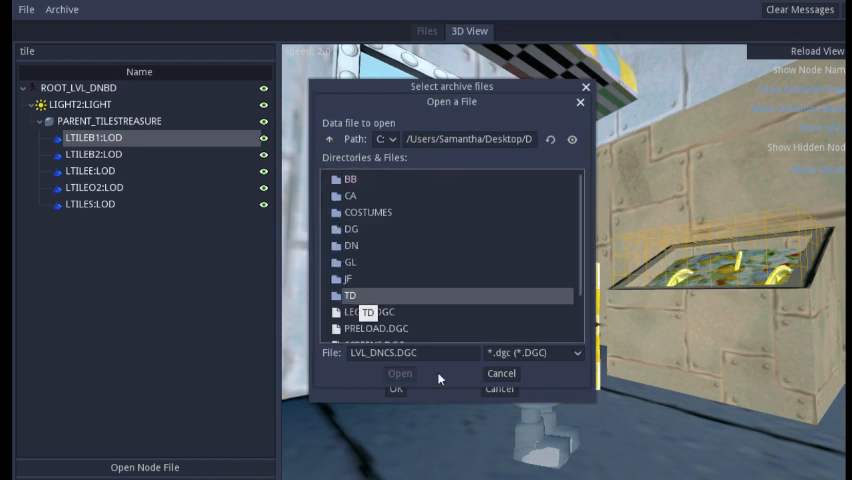
double_click(349, 295)
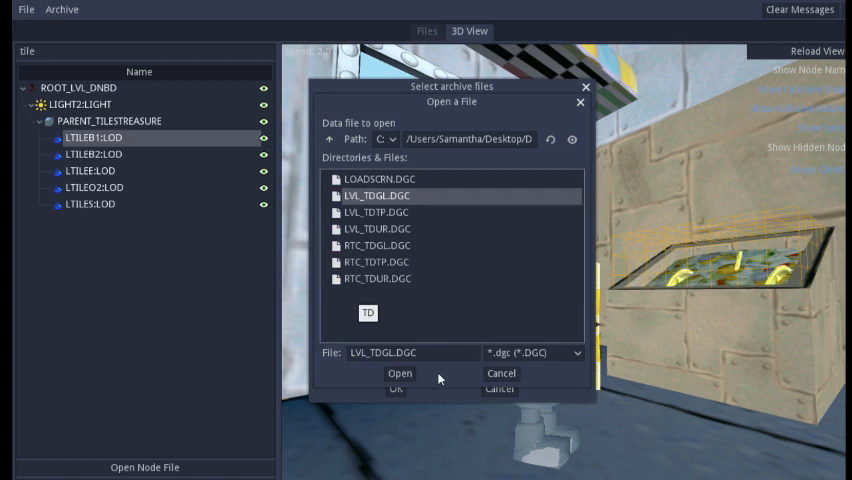
click(399, 373)
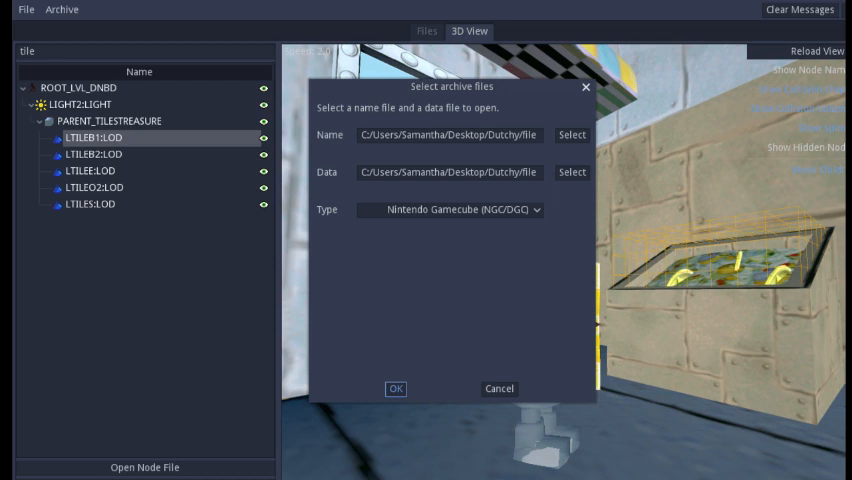
Load the LVL_TDGL archive and view the LTILEP tile.
click(395, 389)
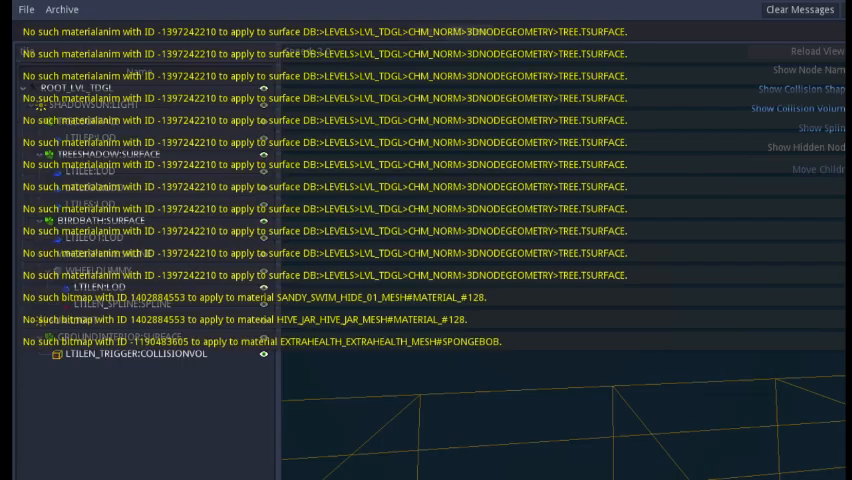
click(38, 337)
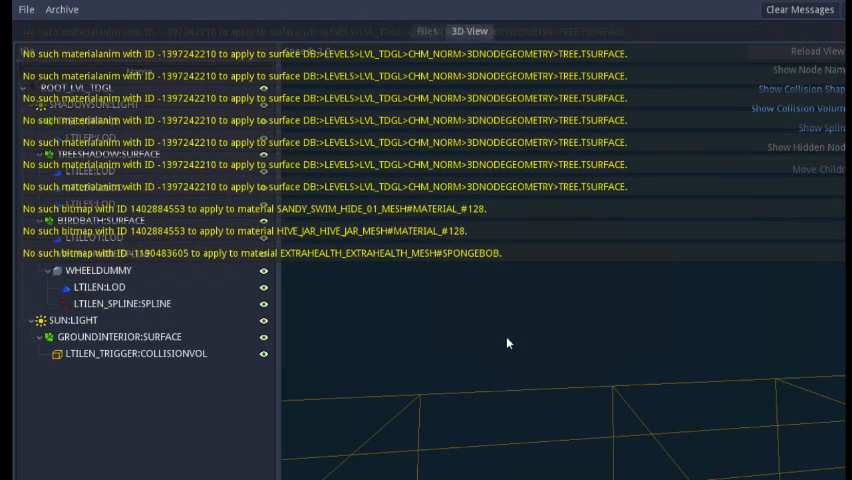
click(799, 9)
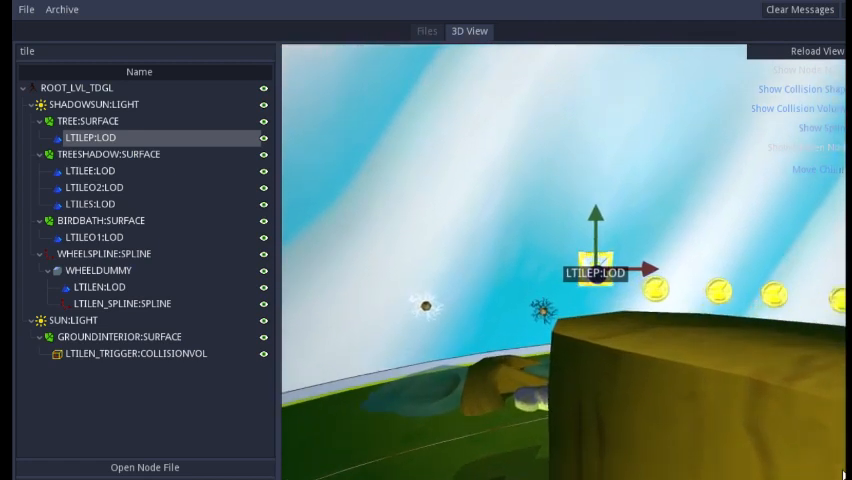
Frame tiles LTILEE, LTILEO2, LTILES, LTILEO1 and LTILEN in the 3D view.
click(87, 170)
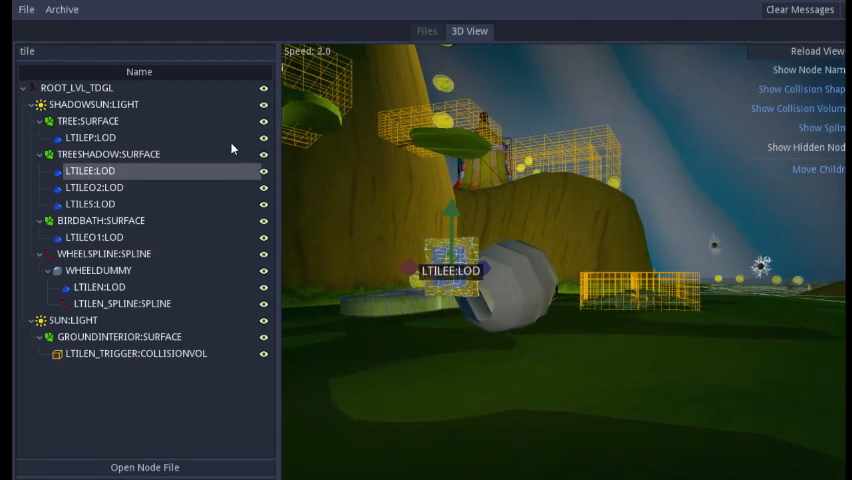
click(96, 187)
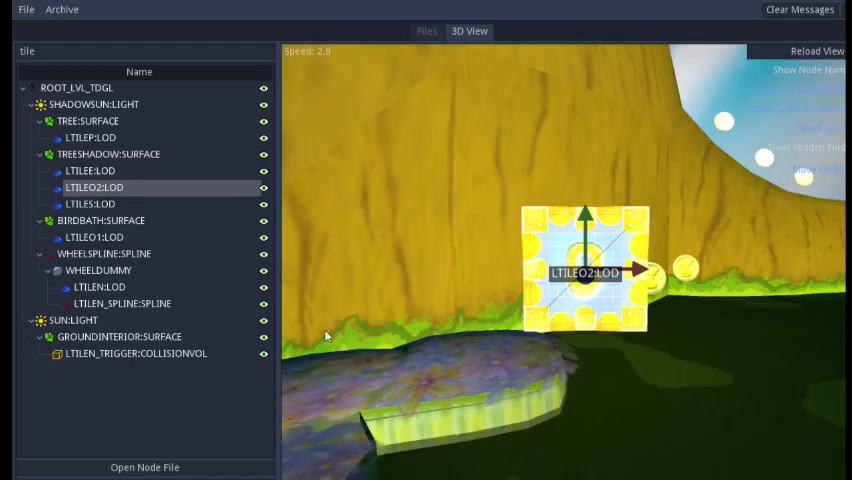
click(92, 204)
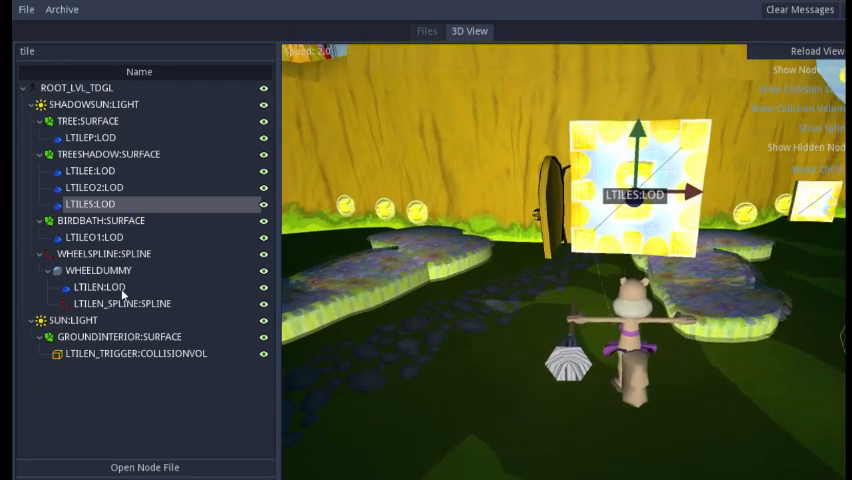
click(92, 237)
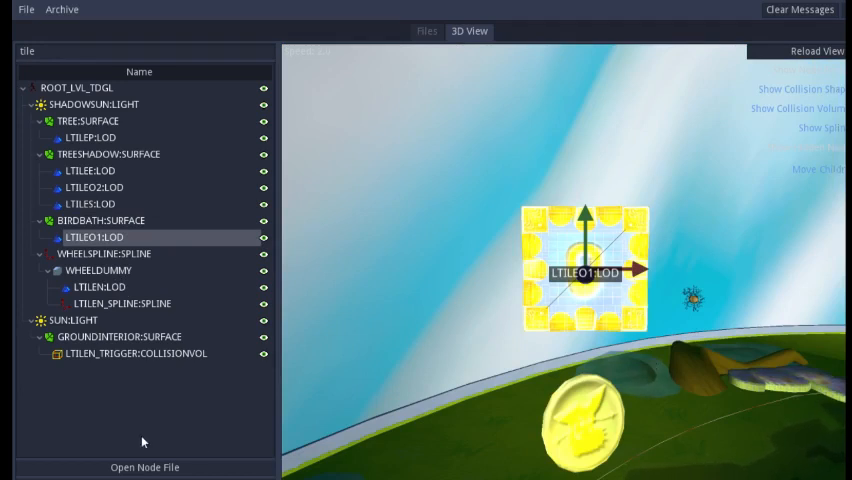
click(95, 287)
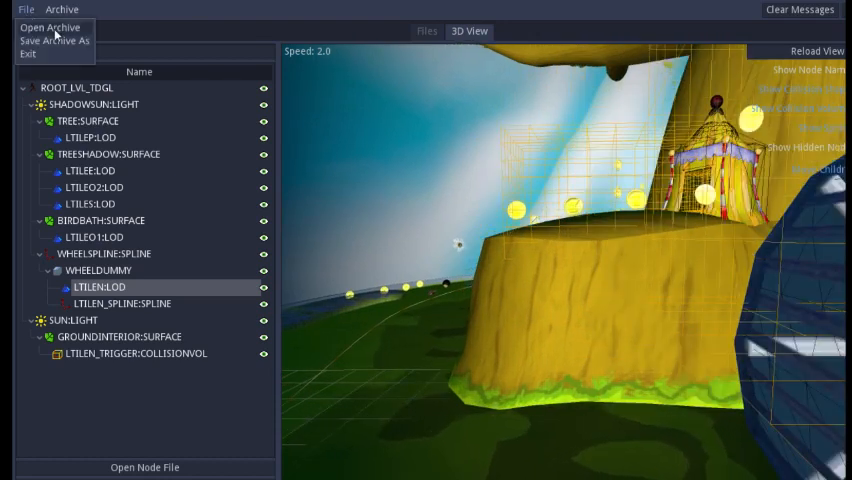
Retry opening an archive, dismiss the could-not-open alert, and choose LVL_JFCJ.DGC.
click(48, 27)
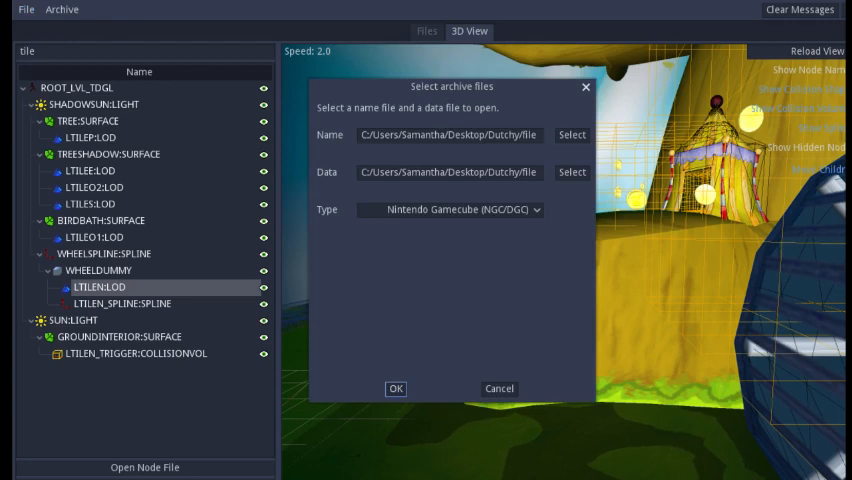
click(571, 134)
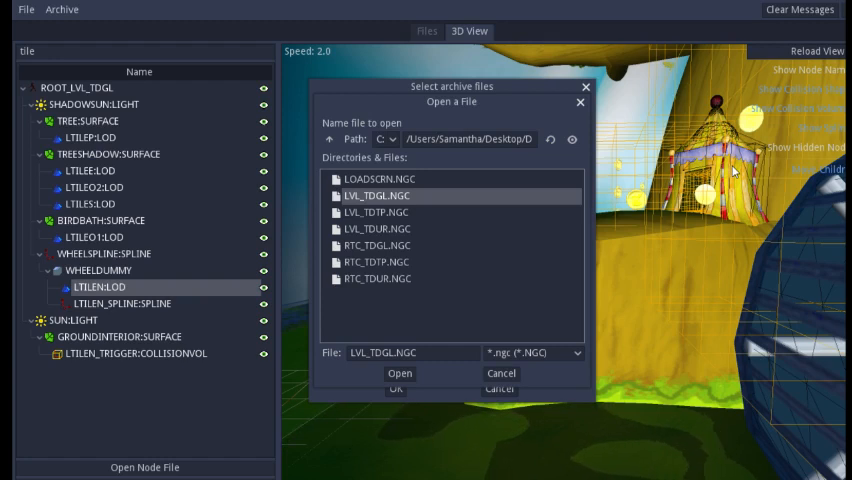
mouse_move(421, 179)
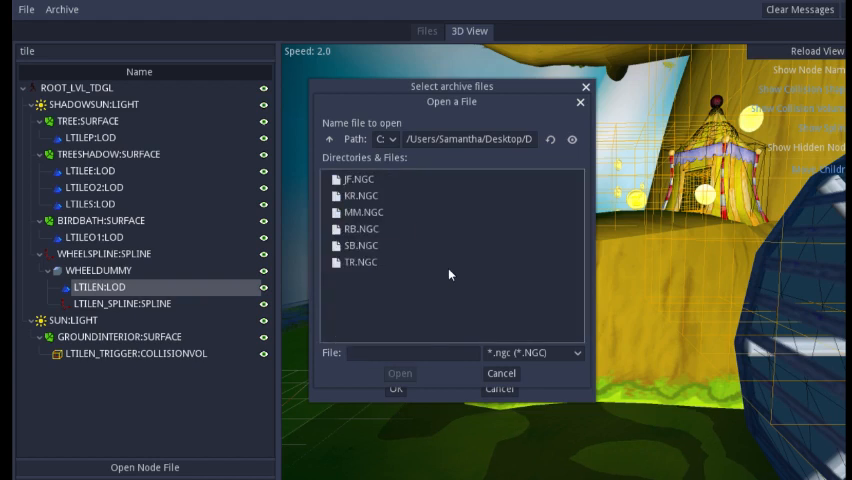
click(360, 195)
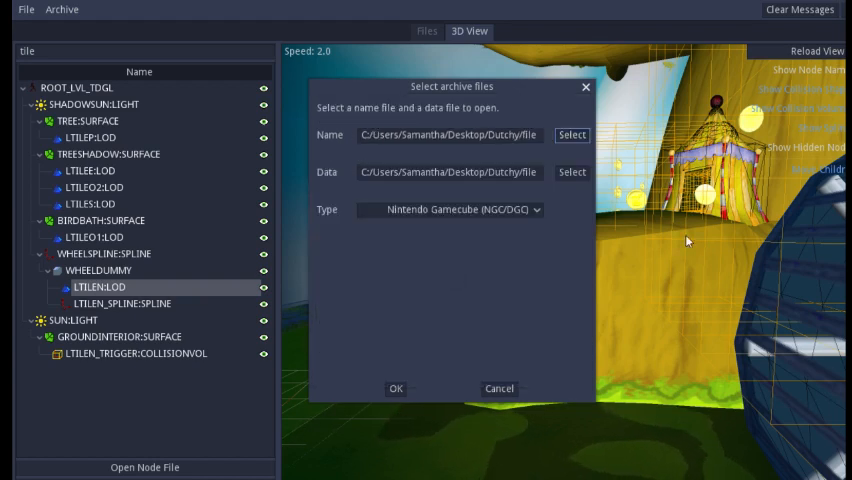
click(572, 172)
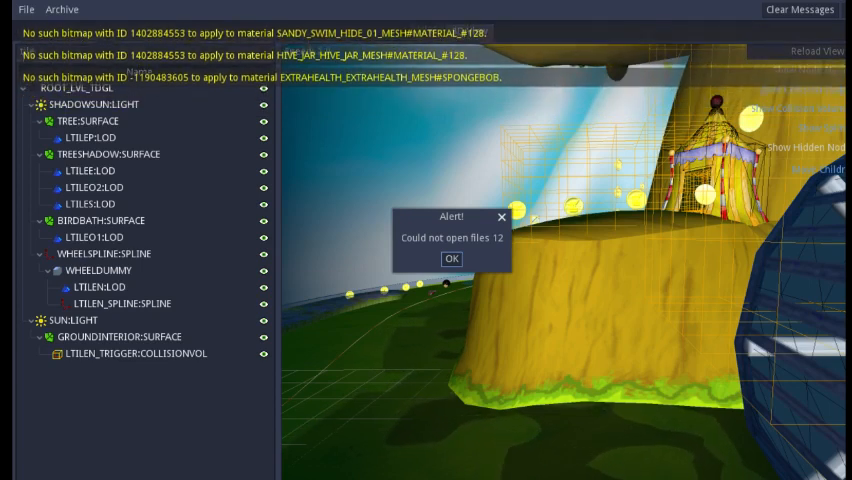
mouse_move(551, 336)
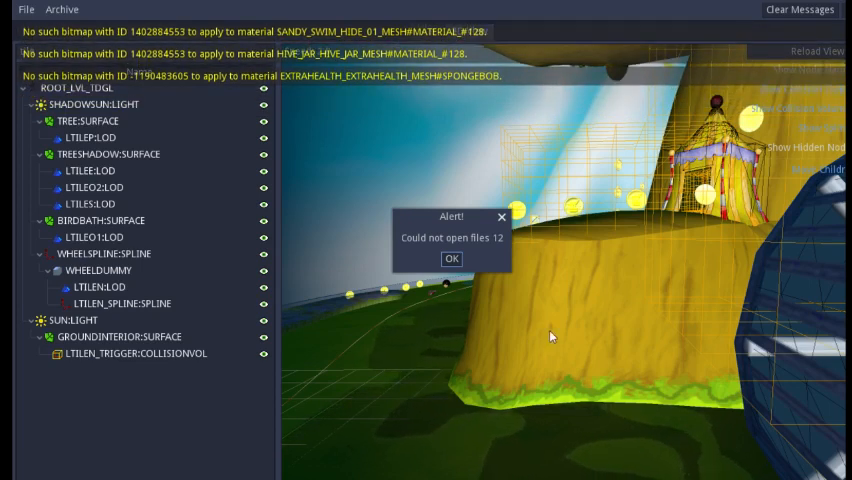
click(450, 258)
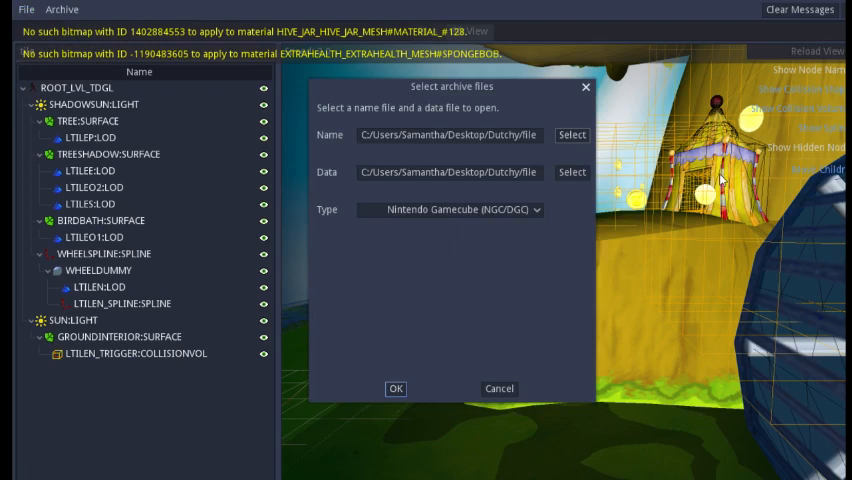
click(570, 135)
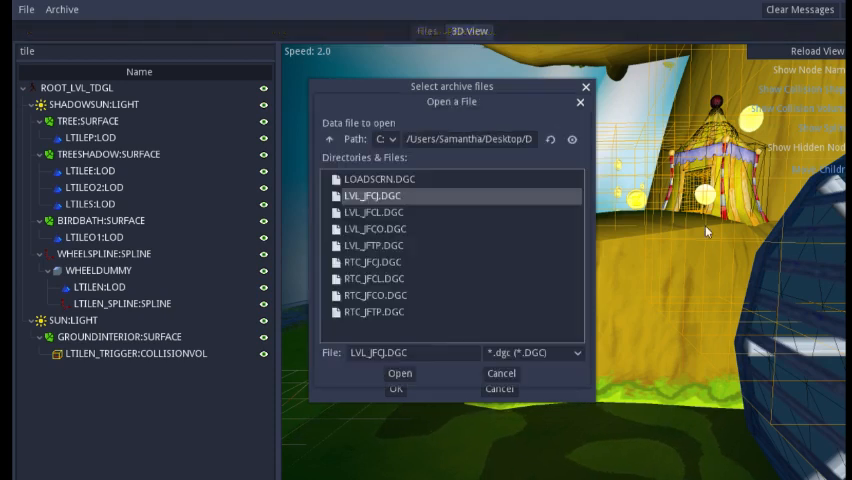
Choose LVL_JFCL.DGC as the data file and load the archive.
click(375, 212)
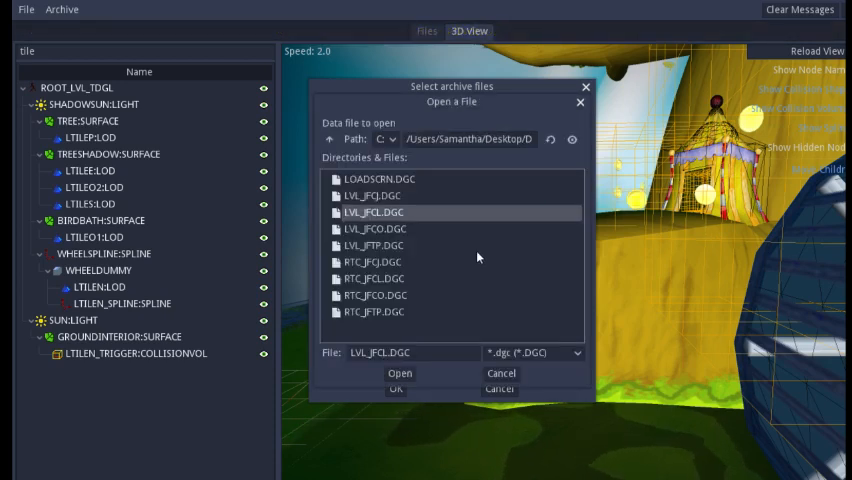
click(331, 139)
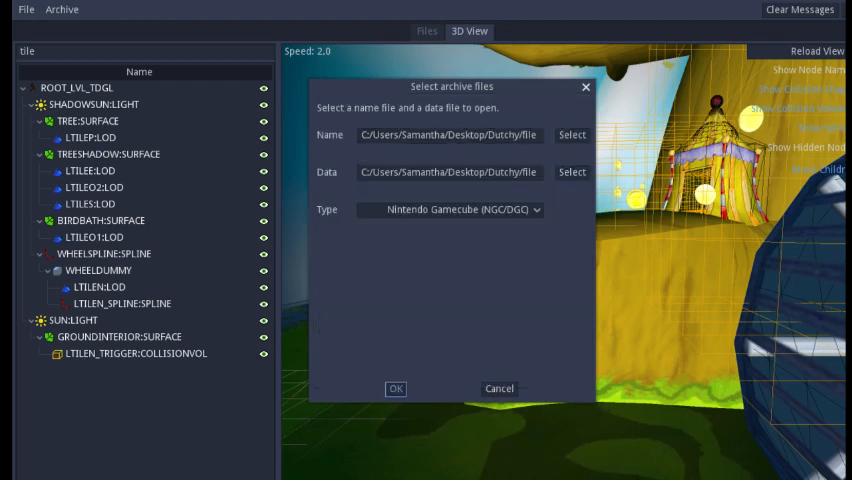
click(395, 388)
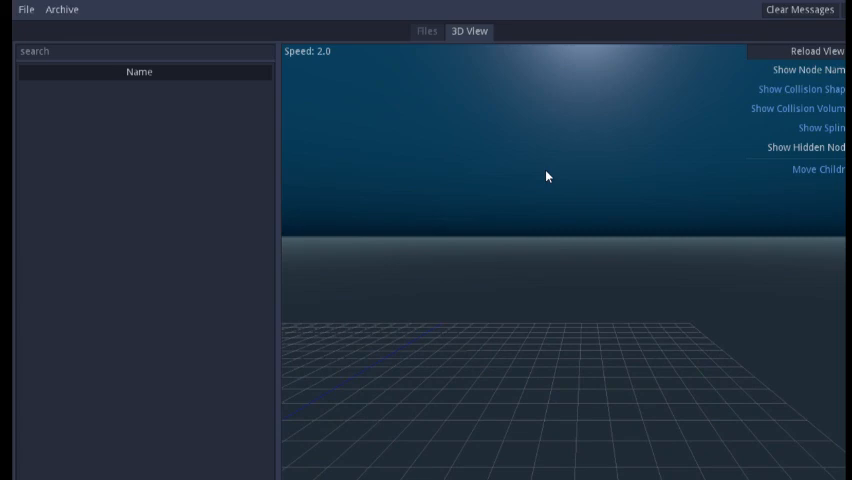
Show the archive's file list and inspect a SpongeBob animation's raw data.
click(426, 31)
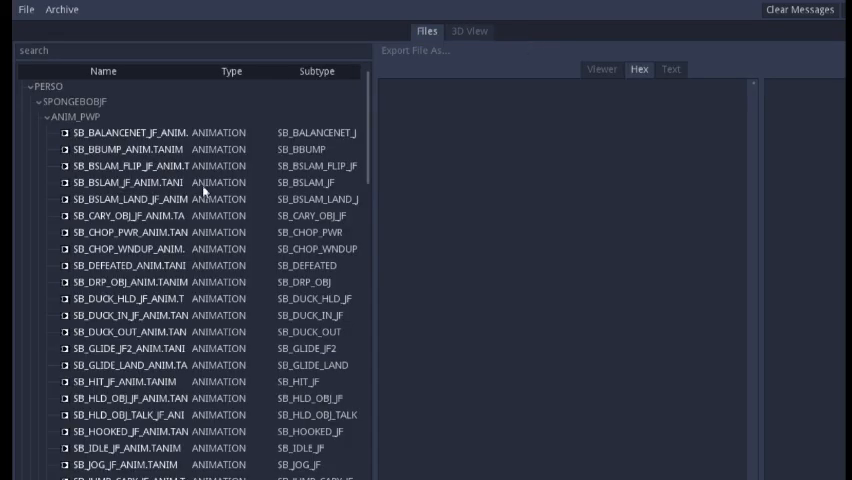
click(140, 131)
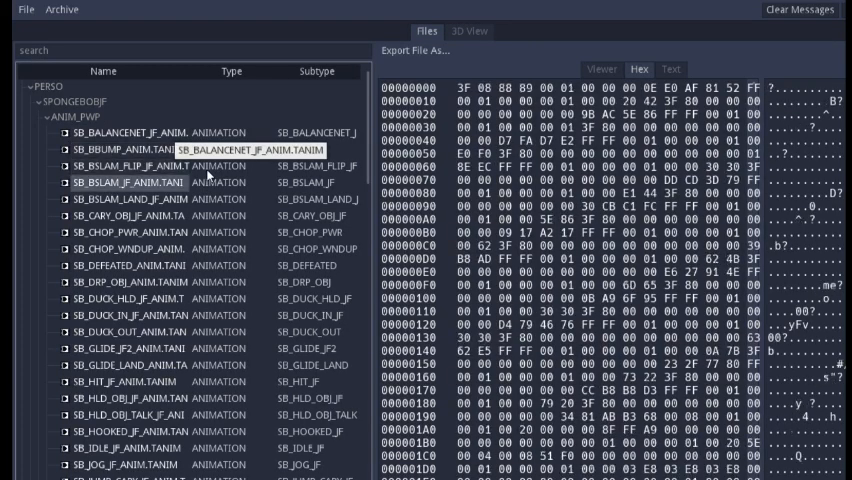
scroll(down, 3)
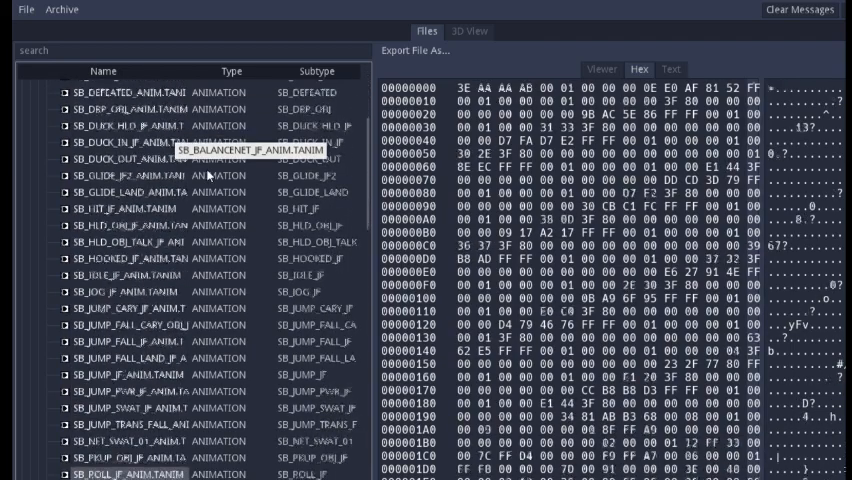
scroll(down, 3)
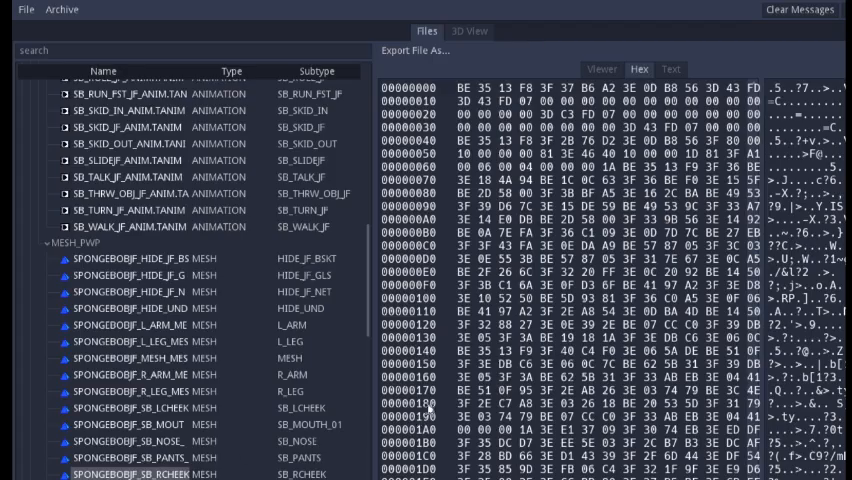
scroll(down, 3)
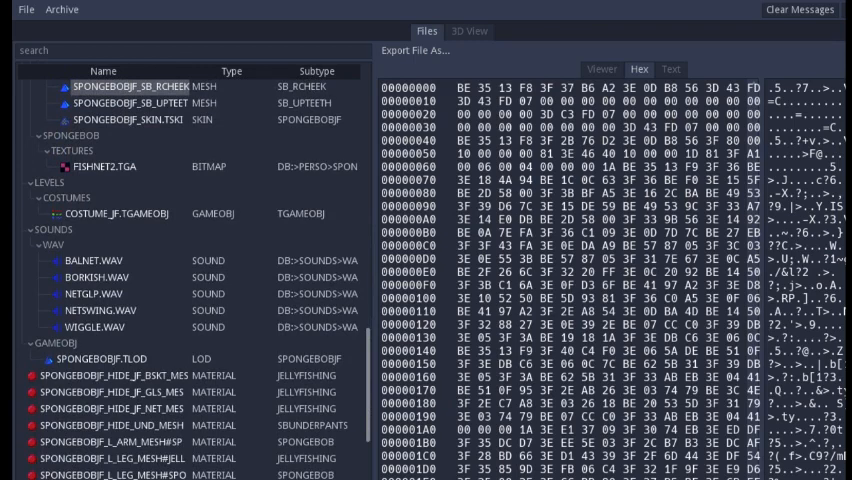
scroll(down, 3)
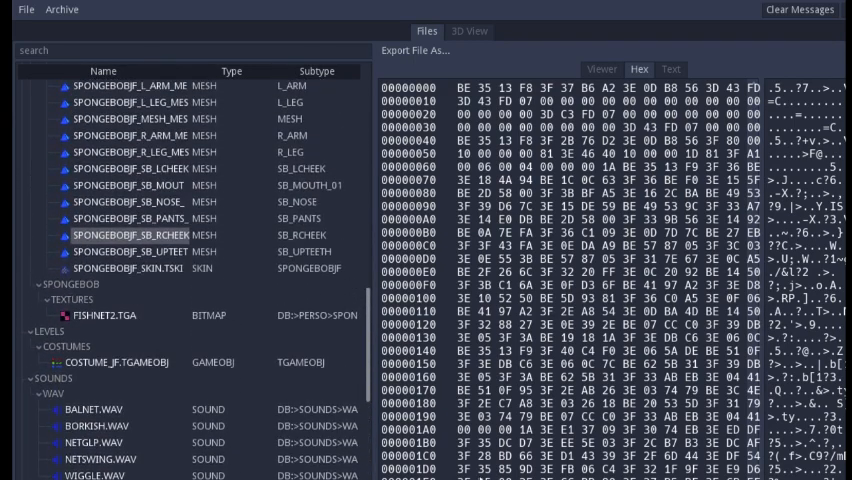
Preview FISHNET2.TGA as image and text, then open COSTUME_JF.TGAMEOBJ.
click(110, 315)
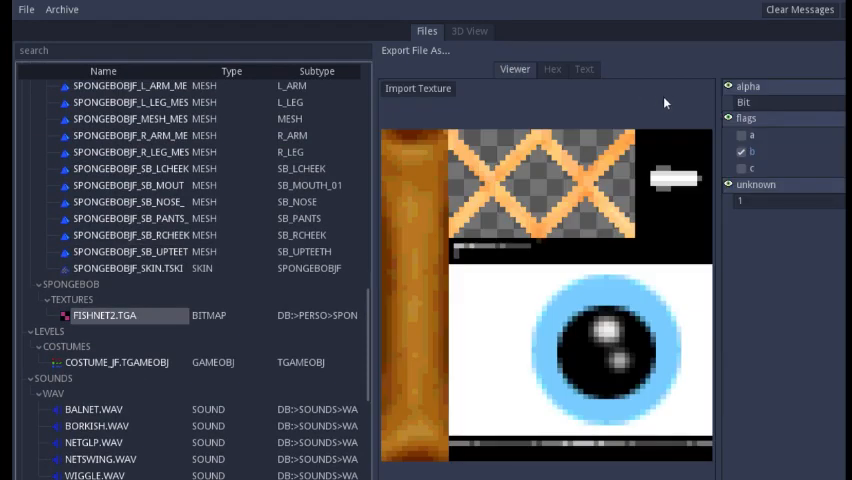
click(584, 69)
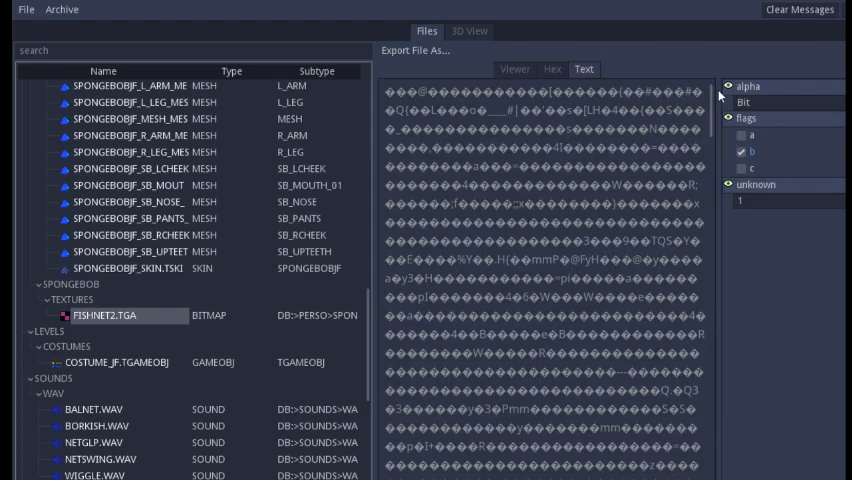
click(514, 68)
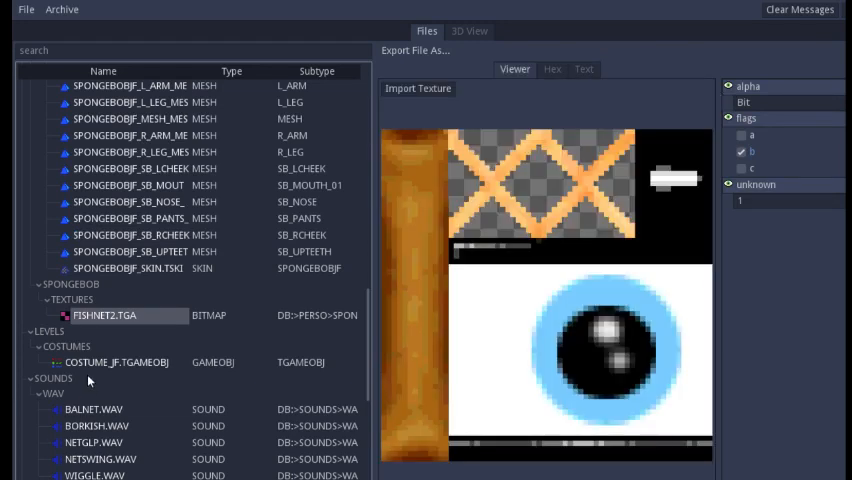
click(31, 331)
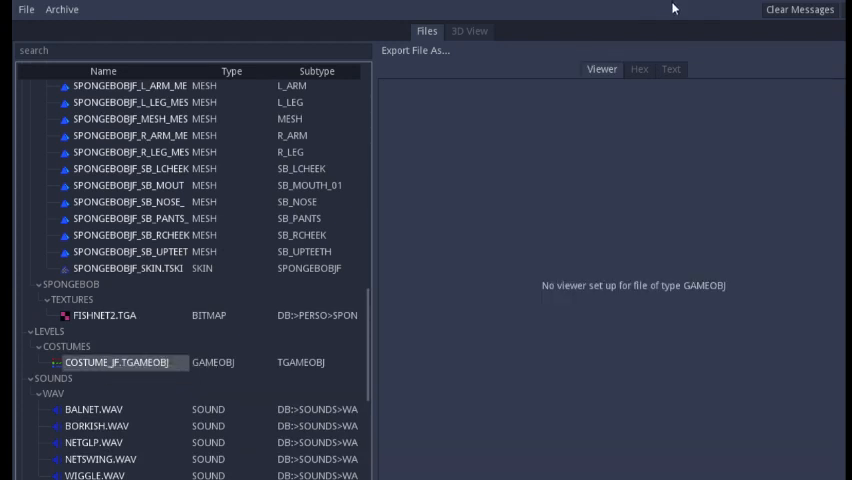
Return to 3D View and open a new archive with LOADSCRN.DGC as data file.
click(468, 31)
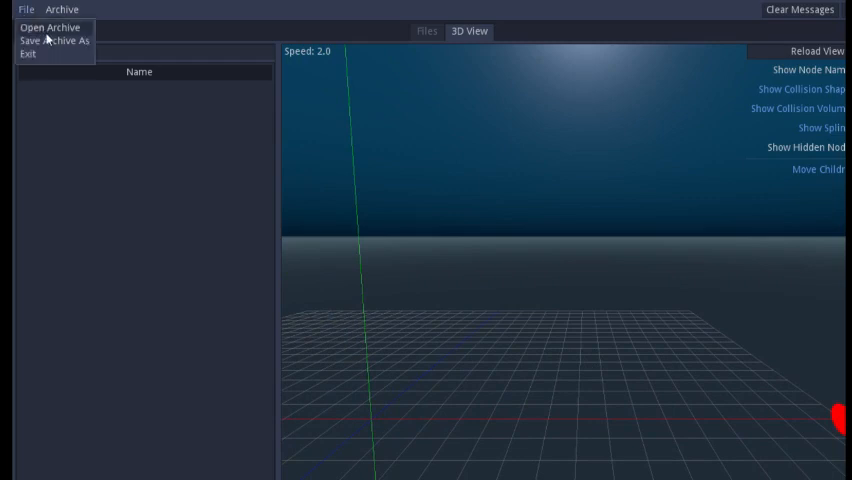
click(50, 27)
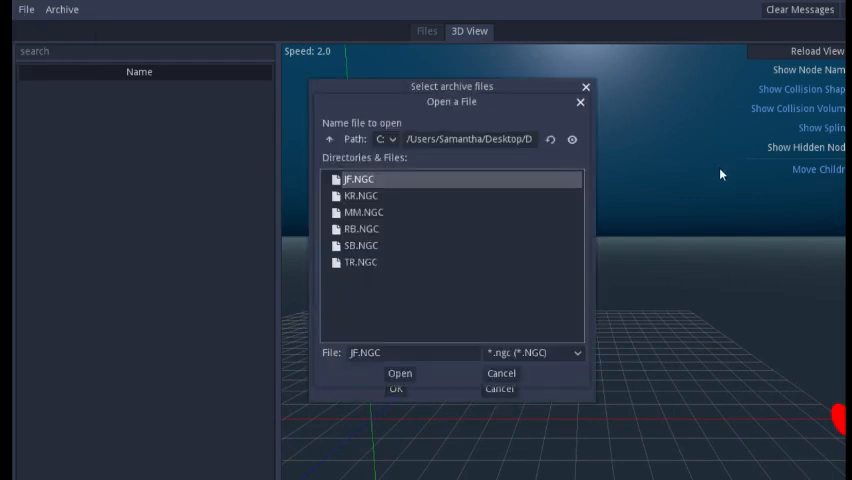
mouse_move(466, 196)
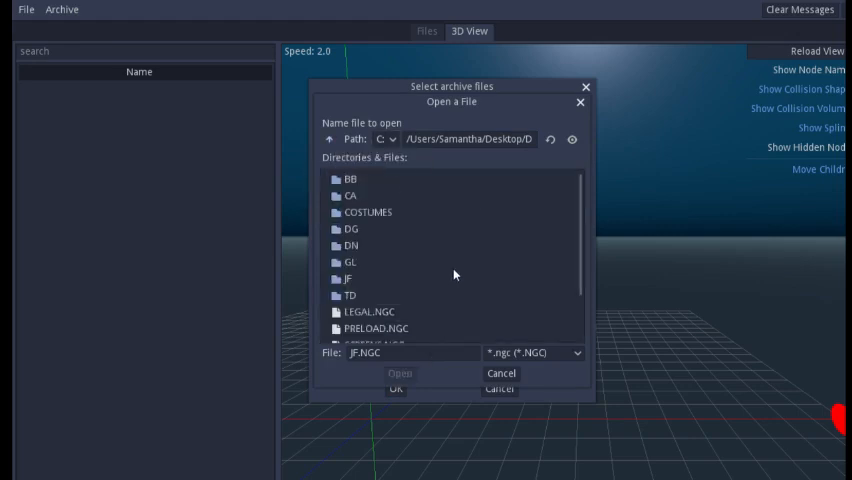
mouse_move(727, 312)
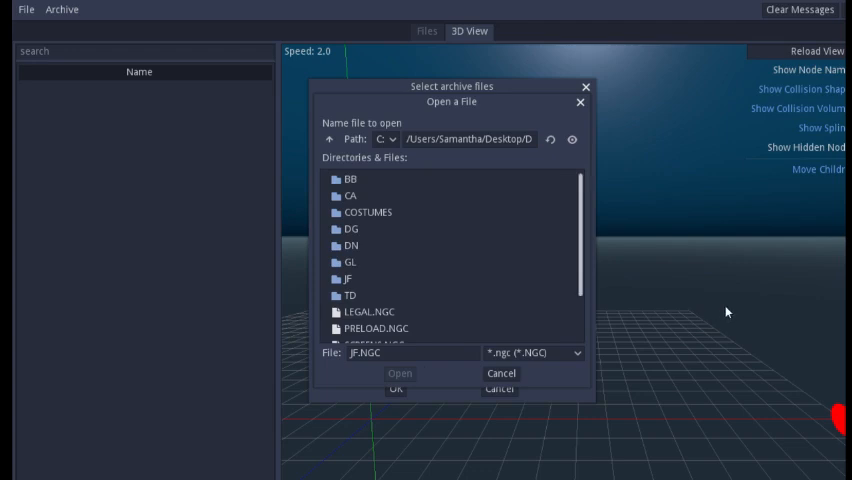
scroll(down, 3)
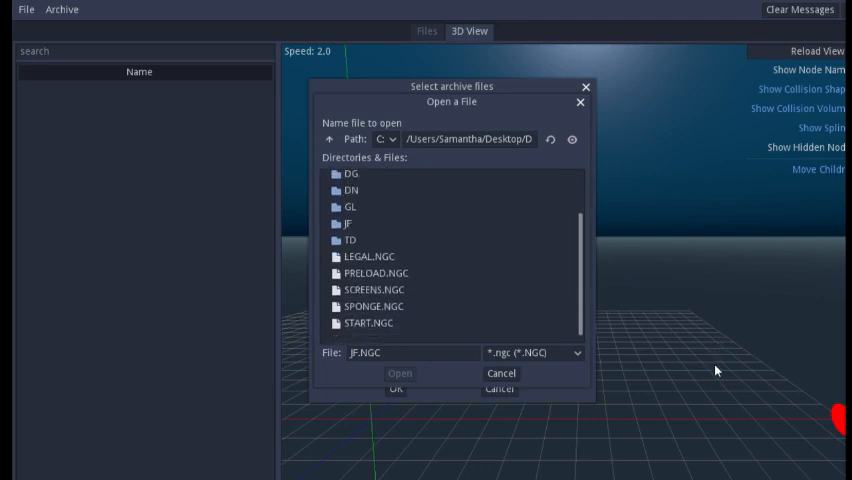
scroll(up, 3)
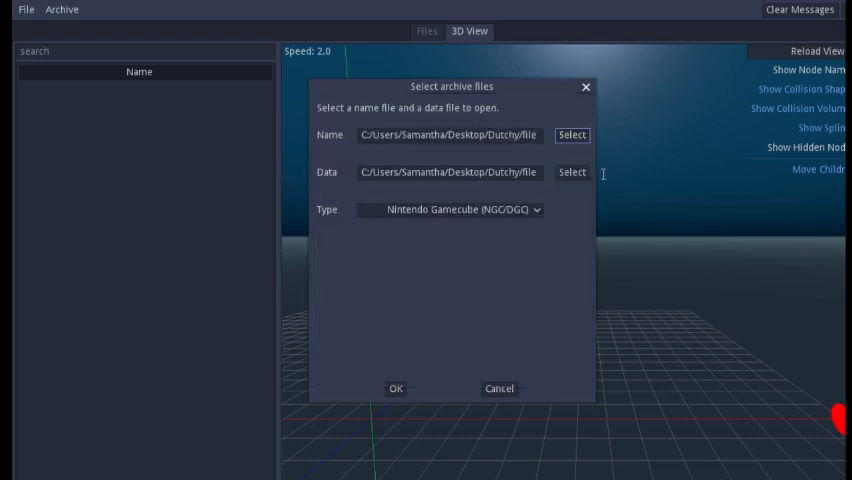
click(571, 172)
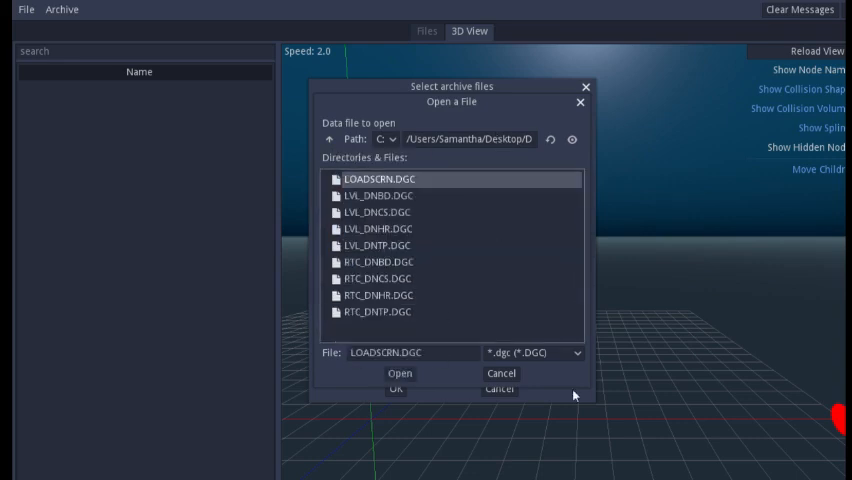
click(500, 373)
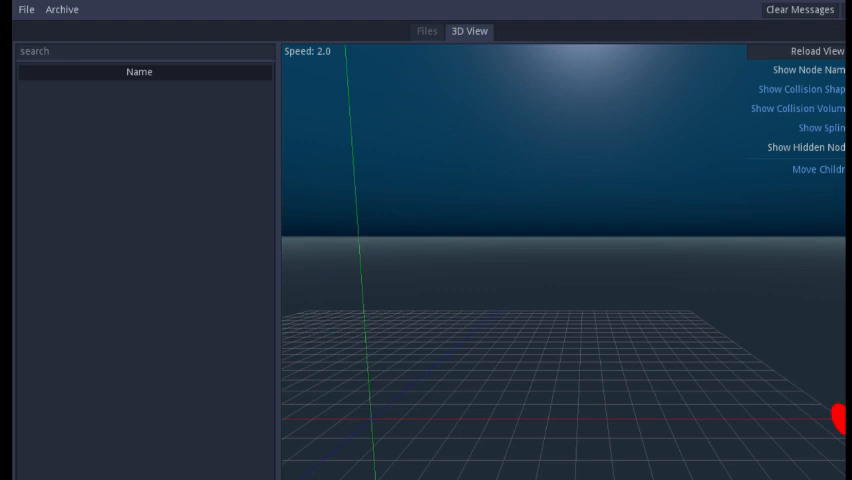
mouse_move(378, 130)
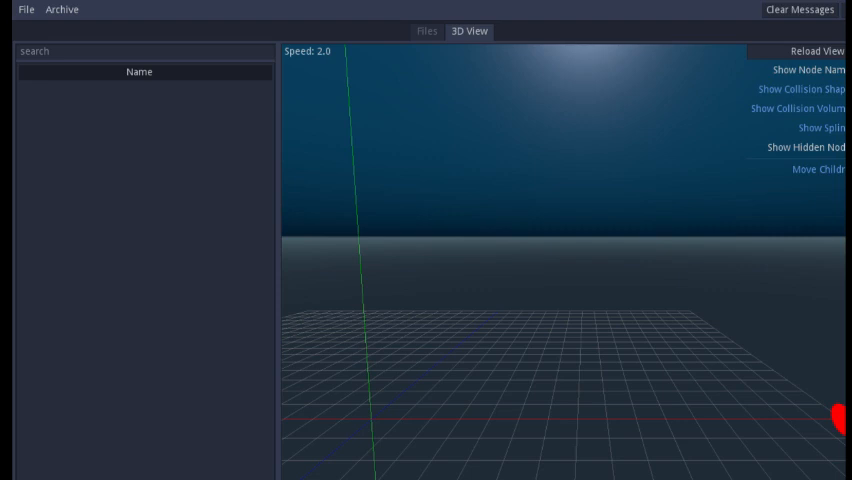
mouse_move(214, 96)
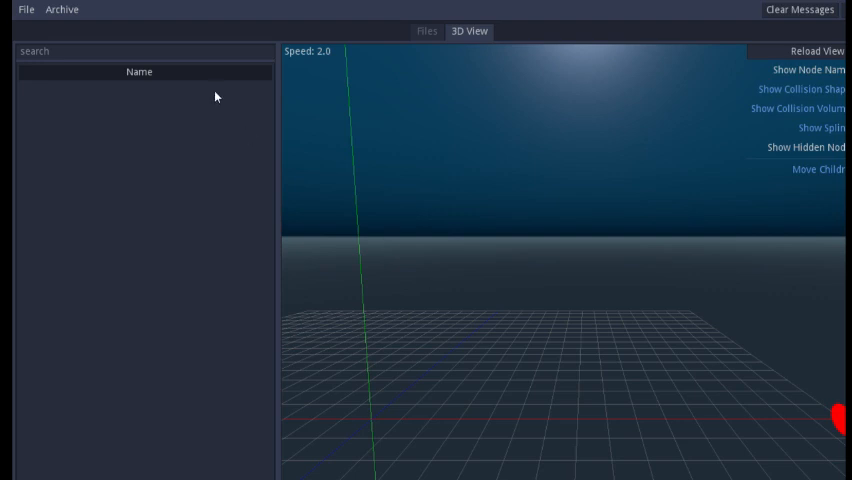
Preview NEWLOADSCREEN.TGA and toggle its texture flags.
click(426, 31)
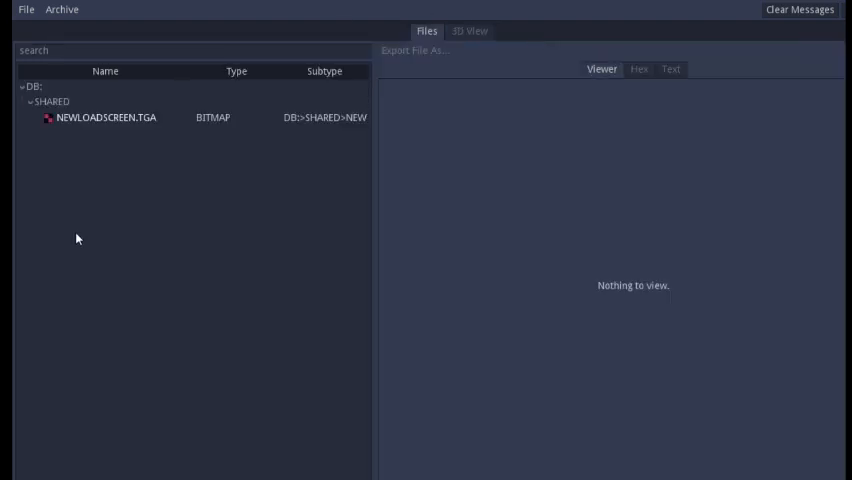
click(104, 117)
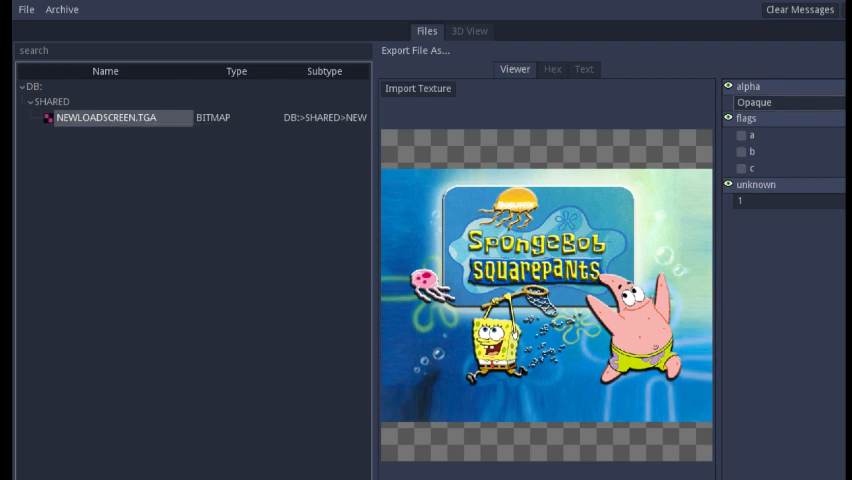
click(740, 134)
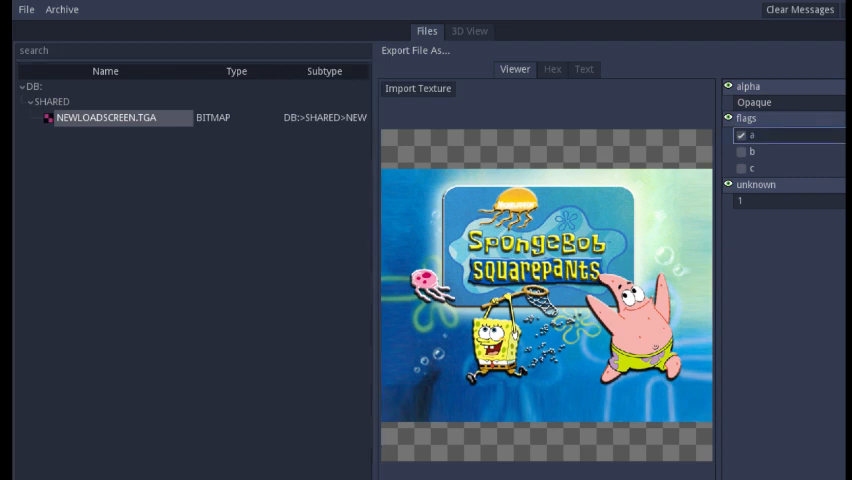
click(741, 151)
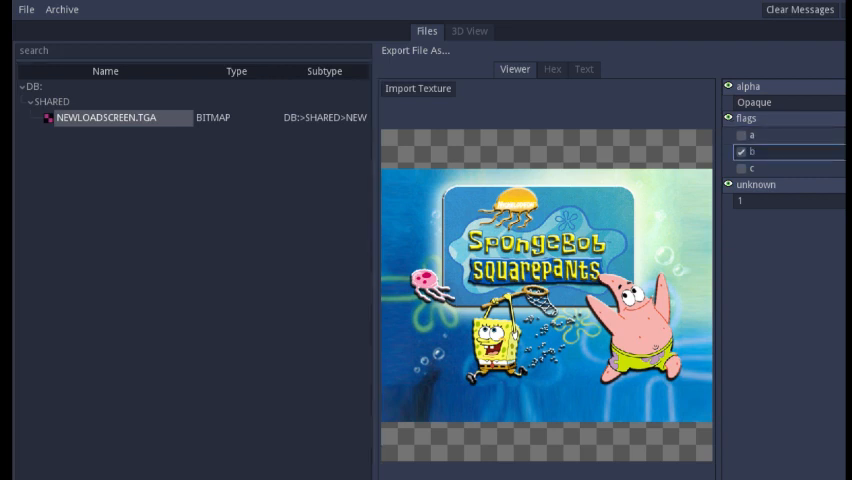
click(742, 151)
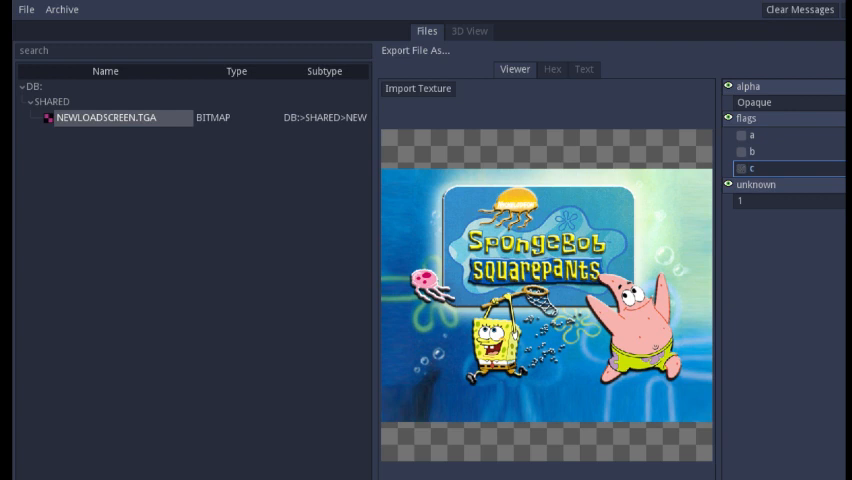
Change the texture's alpha mode from Opaque through Bit to Blend.
click(789, 102)
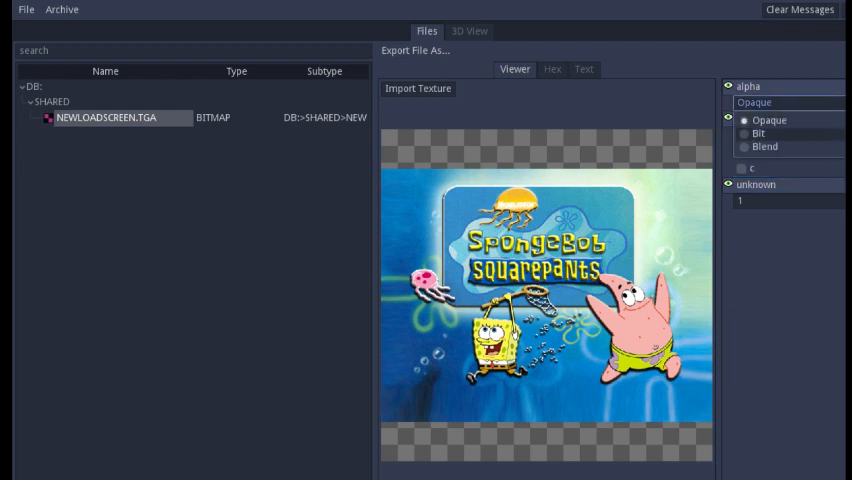
click(745, 133)
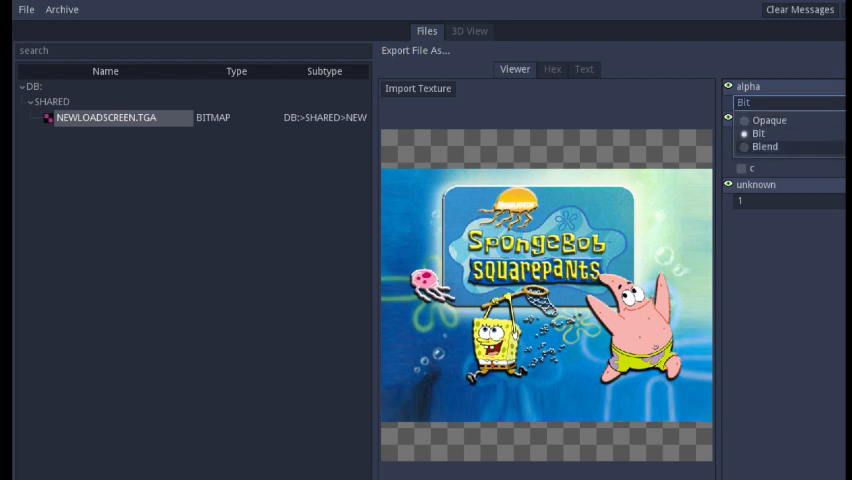
click(764, 147)
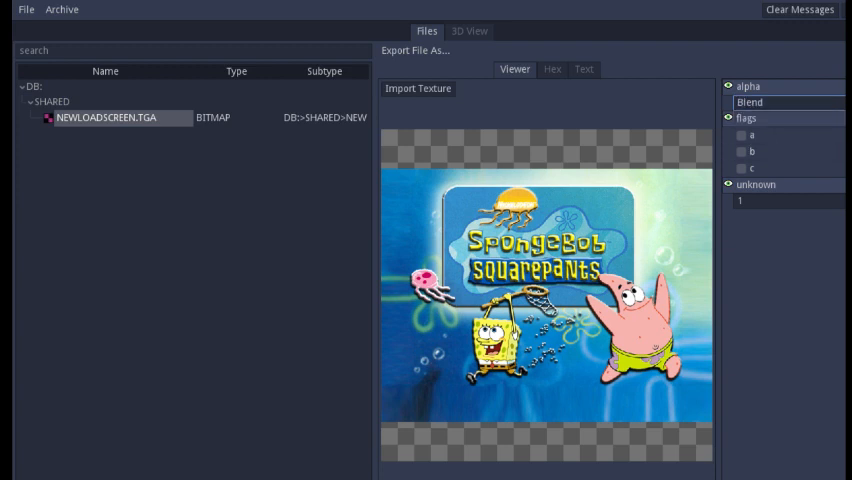
mouse_move(215, 143)
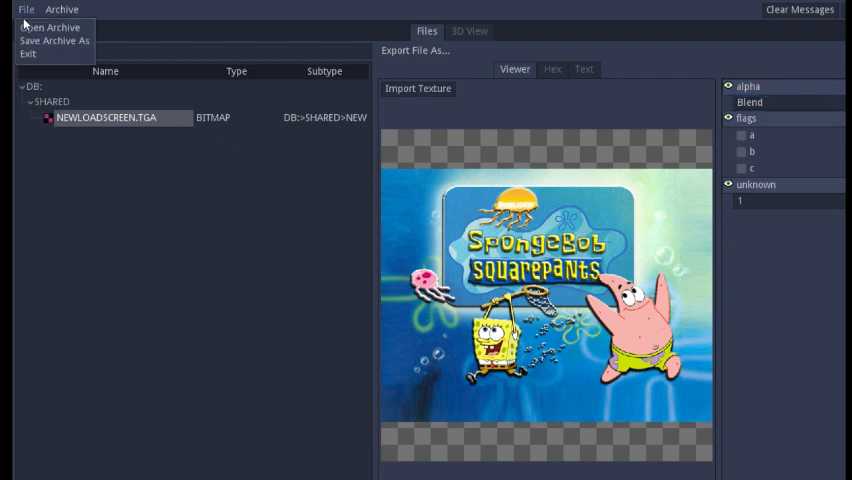
Start opening another archive and browse the folder to pick SCREENS.NGC as name file.
click(50, 27)
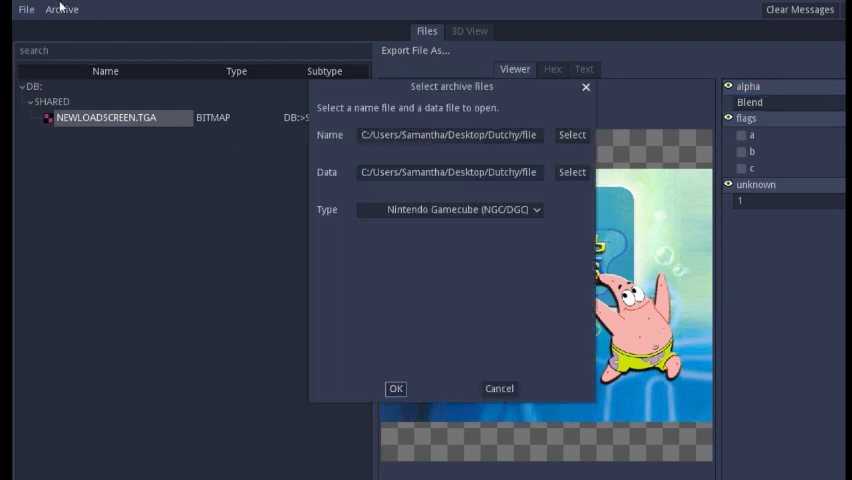
click(571, 135)
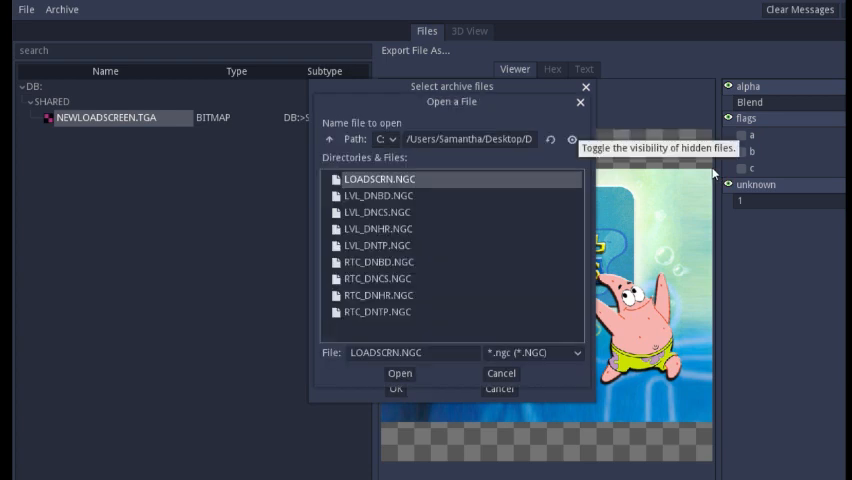
mouse_move(430, 190)
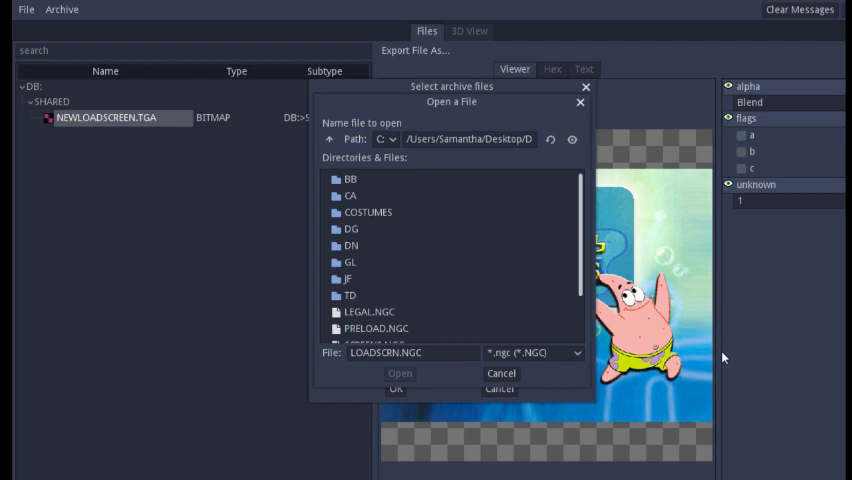
scroll(down, 3)
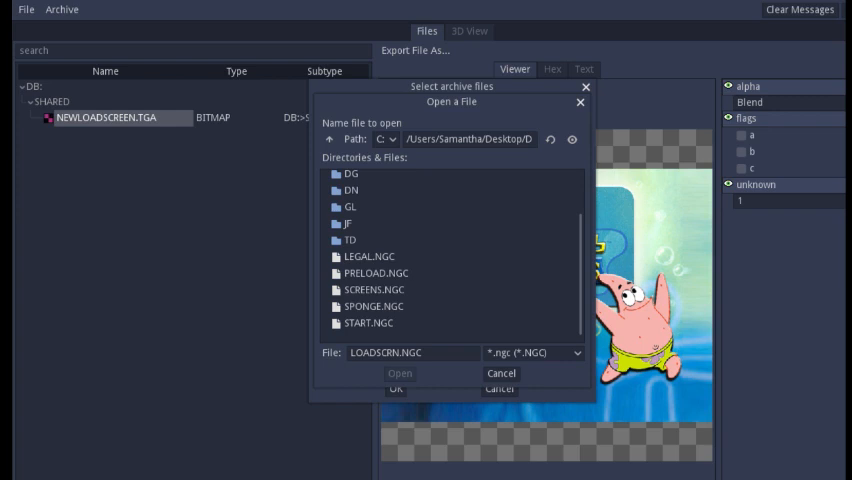
mouse_move(631, 430)
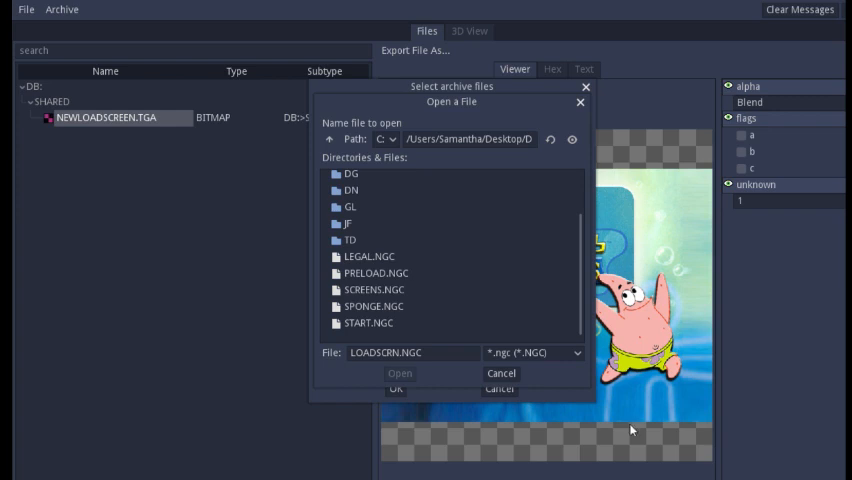
scroll(up, 3)
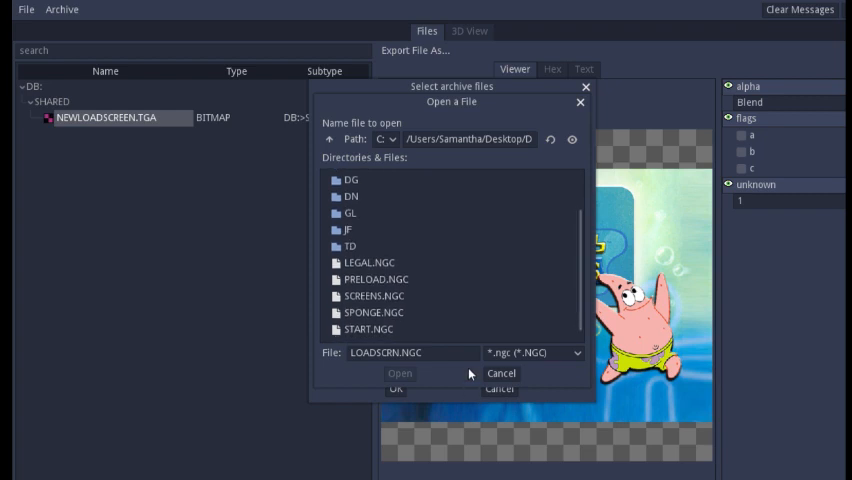
click(373, 295)
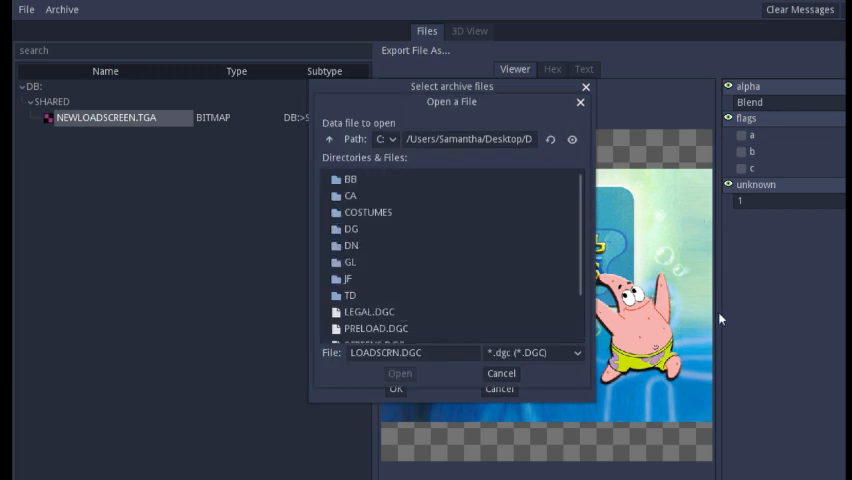
Select SCREENS.DGC as the data file and load the SCREENS archive.
click(375, 289)
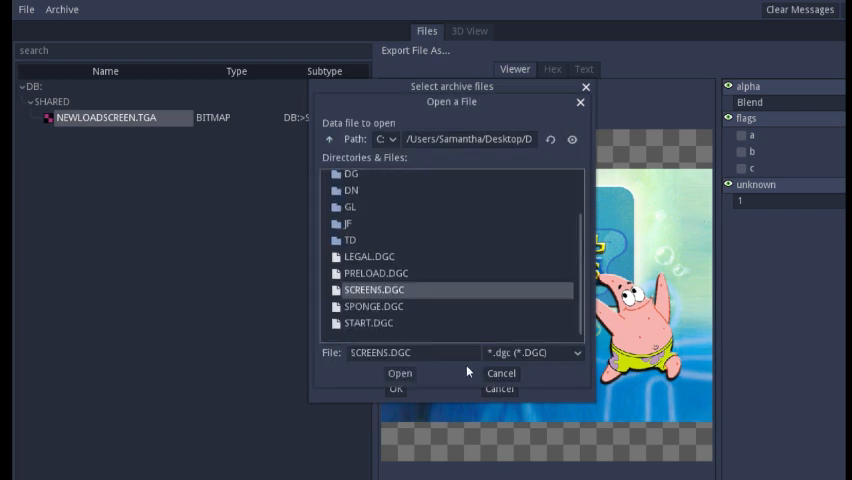
click(399, 373)
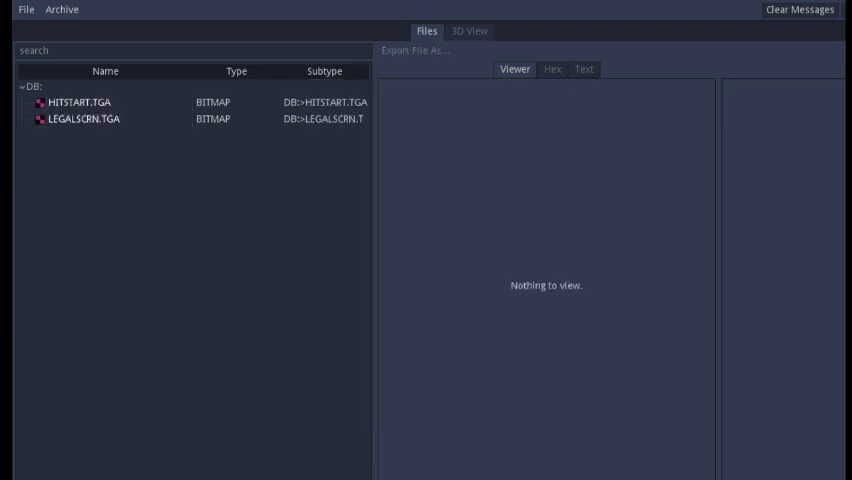
mouse_move(255, 102)
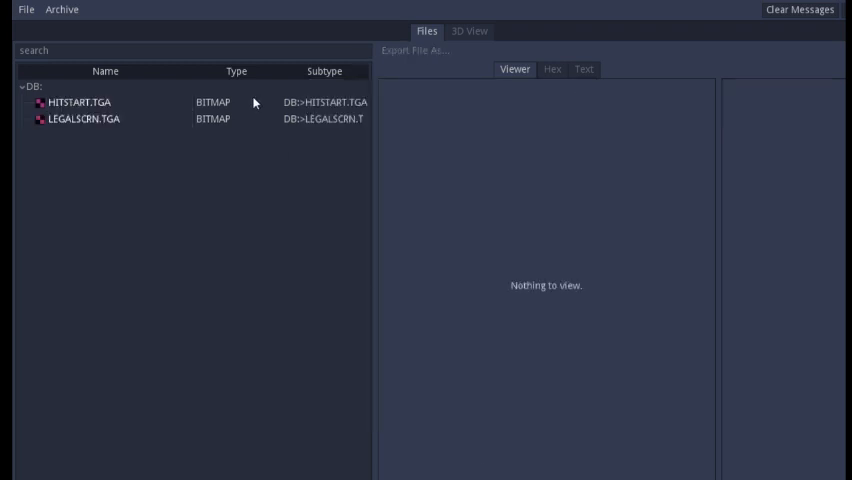
Preview LEGALSCRN.TGA, then bring up the Open Archive dialog again.
click(80, 118)
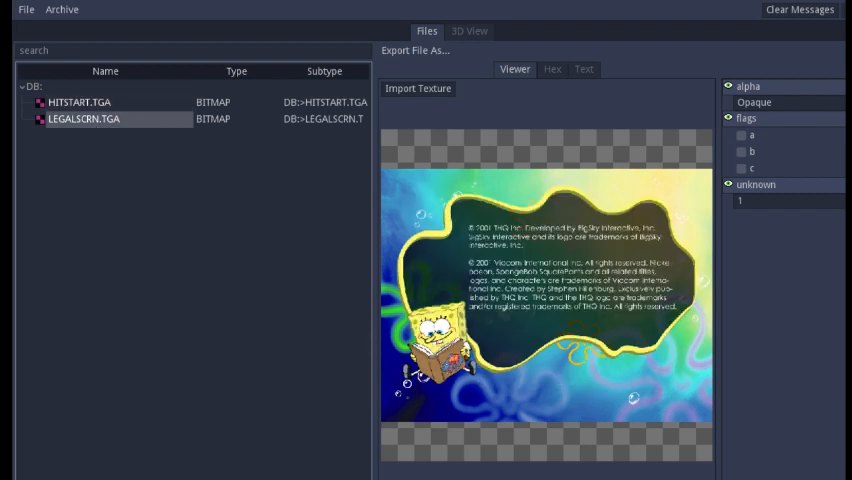
click(61, 9)
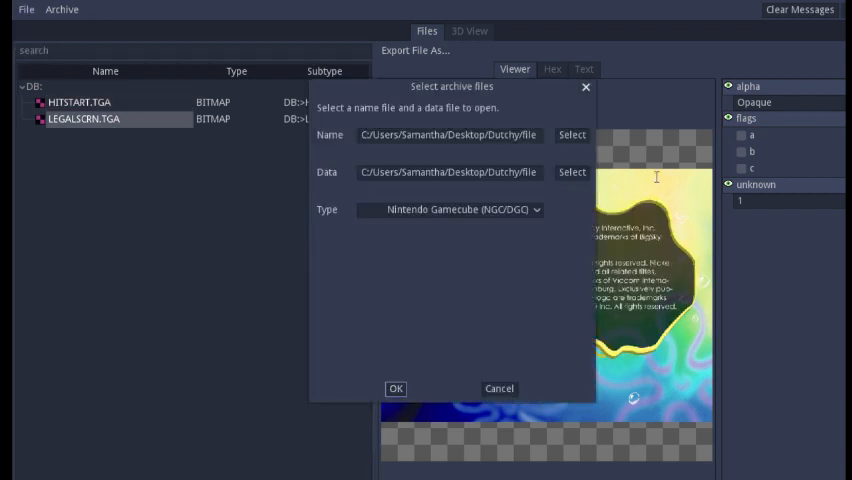
Choose a name file, load the archive, and preview the HITSTART.TGA title screen.
click(571, 134)
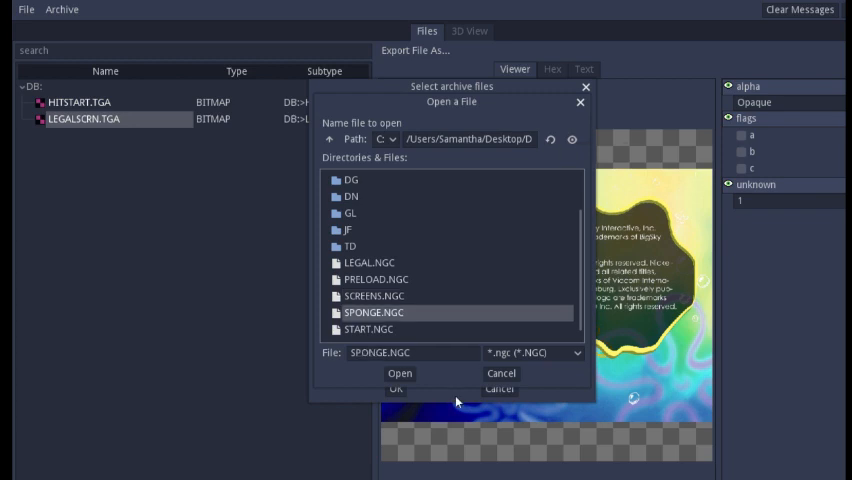
click(372, 322)
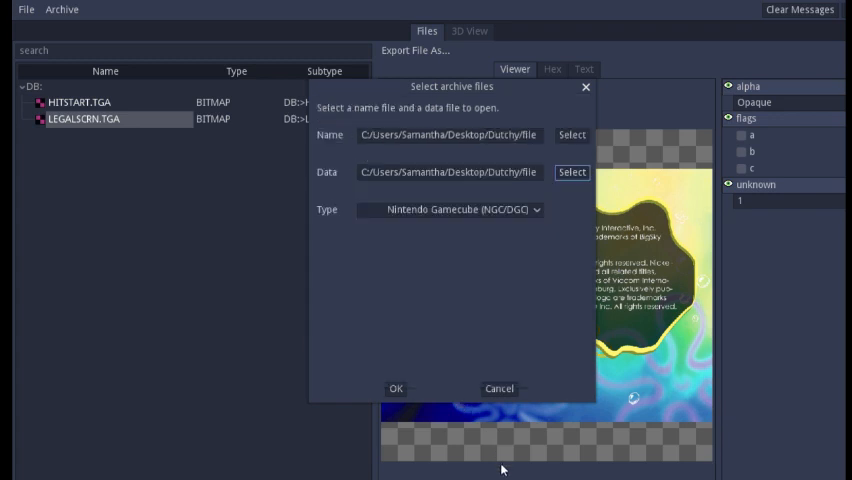
click(396, 389)
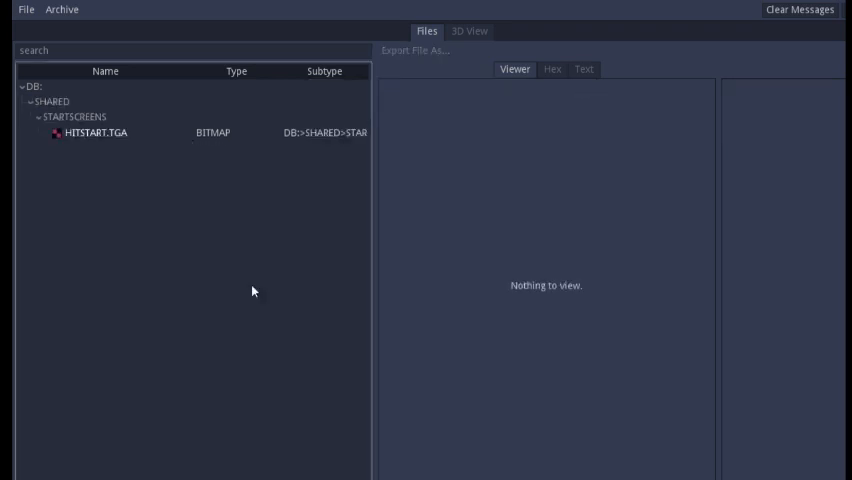
click(95, 132)
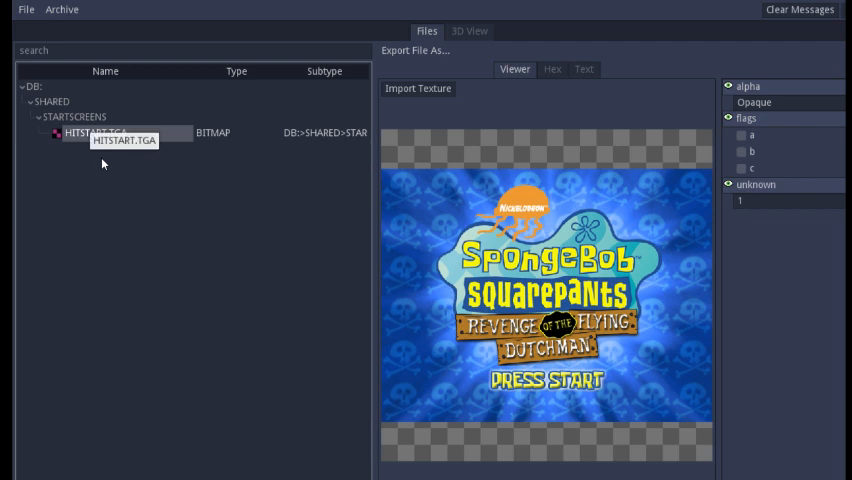
mouse_move(78, 58)
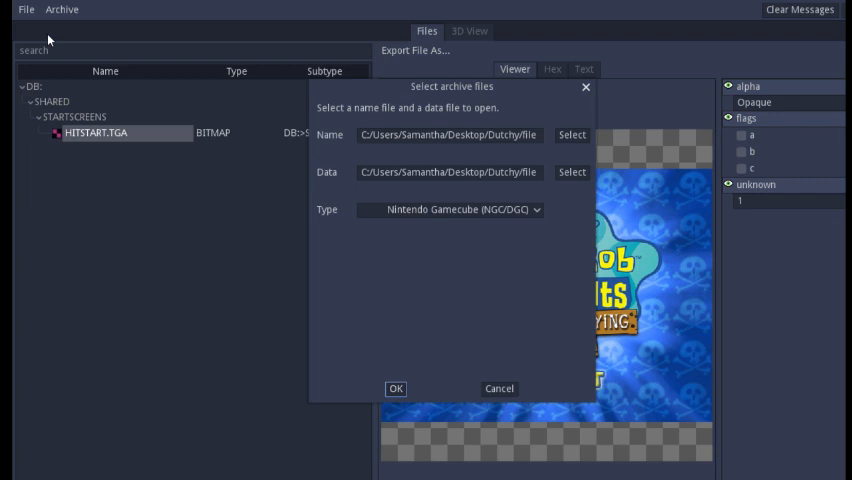
Load the archive from PRELOAD.NGC and PRELOAD.DGC, then open CREDITS.TXT.
click(571, 135)
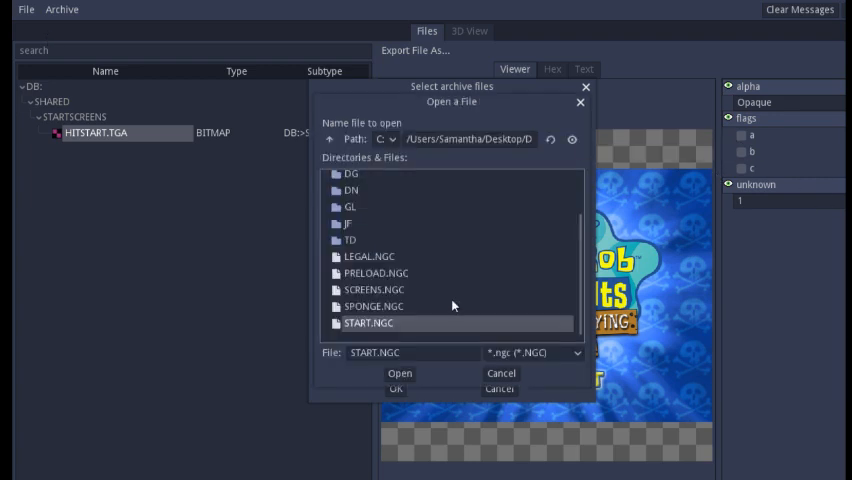
click(375, 272)
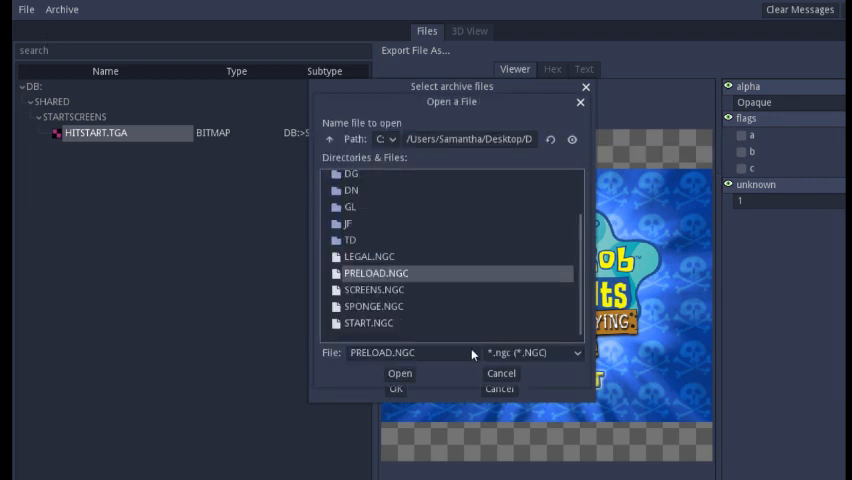
click(399, 373)
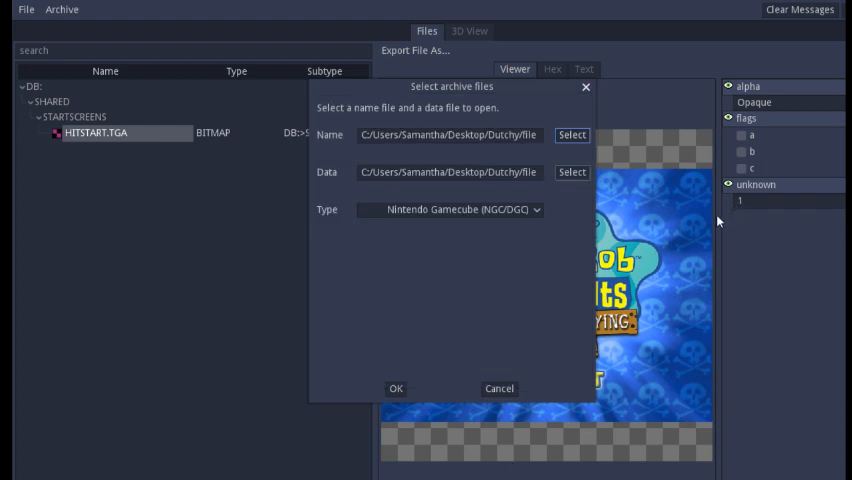
click(571, 172)
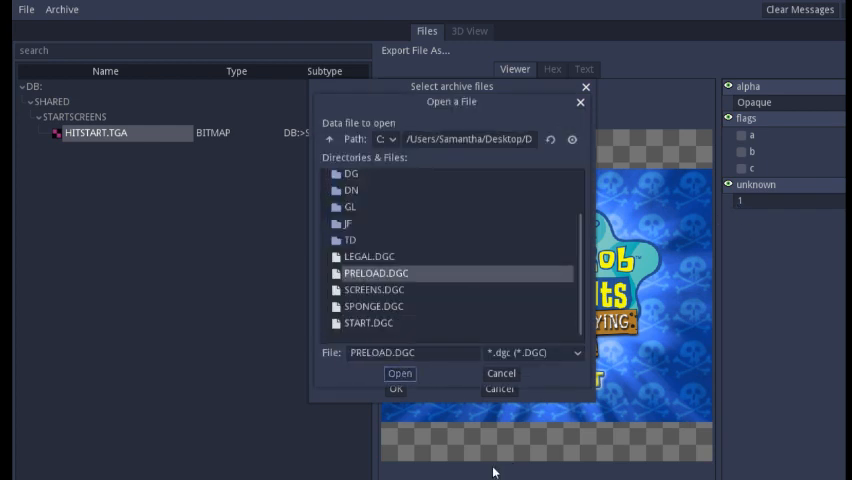
click(399, 373)
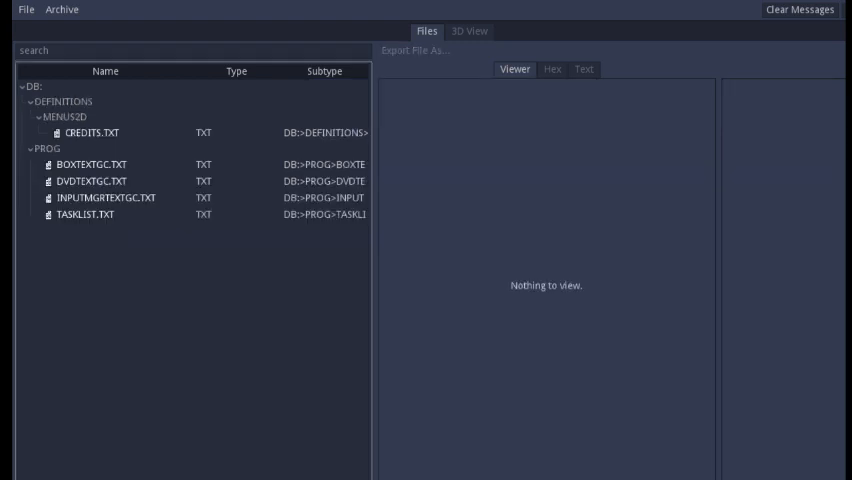
click(92, 132)
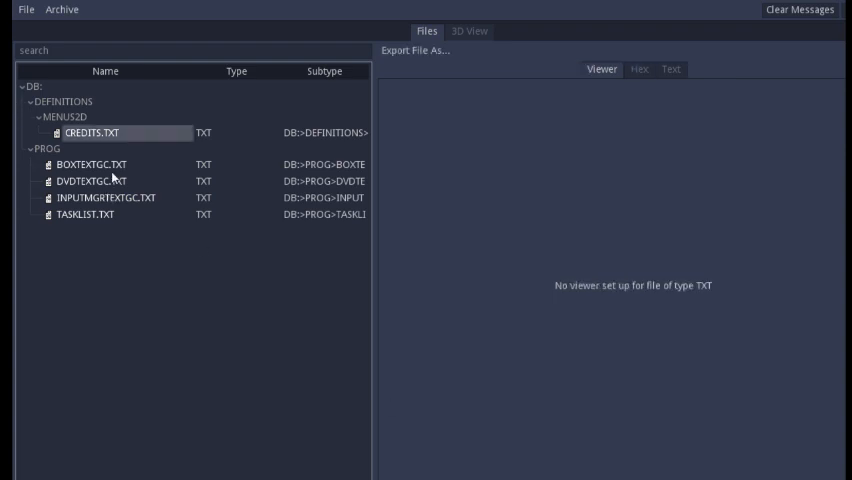
Read through CREDITS.TXT as text, then open the BOXTEXTGC.TXT message strings.
click(670, 69)
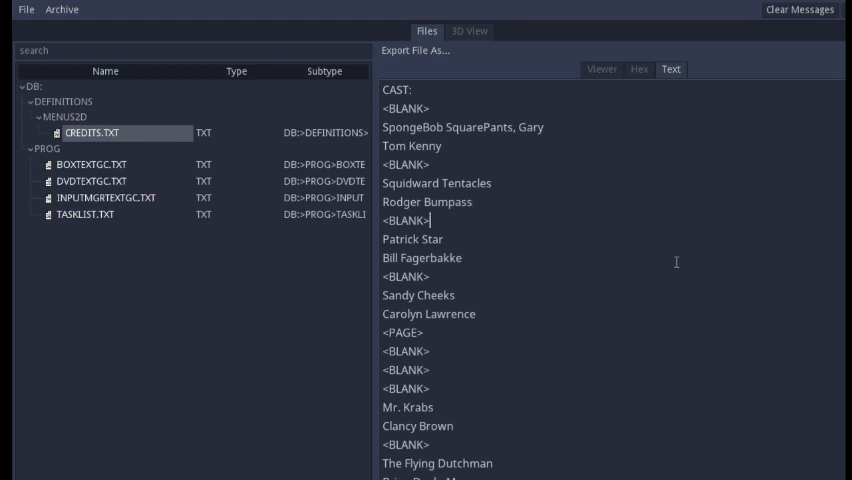
scroll(down, 3)
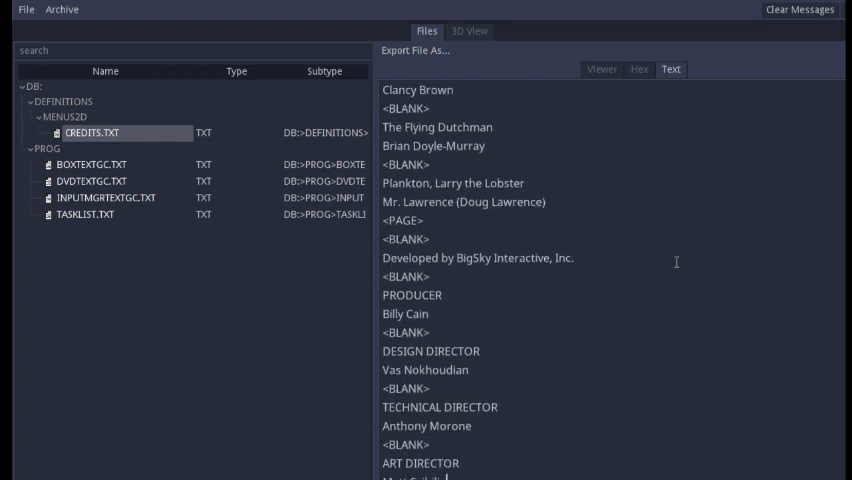
scroll(down, 3)
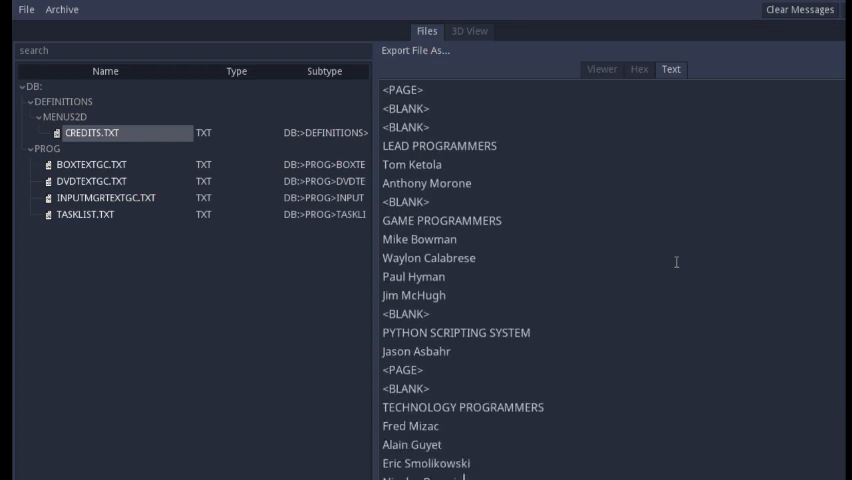
scroll(down, 3)
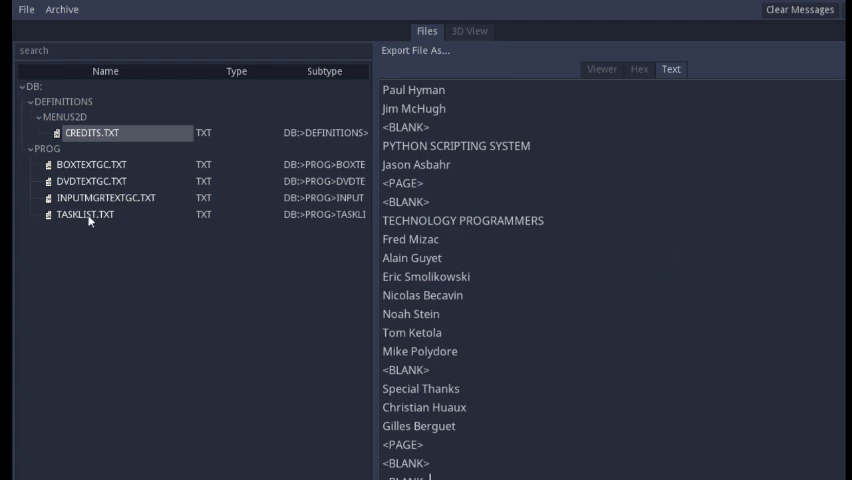
click(91, 164)
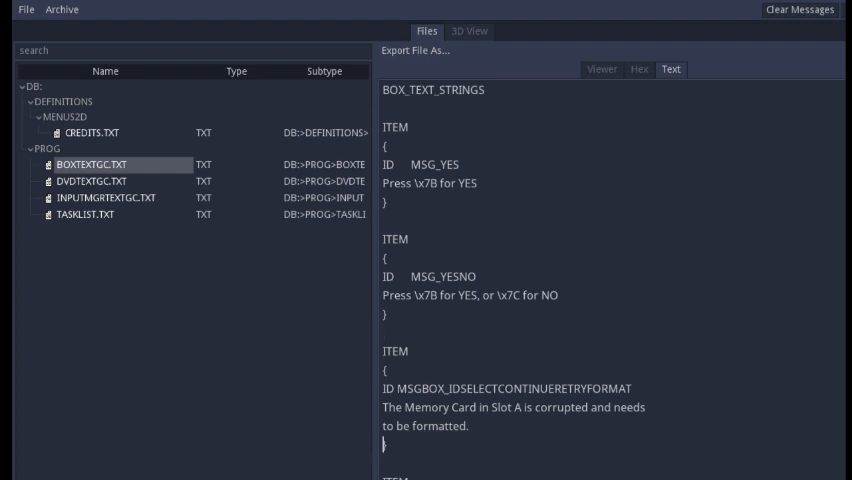
Scroll through the box messages in BOXTEXTGC.TXT.
scroll(down, 3)
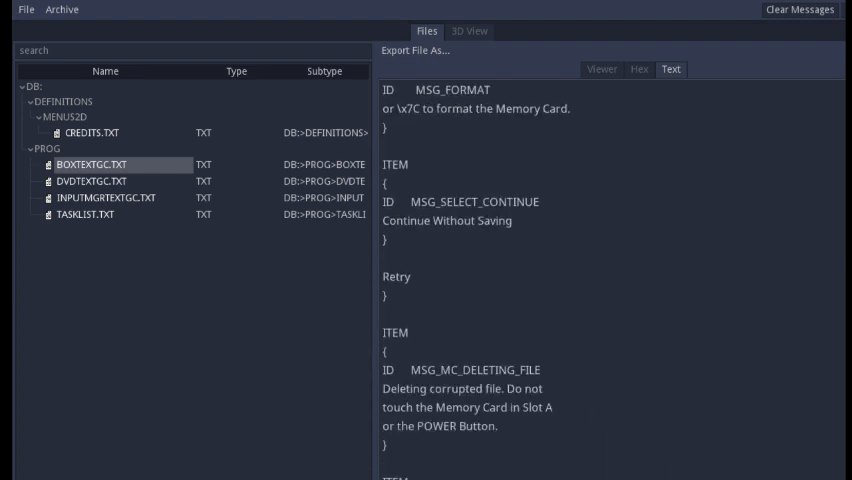
scroll(down, 3)
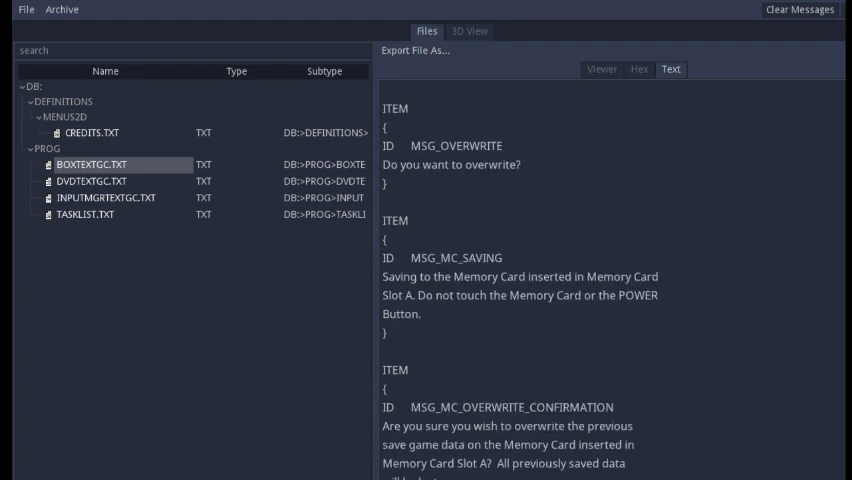
scroll(down, 3)
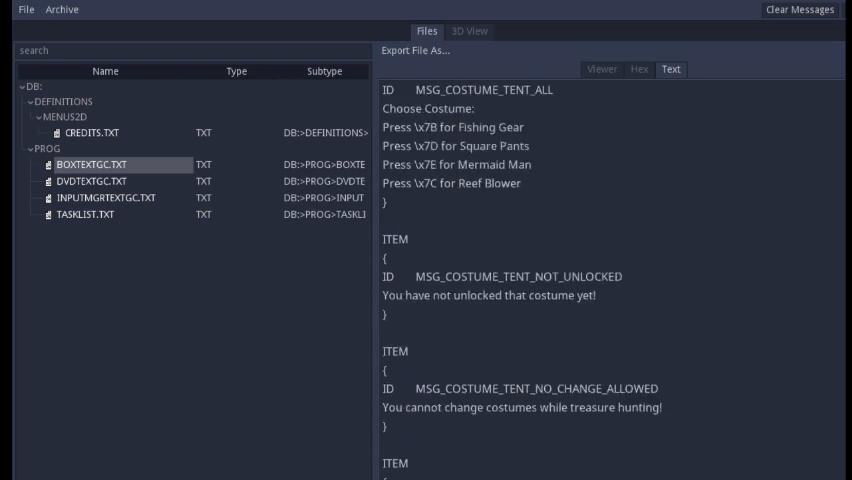
scroll(down, 3)
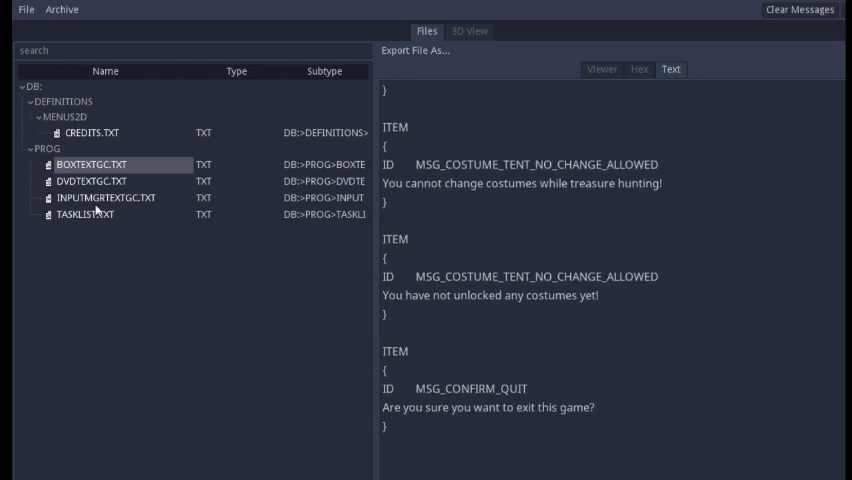
Read DVDTEXTGC.TXT disc errors and INPUTMGRTEXTGC.TXT controller prompts, then view TASKLIST.TXT.
click(90, 181)
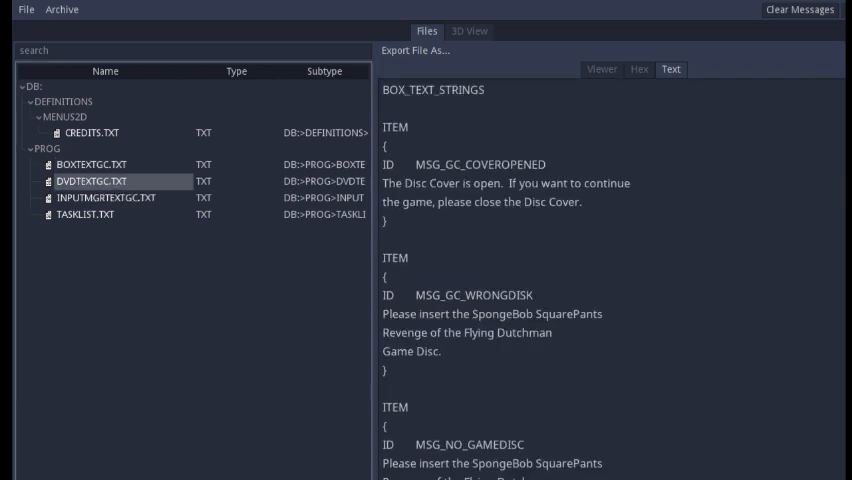
scroll(down, 3)
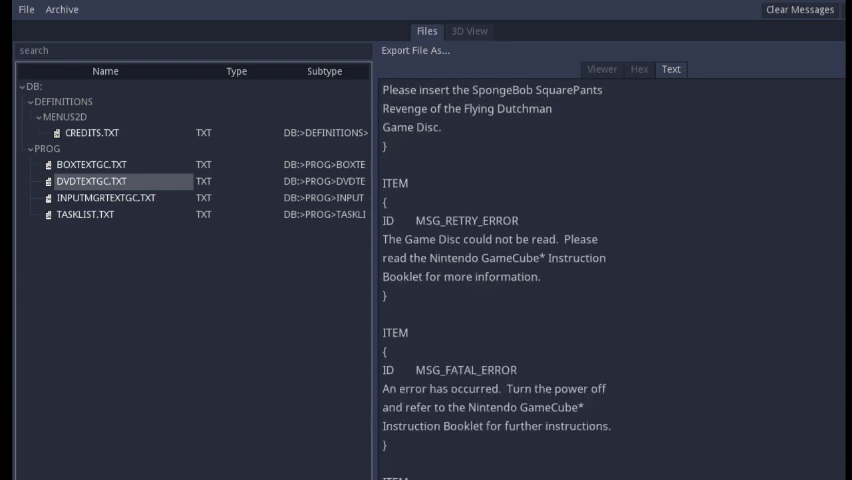
scroll(down, 3)
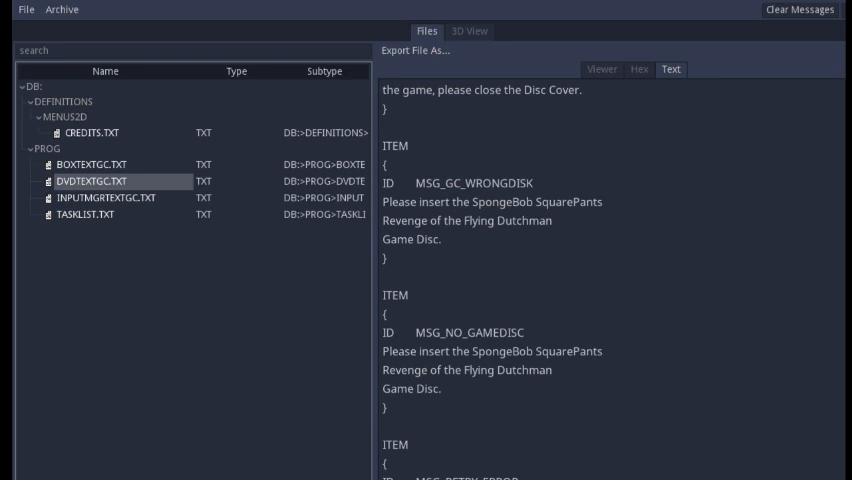
click(106, 197)
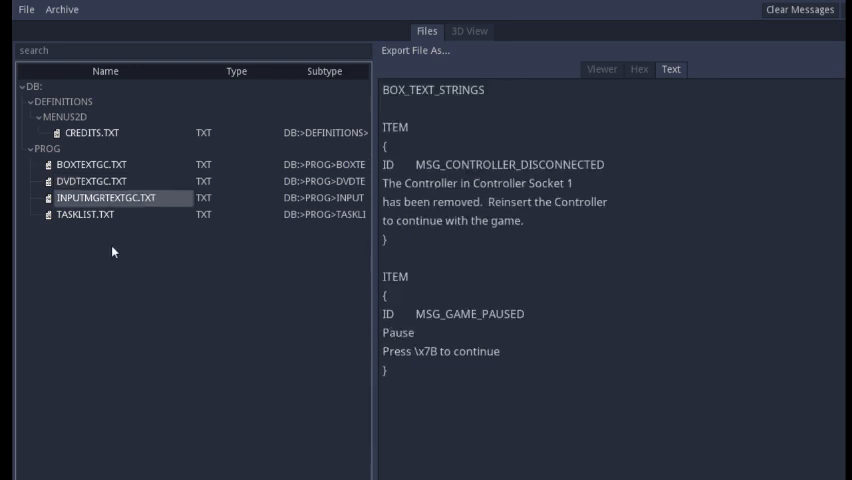
mouse_move(618, 436)
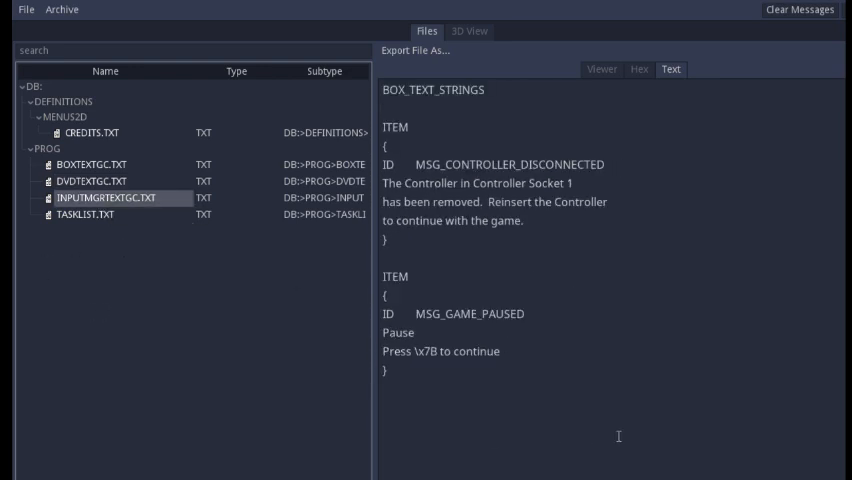
mouse_move(100, 278)
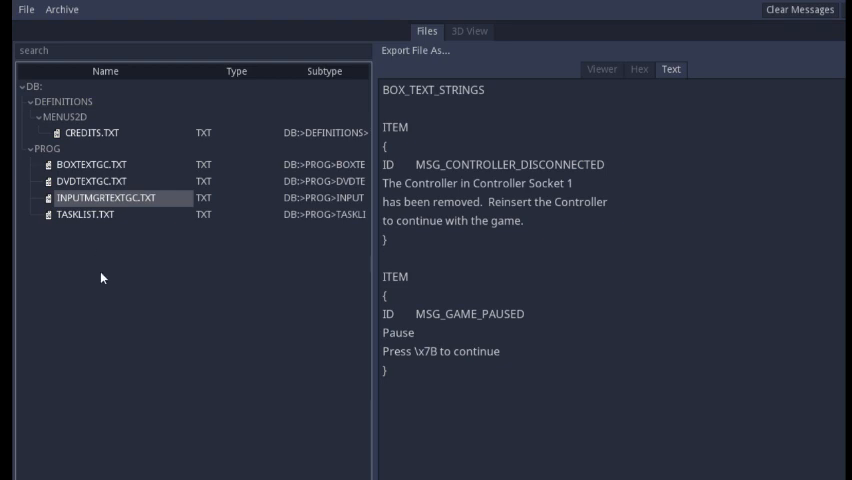
click(90, 214)
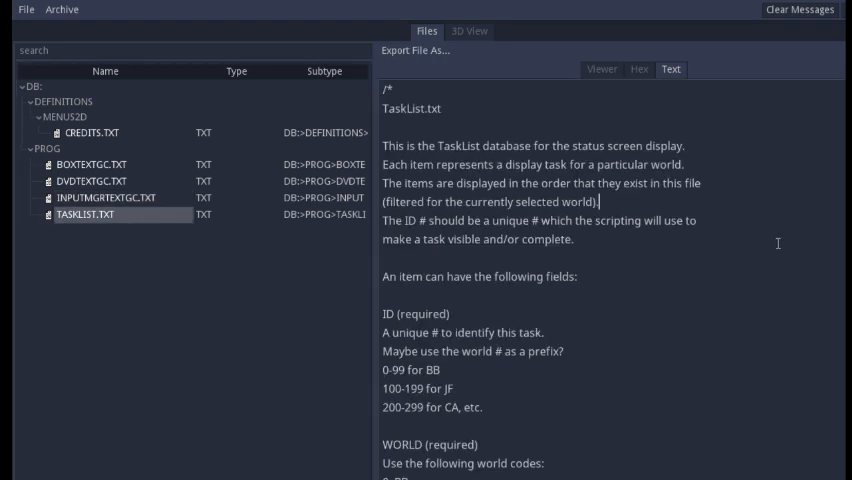
Read TASKLIST.TXT's field notes and Bikini Bottom tasks, then list its export formats.
scroll(down, 3)
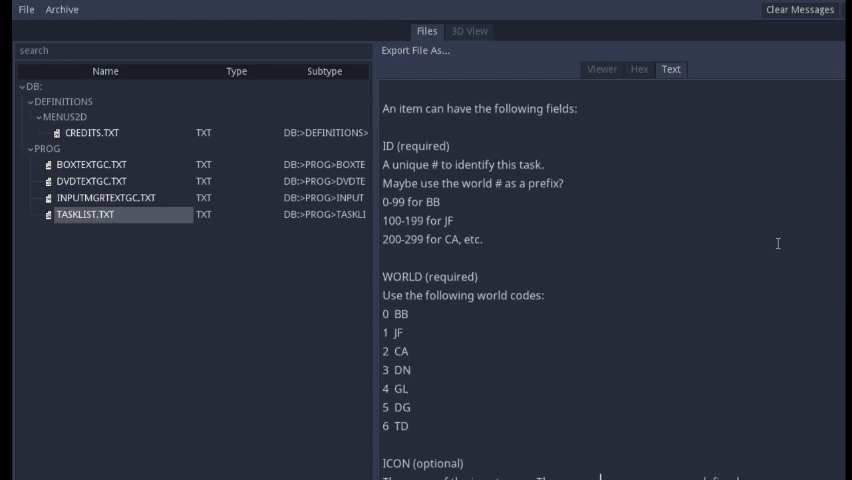
scroll(down, 3)
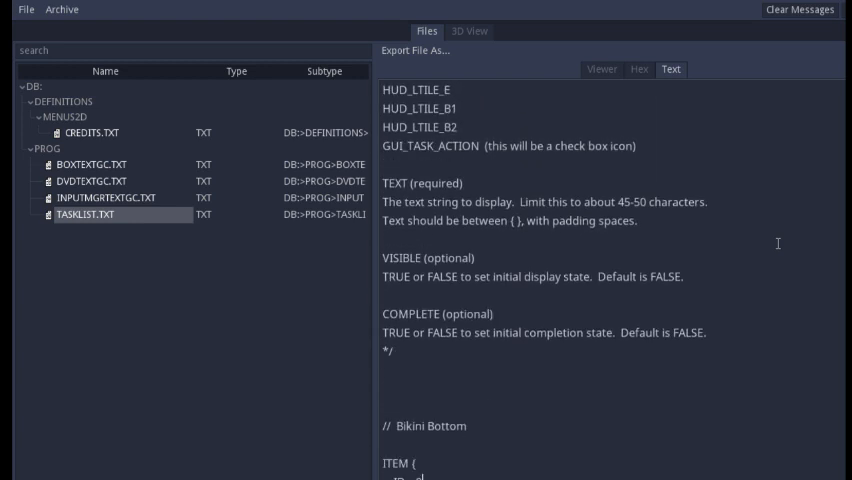
scroll(down, 3)
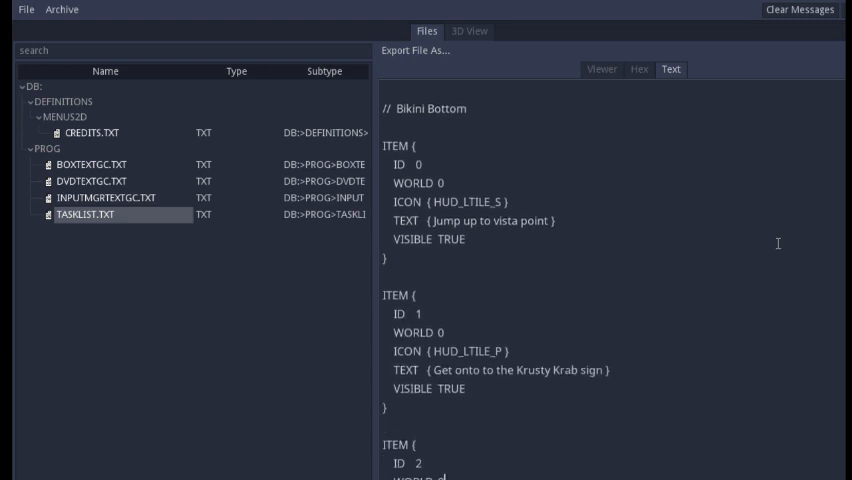
scroll(down, 3)
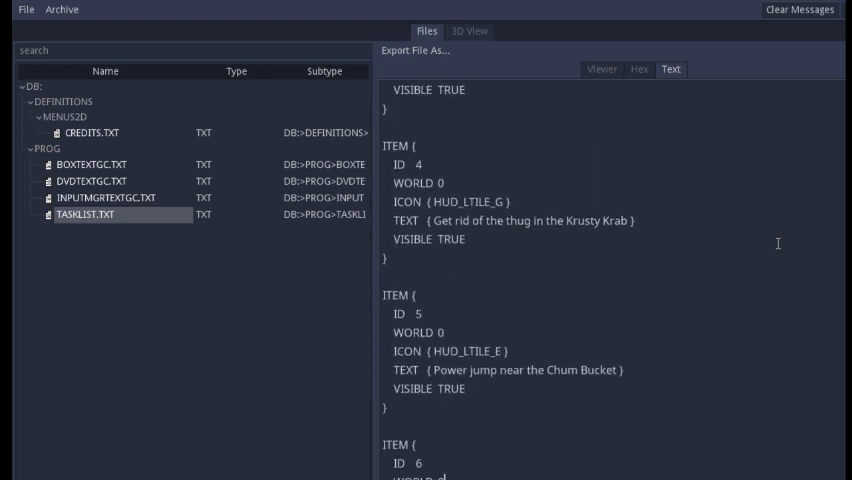
scroll(down, 3)
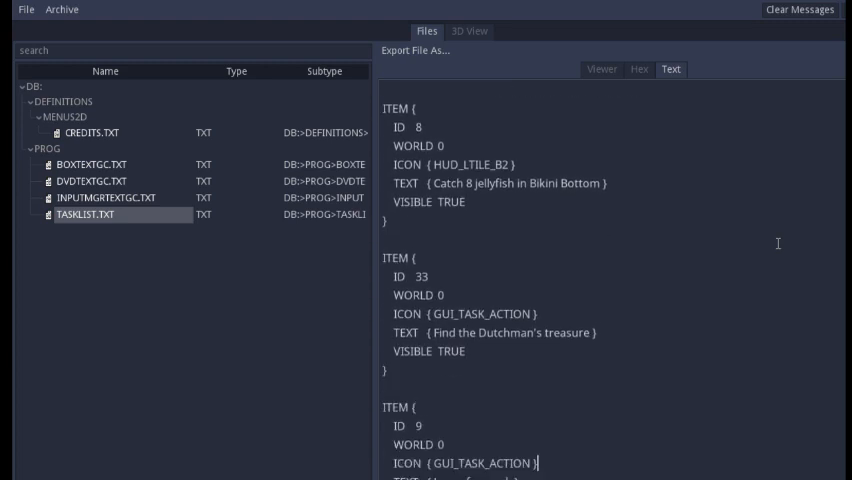
scroll(up, 3)
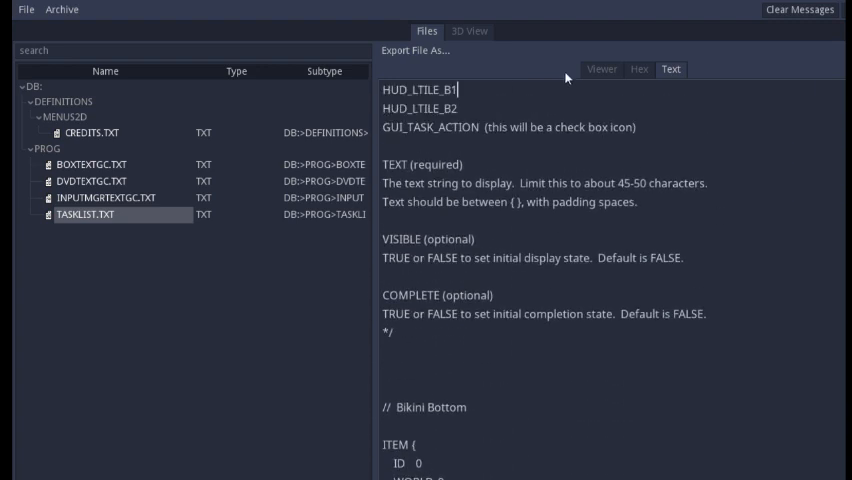
click(415, 50)
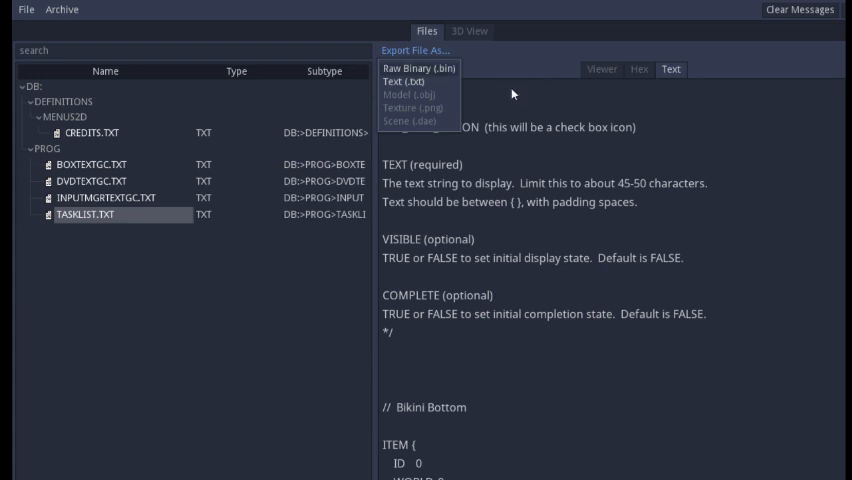
Export TASKLIST.TXT as Text (.txt) to the Desktop folder, typing a name starting 'ta'.
click(401, 81)
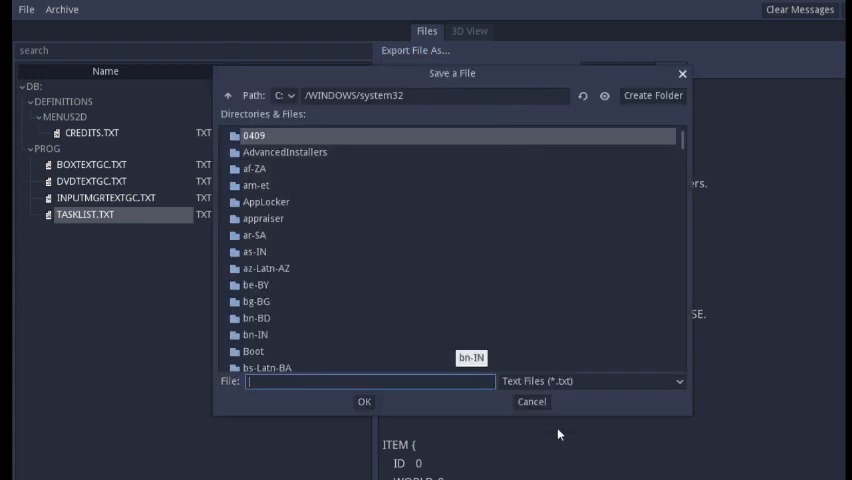
click(287, 96)
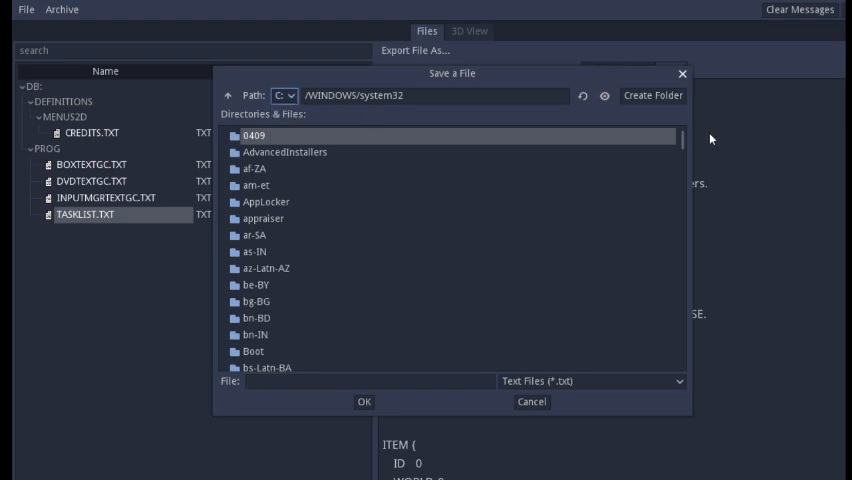
click(229, 95)
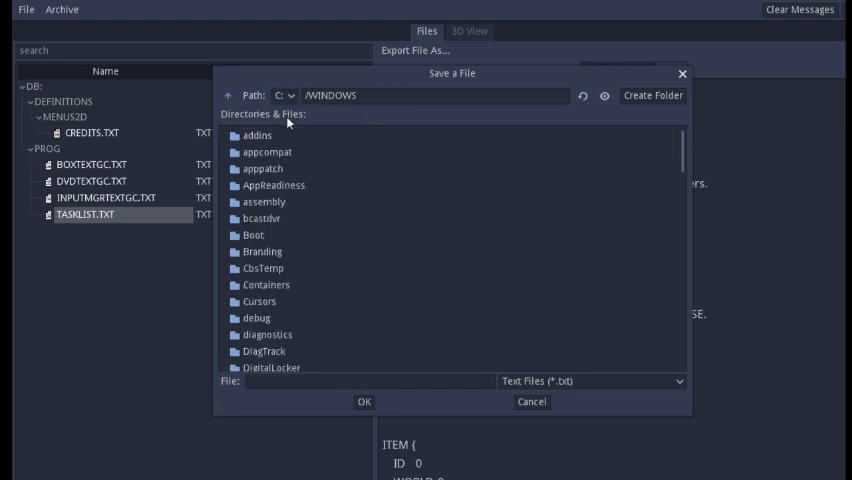
click(231, 95)
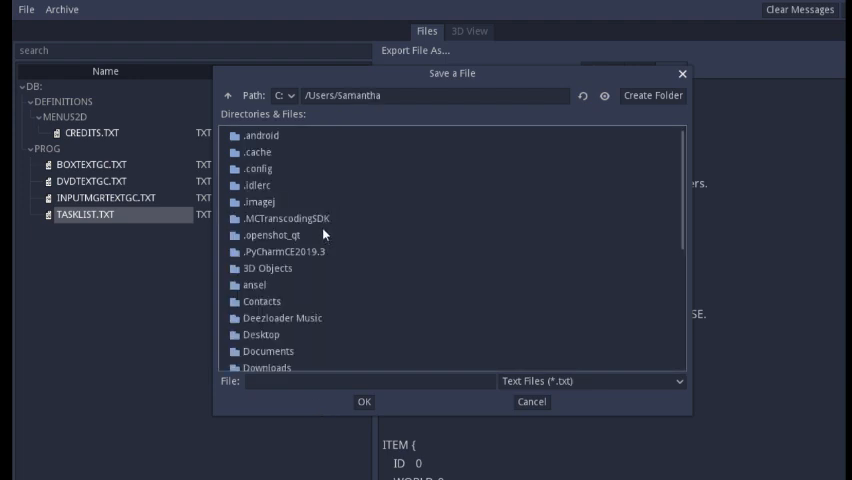
double_click(260, 334)
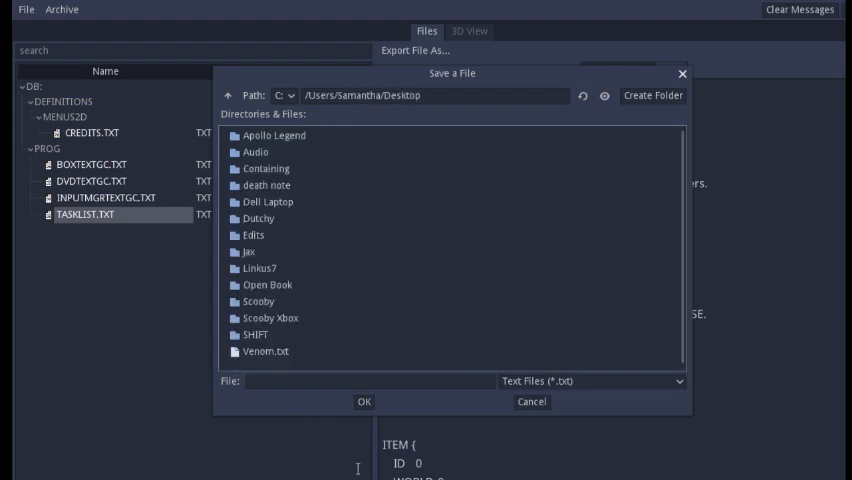
text(ta)
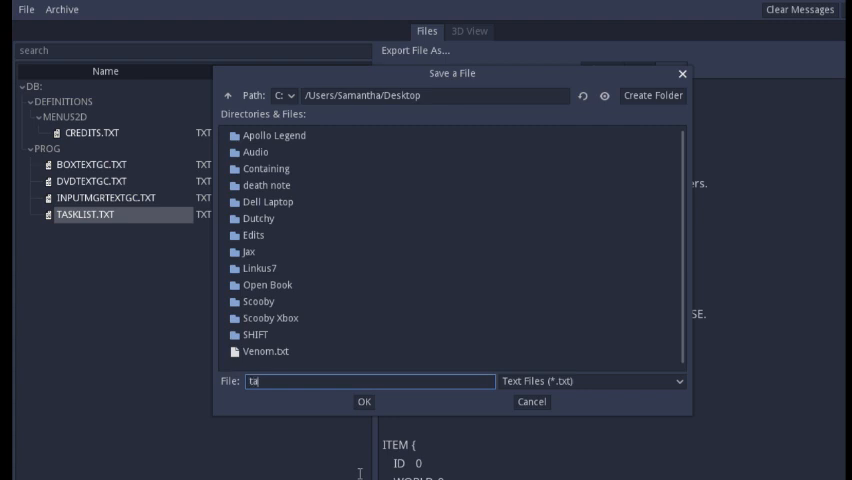